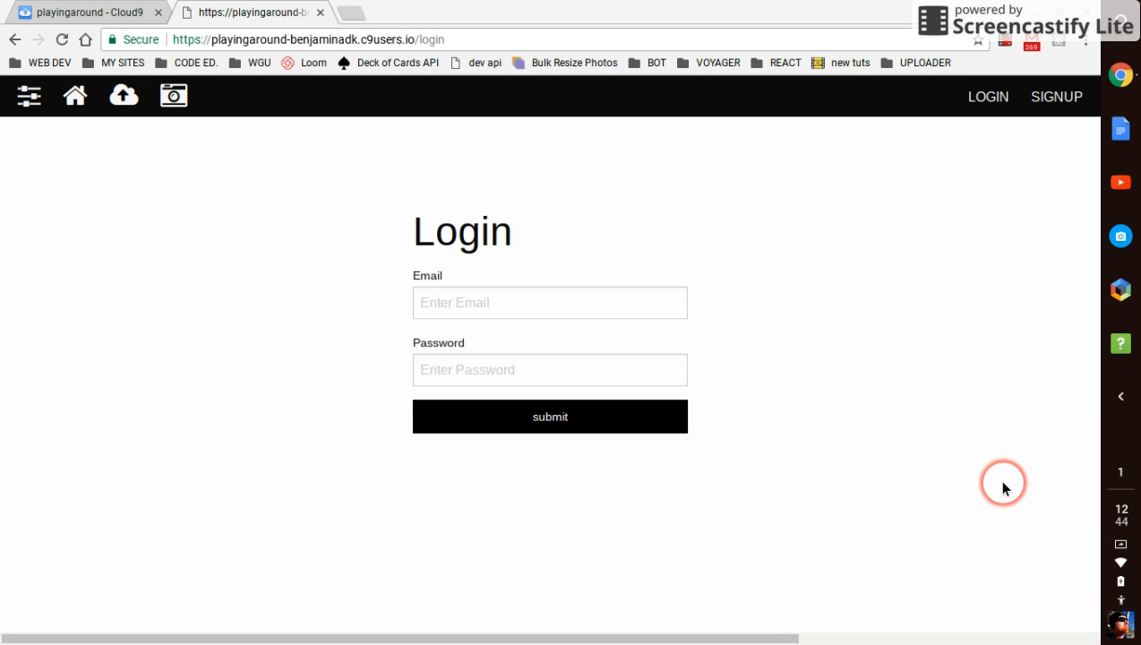
{"action": "mouse_move", "coordinate": [794, 451]}
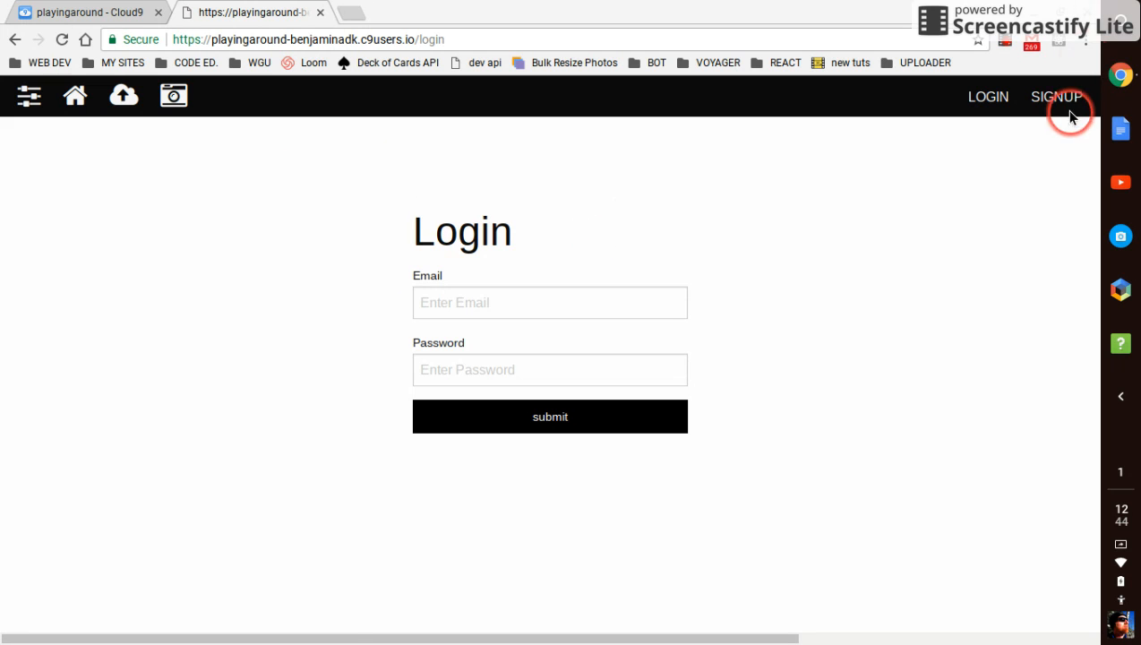
{"action": "left_click", "coordinate": [1057, 97]}
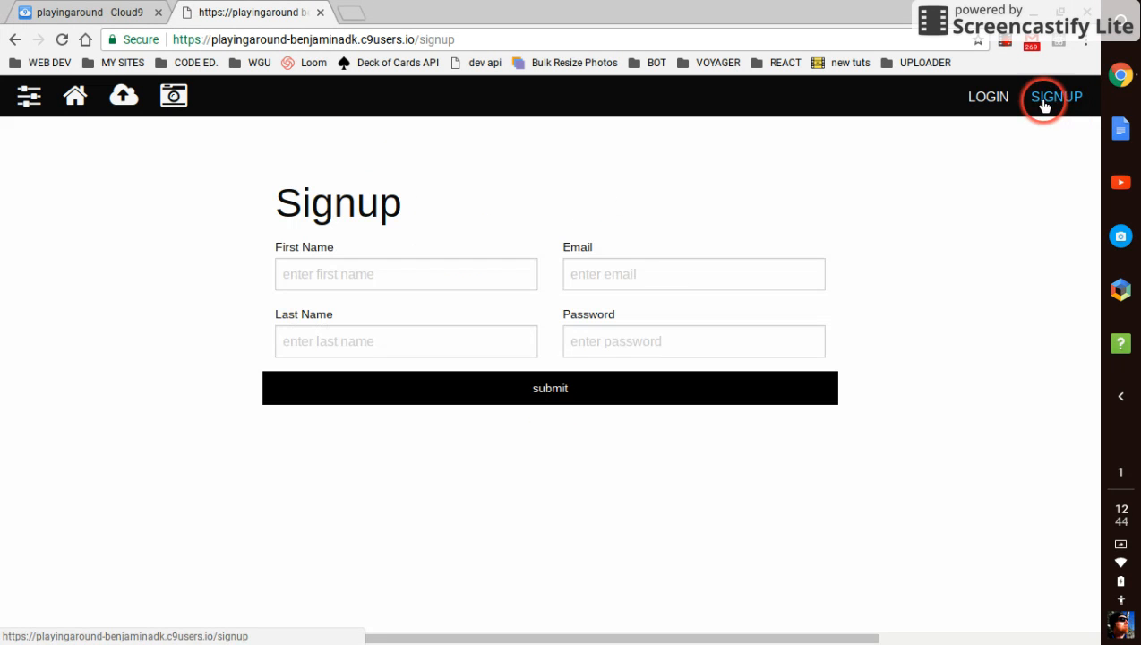
{"action": "left_click", "coordinate": [989, 97]}
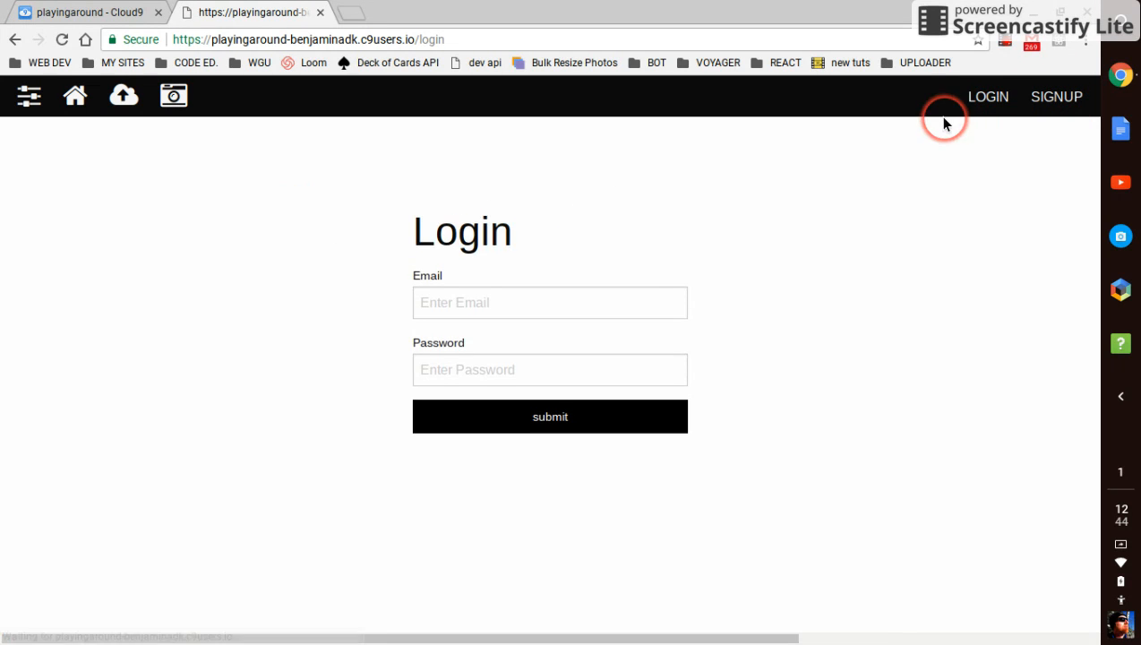
{"action": "left_click", "coordinate": [550, 301]}
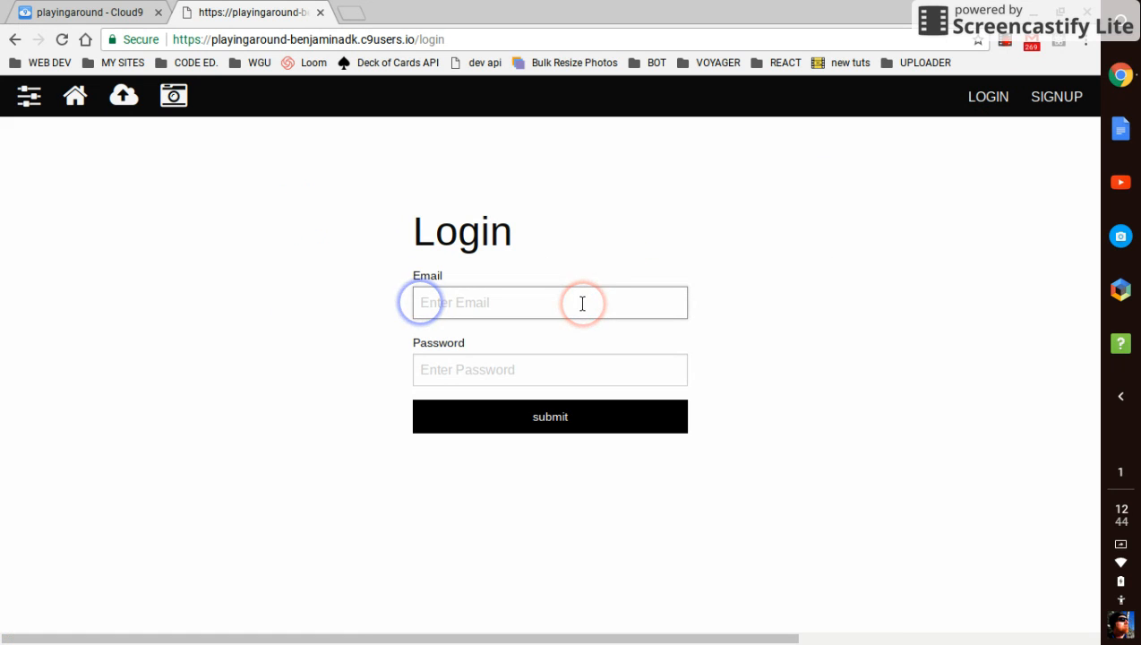
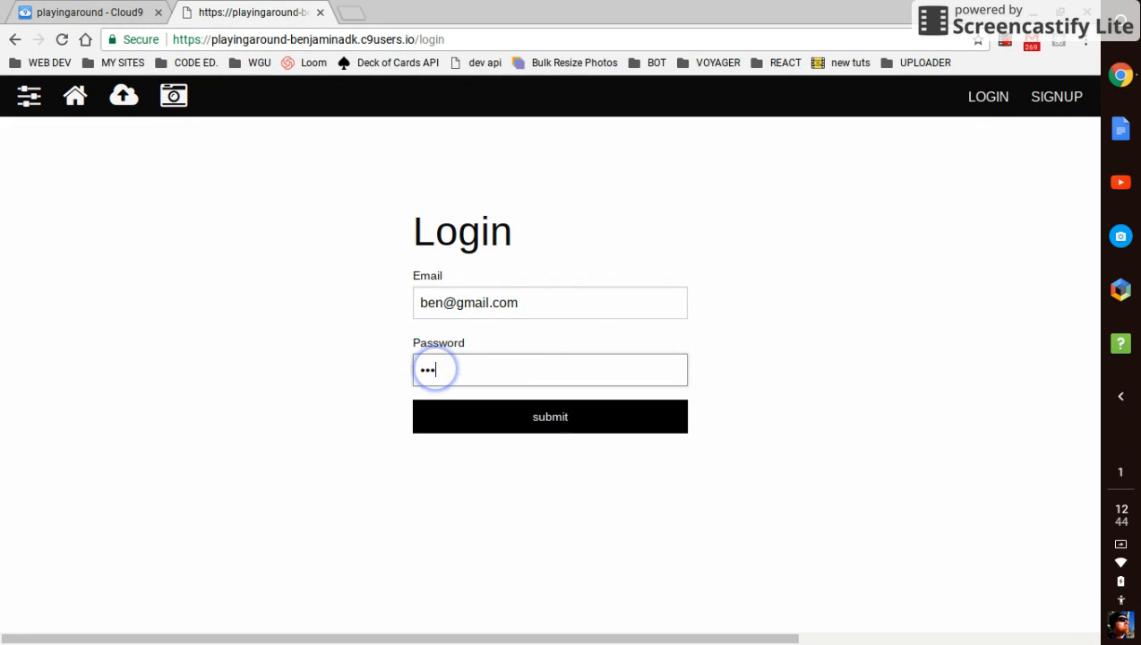
{"action": "left_click", "coordinate": [550, 416]}
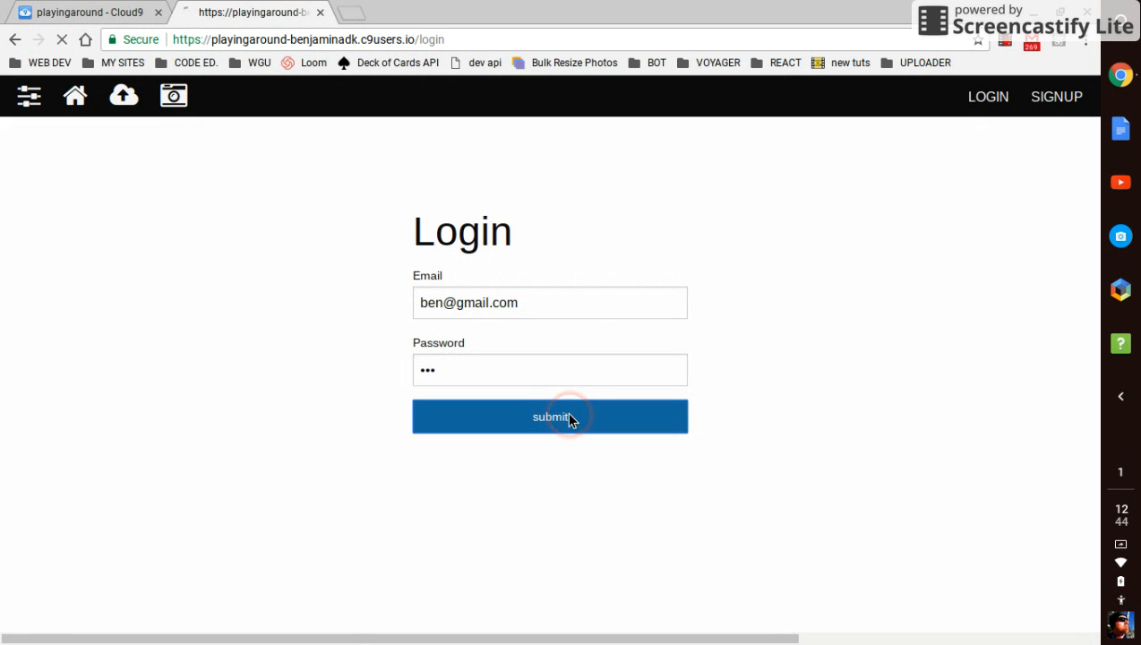
{"action": "left_click", "coordinate": [550, 416]}
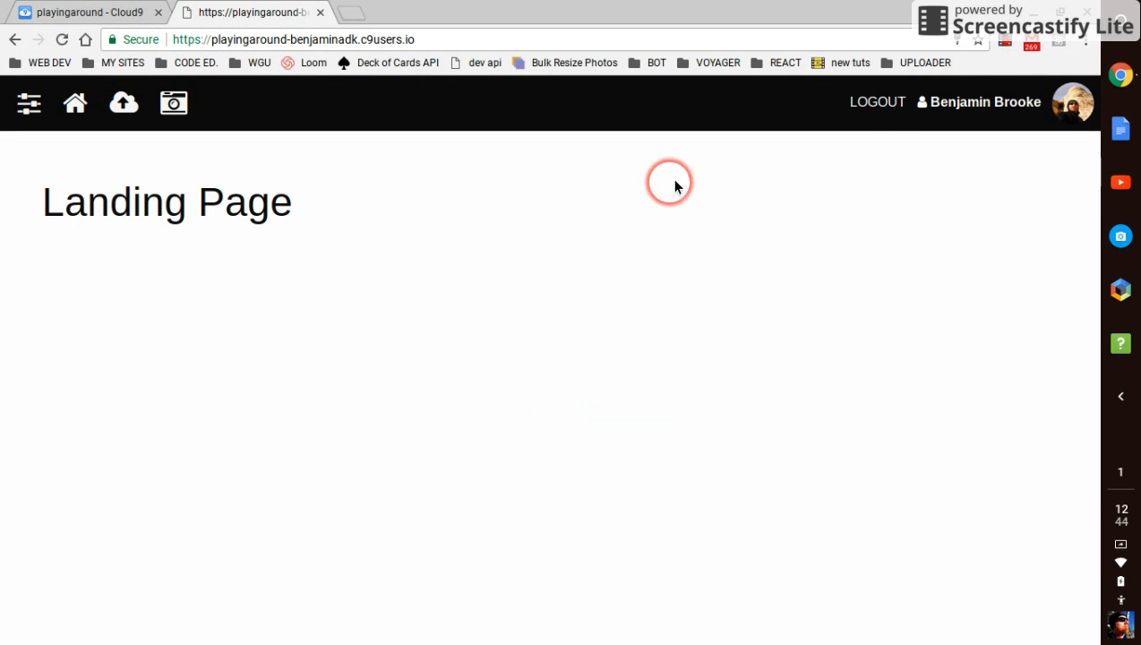
{"action": "mouse_move", "coordinate": [1075, 117]}
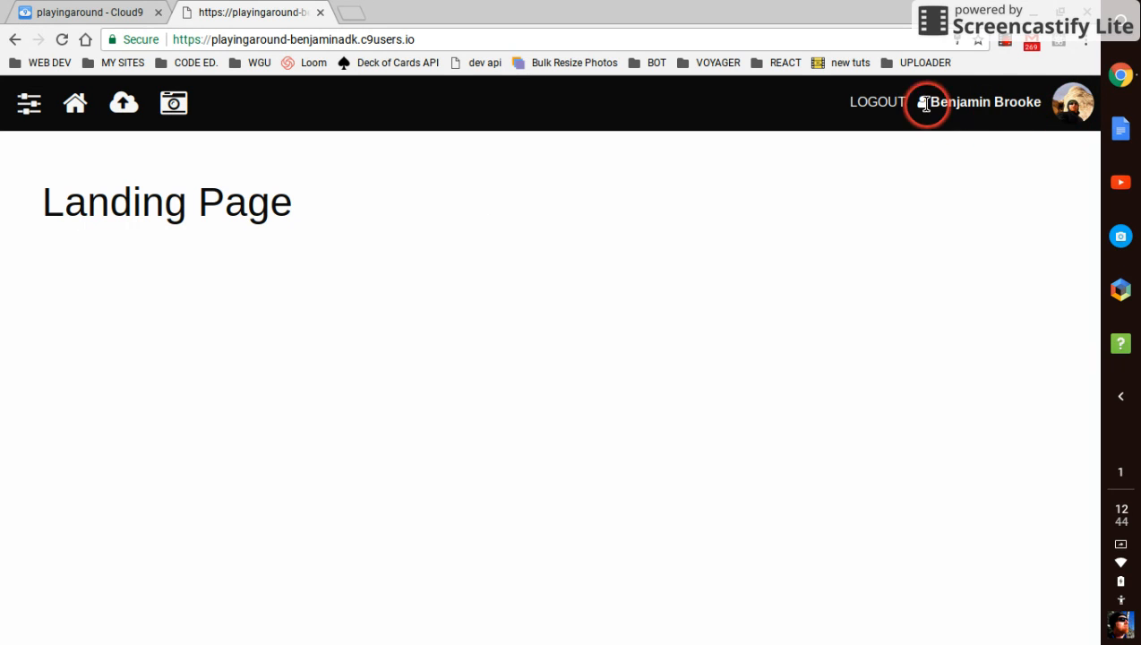
{"action": "mouse_move", "coordinate": [877, 100]}
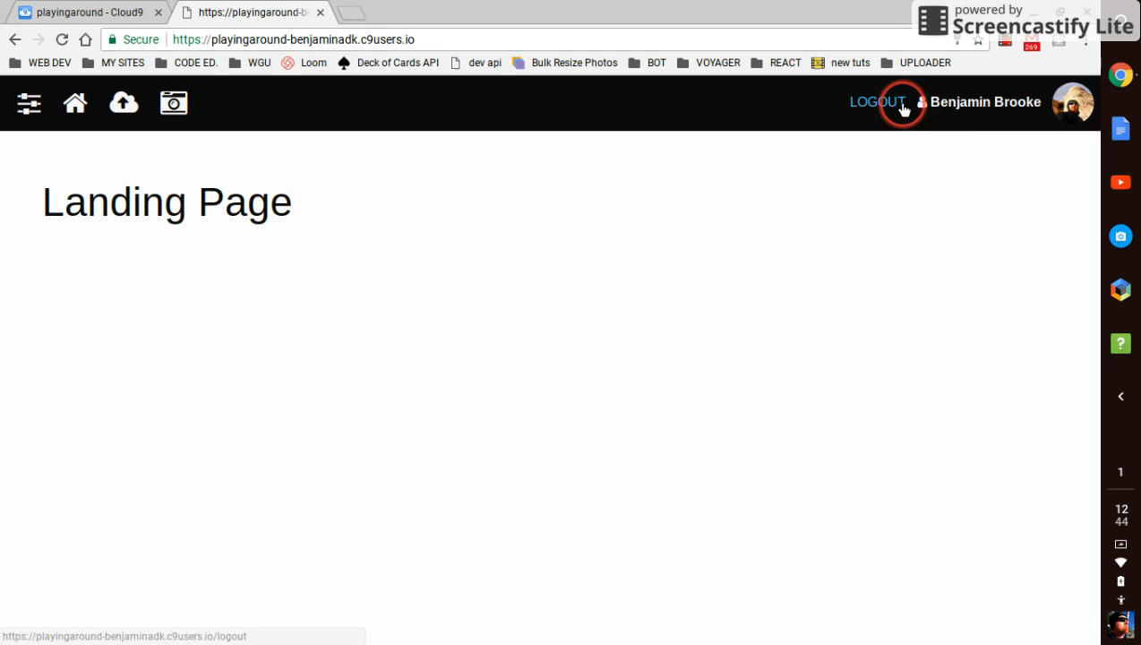
{"action": "mouse_move", "coordinate": [1072, 111]}
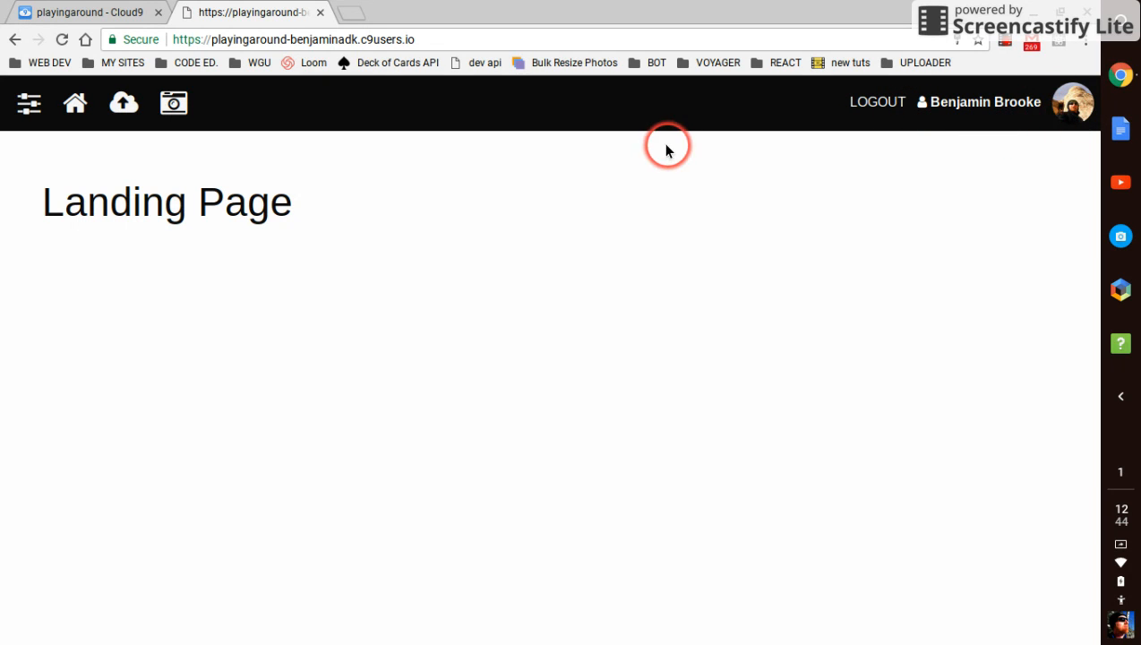
{"action": "mouse_move", "coordinate": [77, 102]}
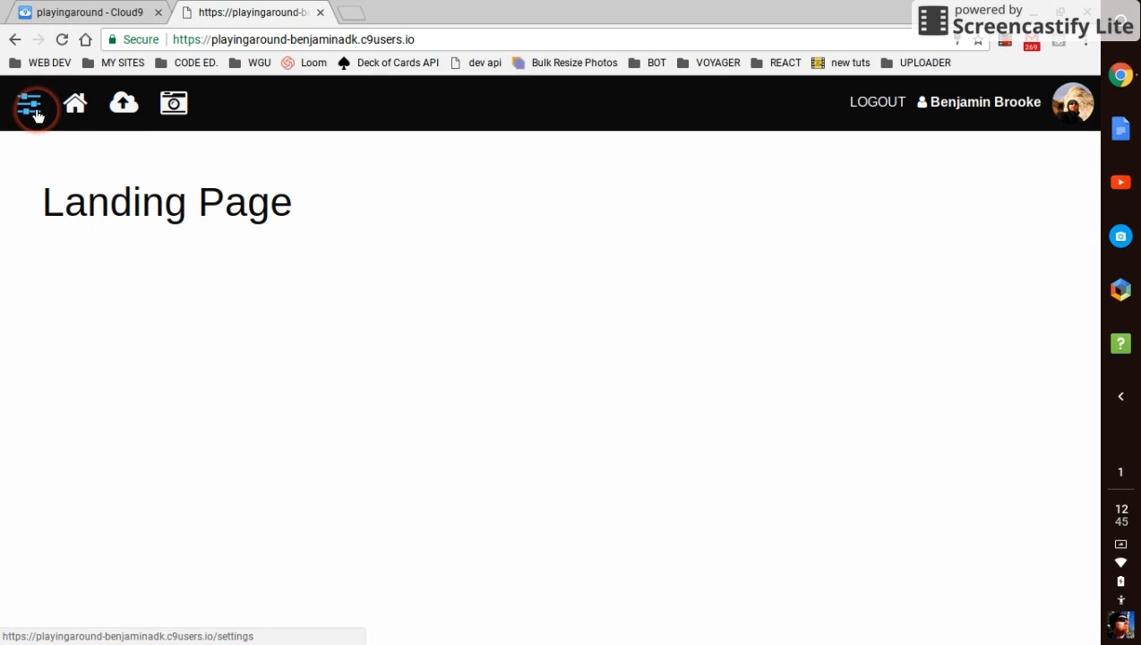
Visit profile Settings and the four-photo thumbnail gallery, ending on the upload page
{"action": "left_click", "coordinate": [29, 102]}
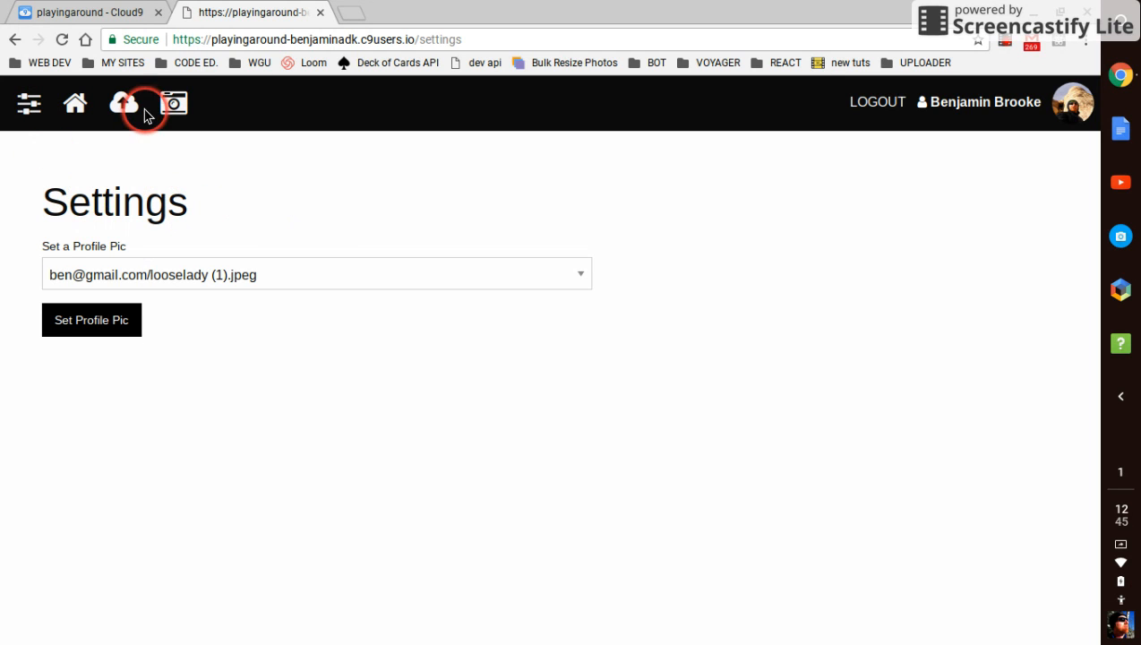
{"action": "left_click", "coordinate": [172, 102]}
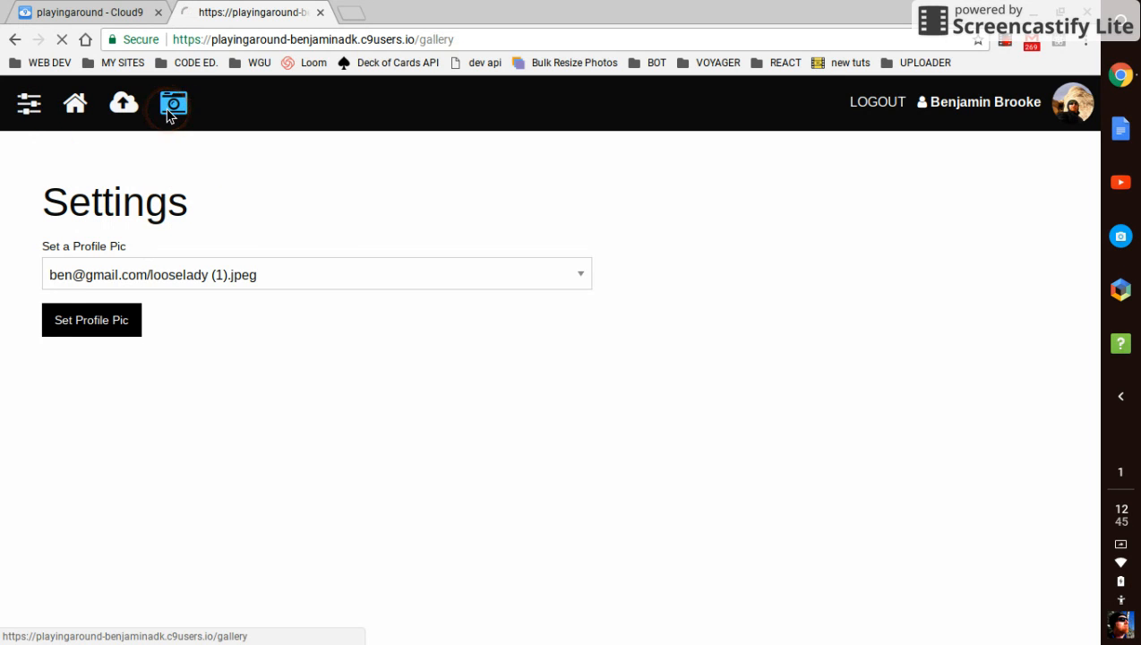
{"action": "left_click", "coordinate": [172, 102]}
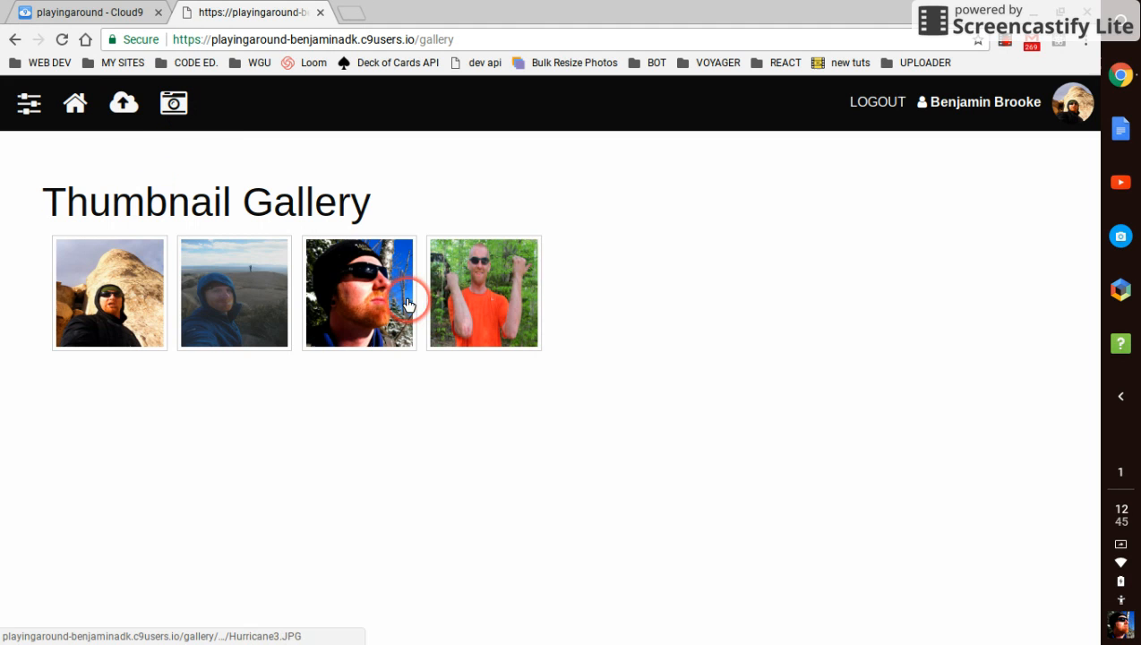
{"action": "left_click", "coordinate": [124, 102]}
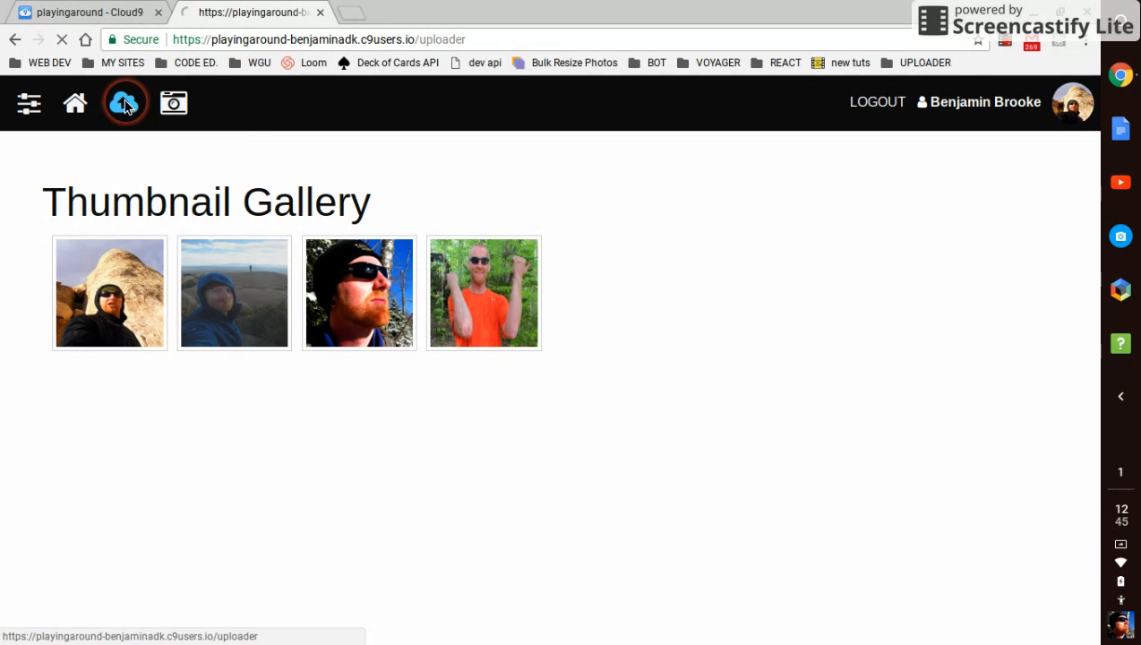
{"action": "left_click", "coordinate": [124, 102]}
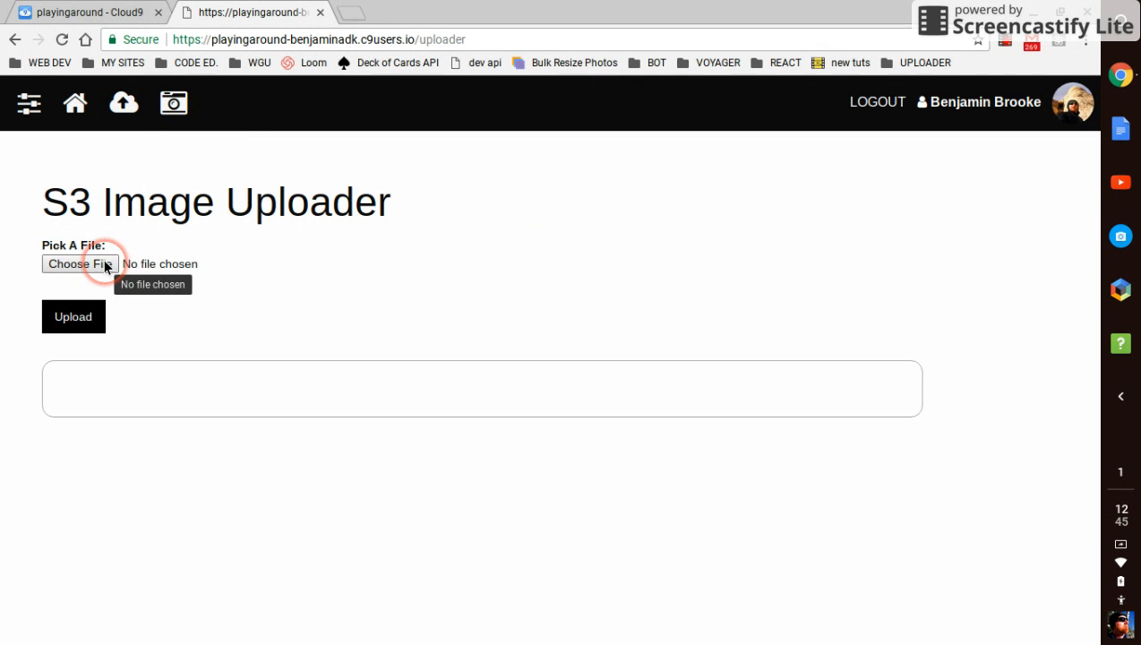
Start choosing a file and browse the Drive picker into Rock Climbing Photos
{"action": "left_click", "coordinate": [79, 263]}
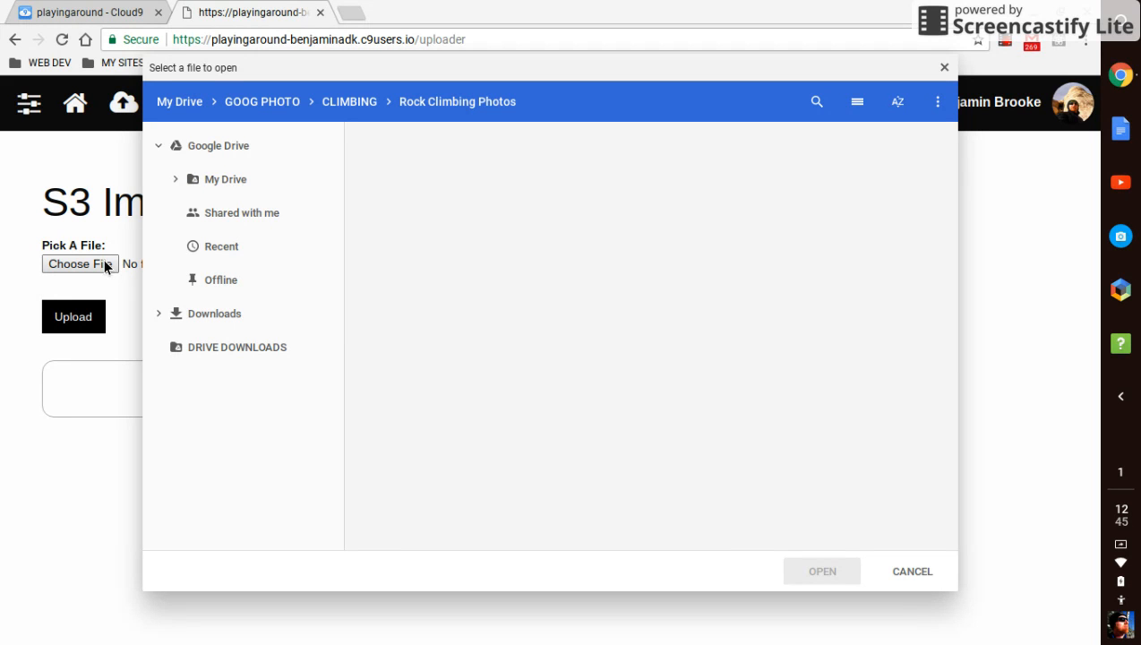
{"action": "mouse_move", "coordinate": [333, 236]}
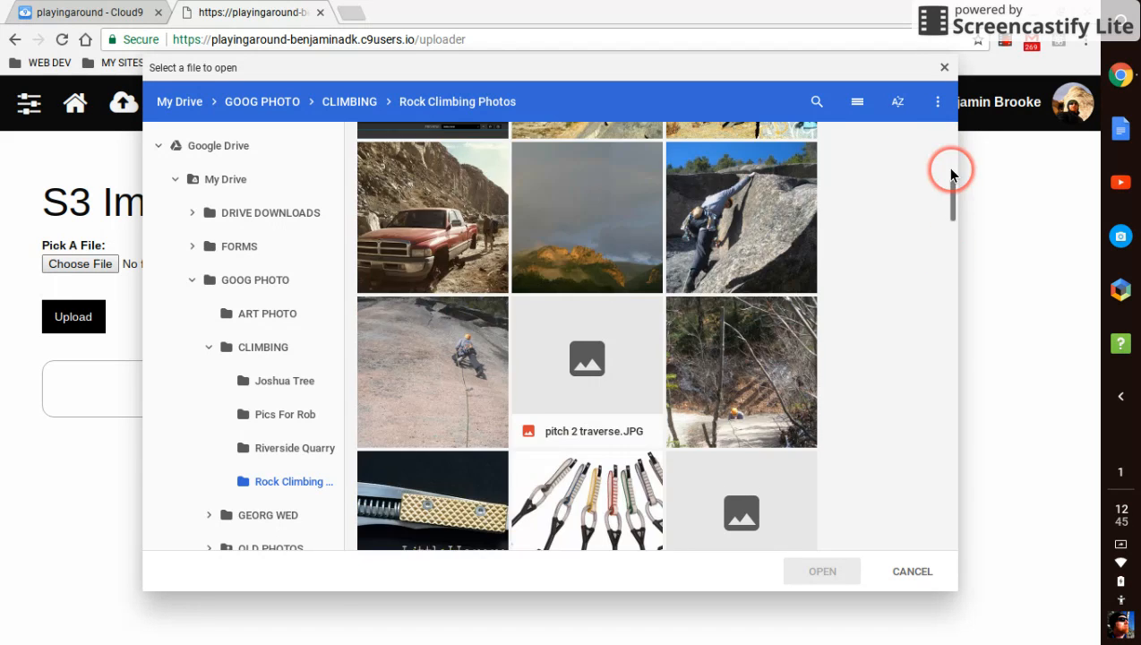
{"action": "scroll", "scroll_direction": "down", "scroll_amount": 3}
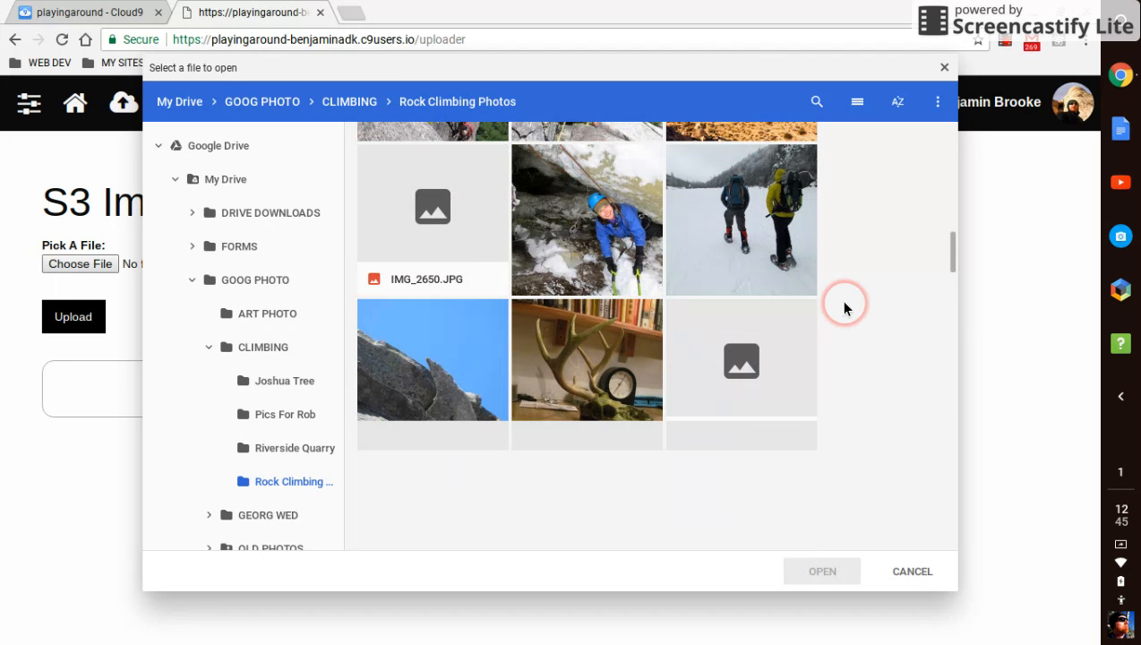
{"action": "scroll", "scroll_direction": "down", "scroll_amount": 3}
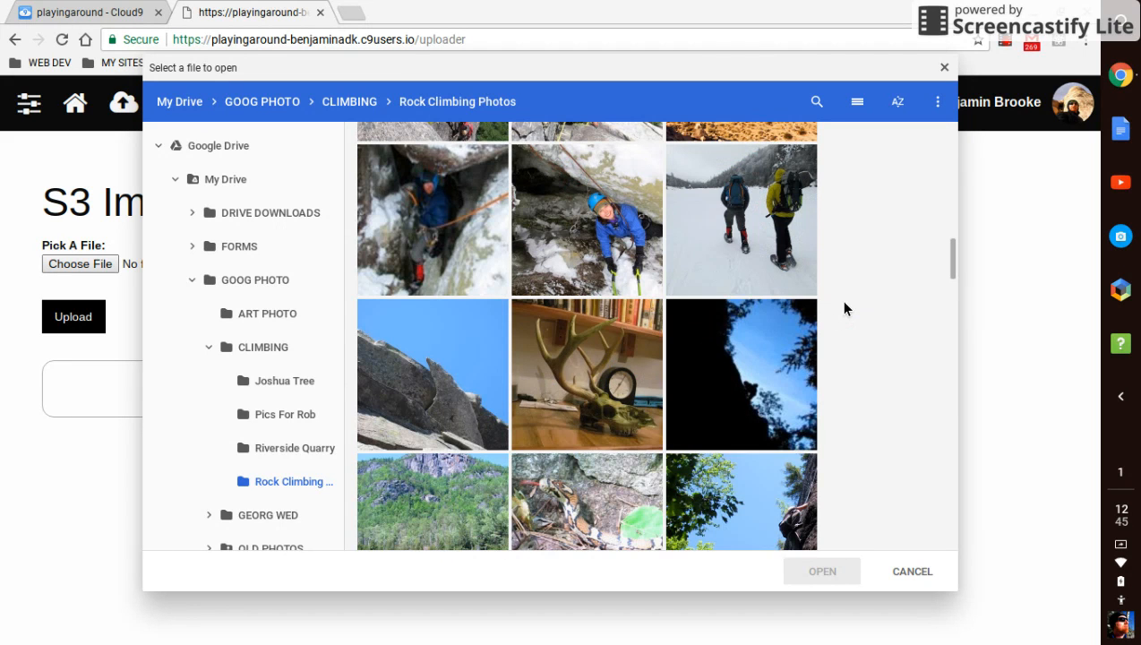
{"action": "left_click", "coordinate": [864, 326]}
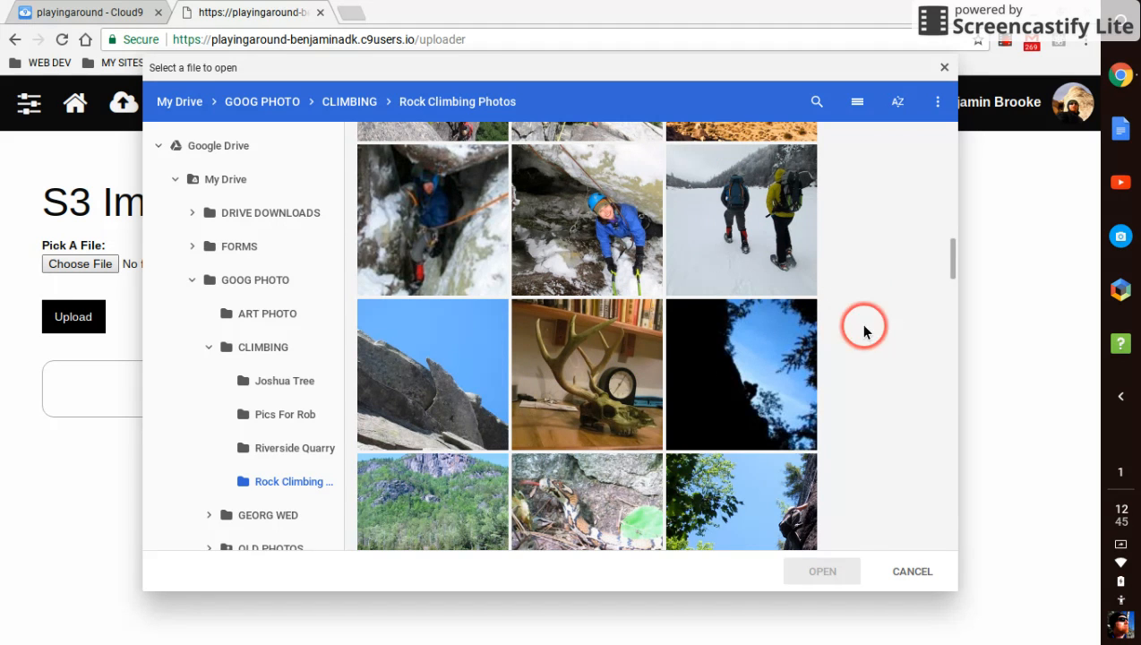
{"action": "scroll", "scroll_direction": "down", "scroll_amount": 3}
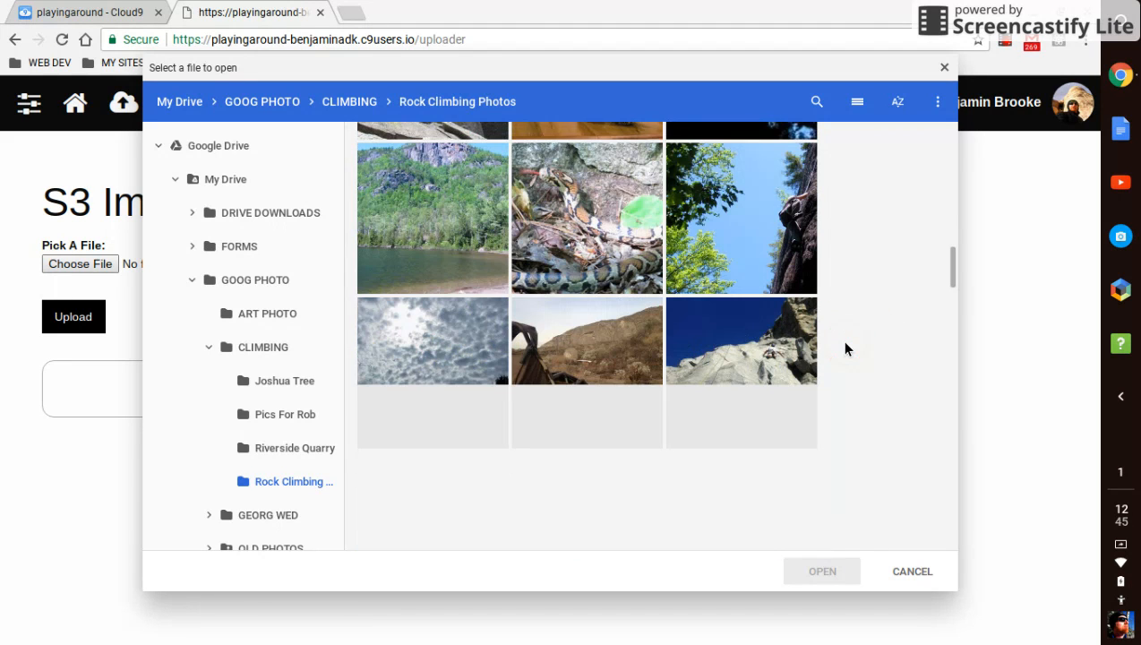
{"action": "scroll", "scroll_direction": "down", "scroll_amount": 3}
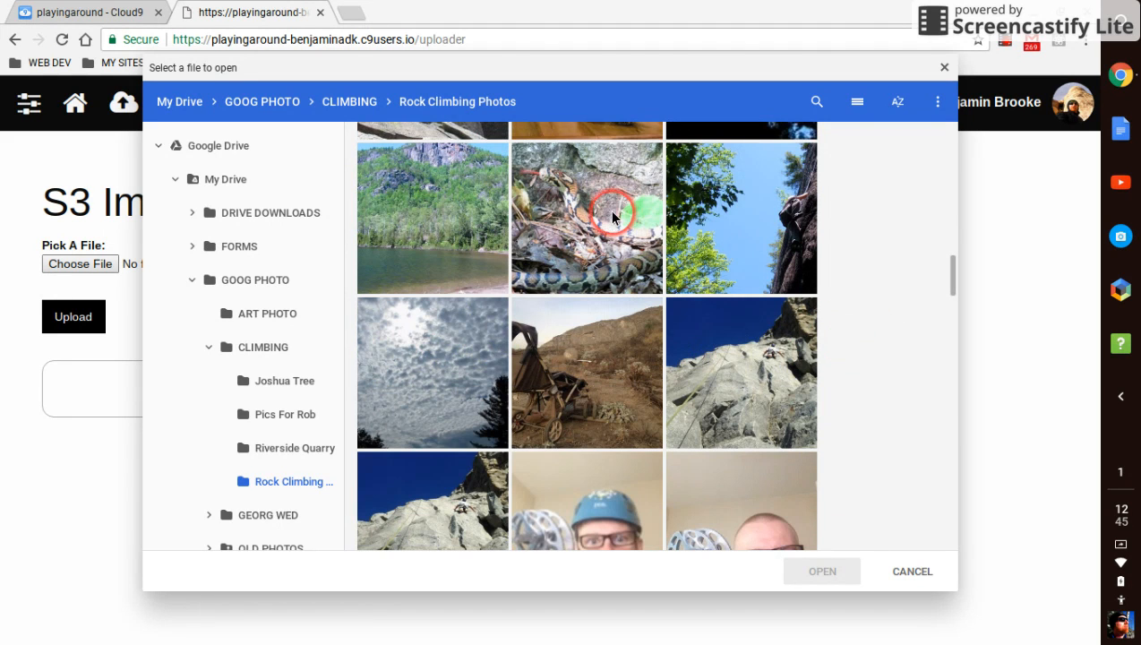
{"action": "left_click", "coordinate": [587, 219]}
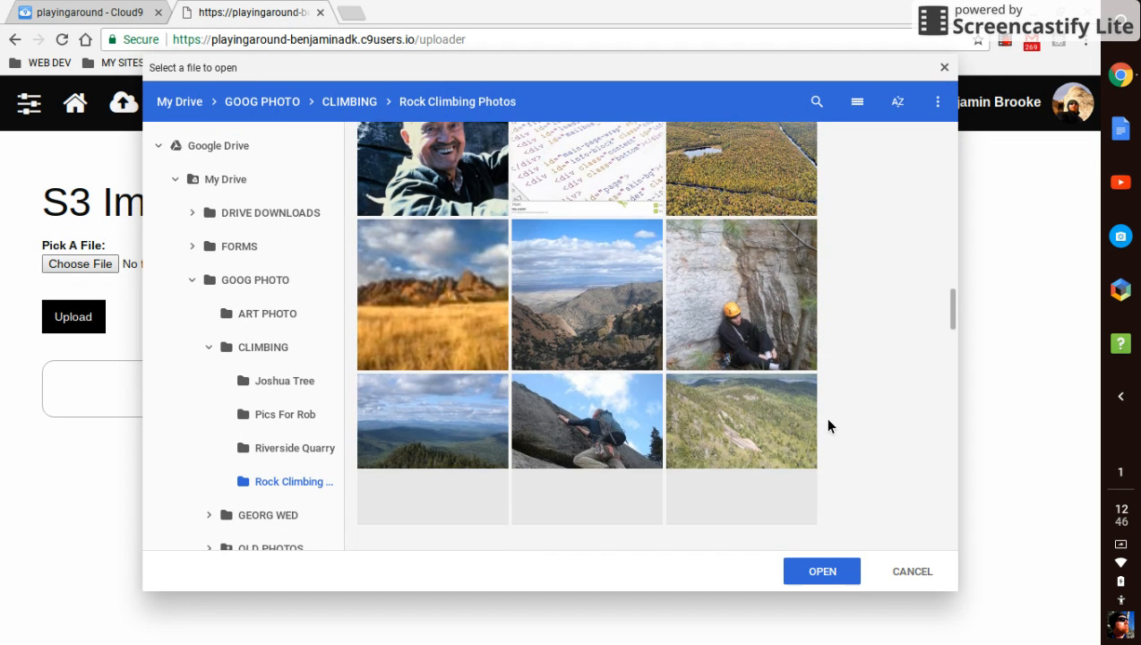
Select ariazona trip 031 (1).JPG from the climbing photos and confirm it for upload
{"action": "scroll", "scroll_direction": "down", "scroll_amount": 3}
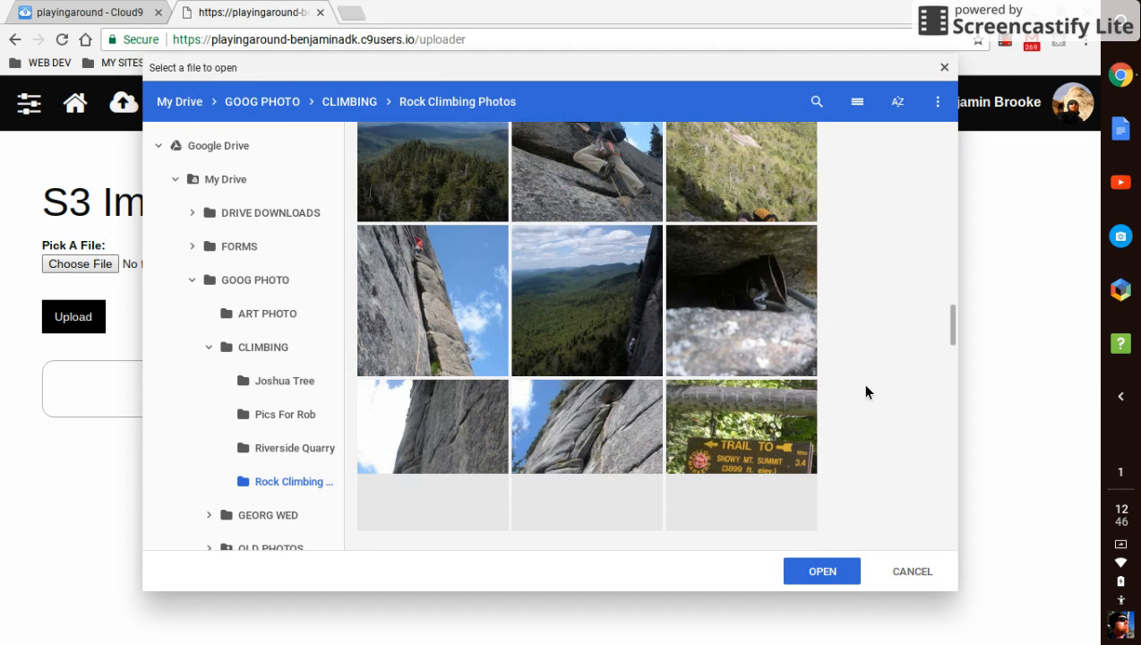
{"action": "scroll", "scroll_direction": "down", "scroll_amount": 3}
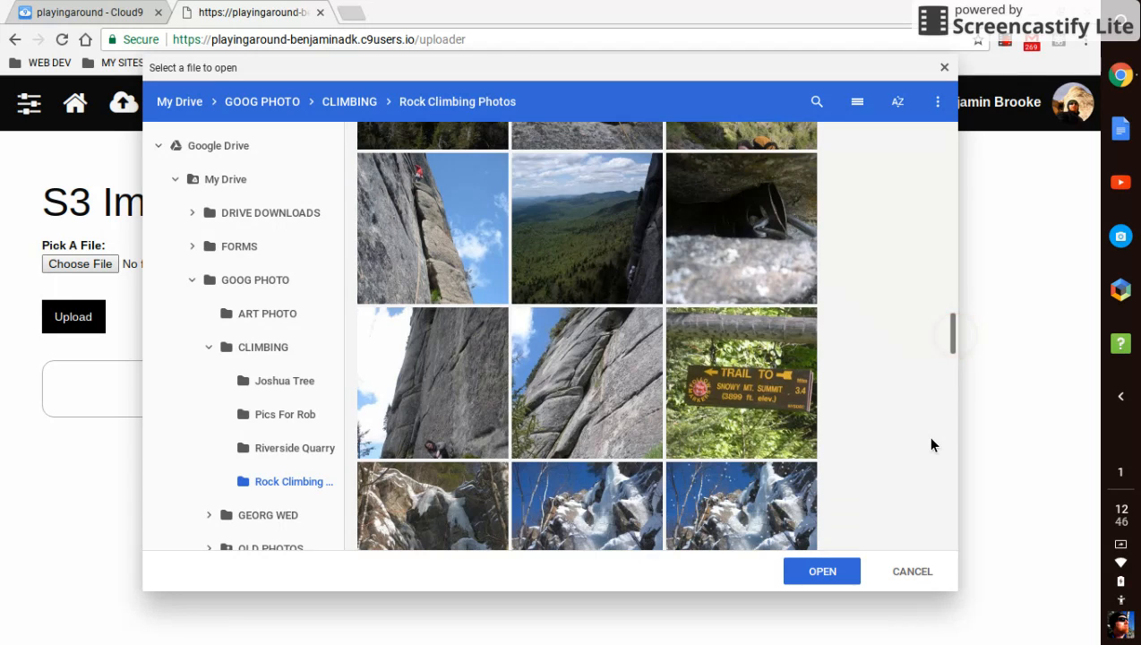
{"action": "scroll", "scroll_direction": "down", "scroll_amount": 3}
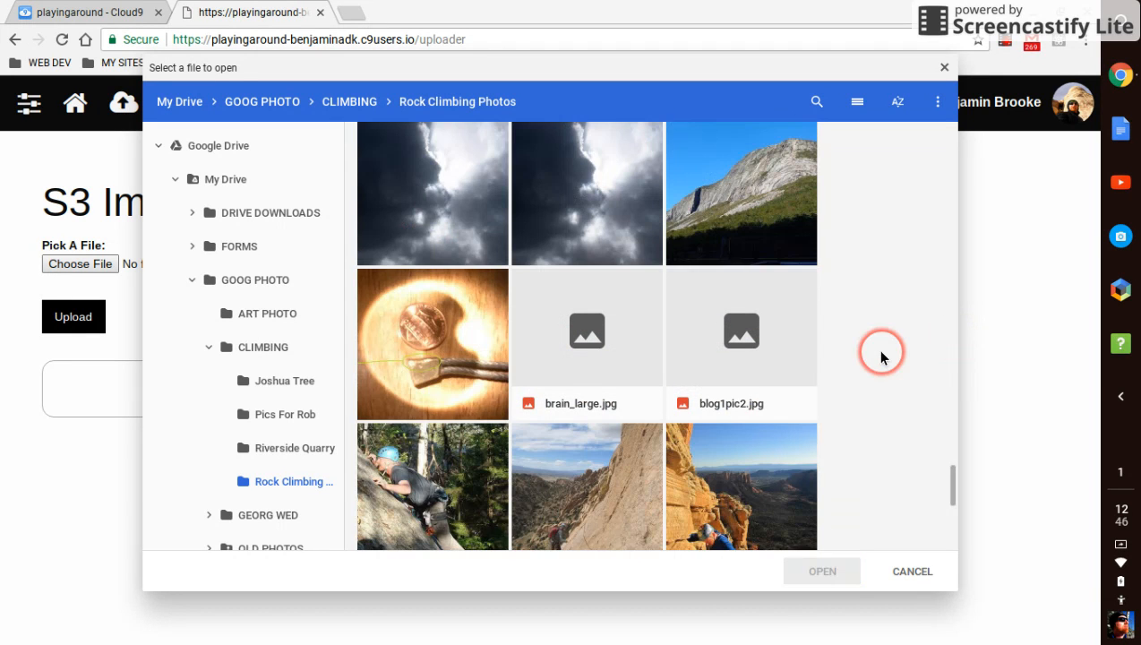
{"action": "scroll", "scroll_direction": "down", "scroll_amount": 3}
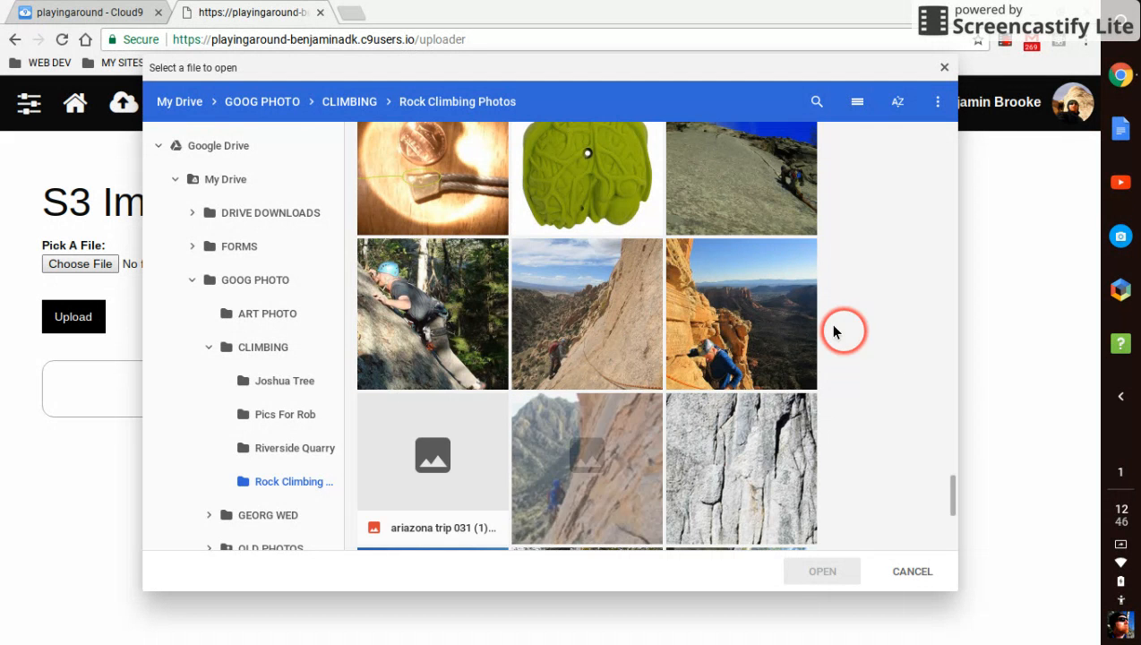
{"action": "left_click", "coordinate": [742, 314]}
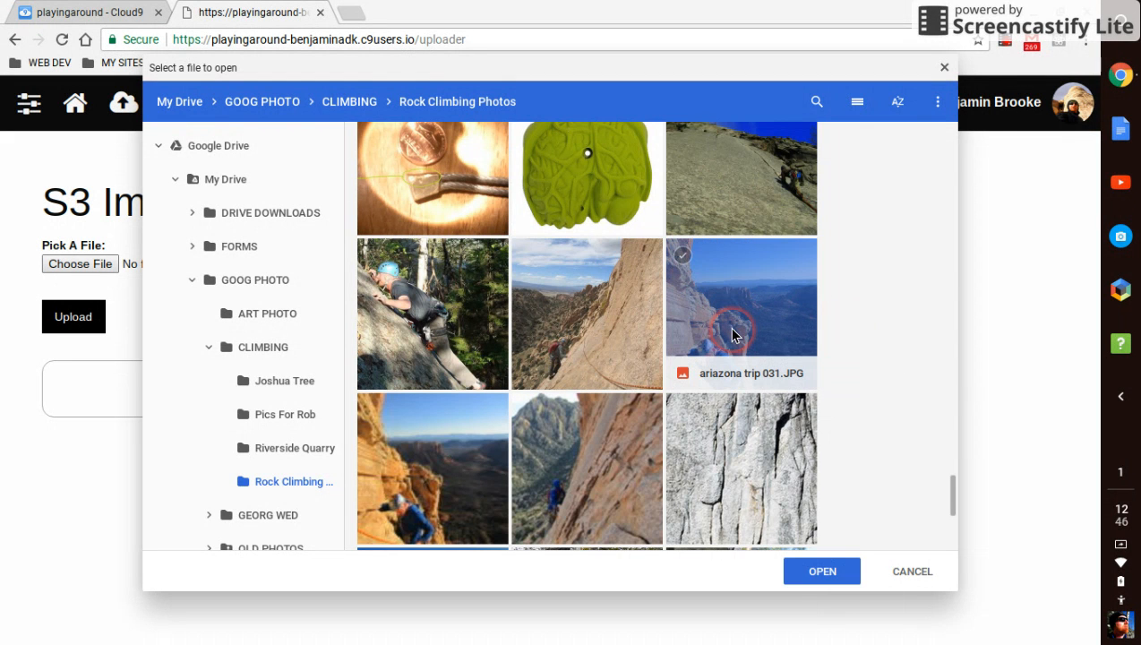
{"action": "scroll", "scroll_direction": "down", "scroll_amount": 3}
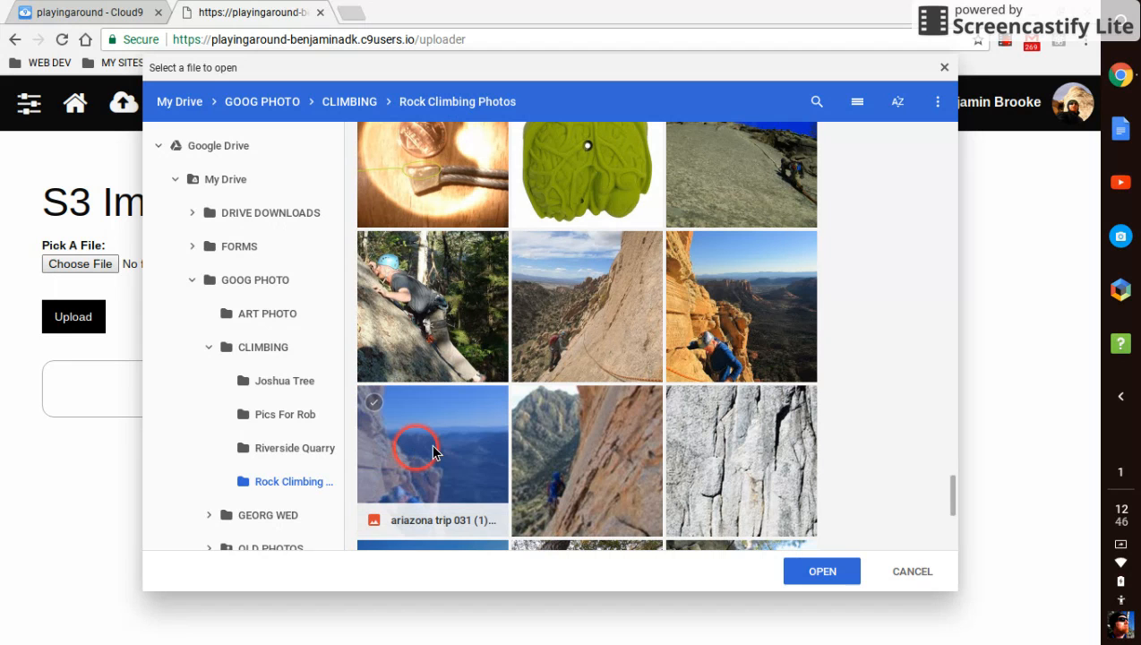
{"action": "left_click", "coordinate": [588, 460]}
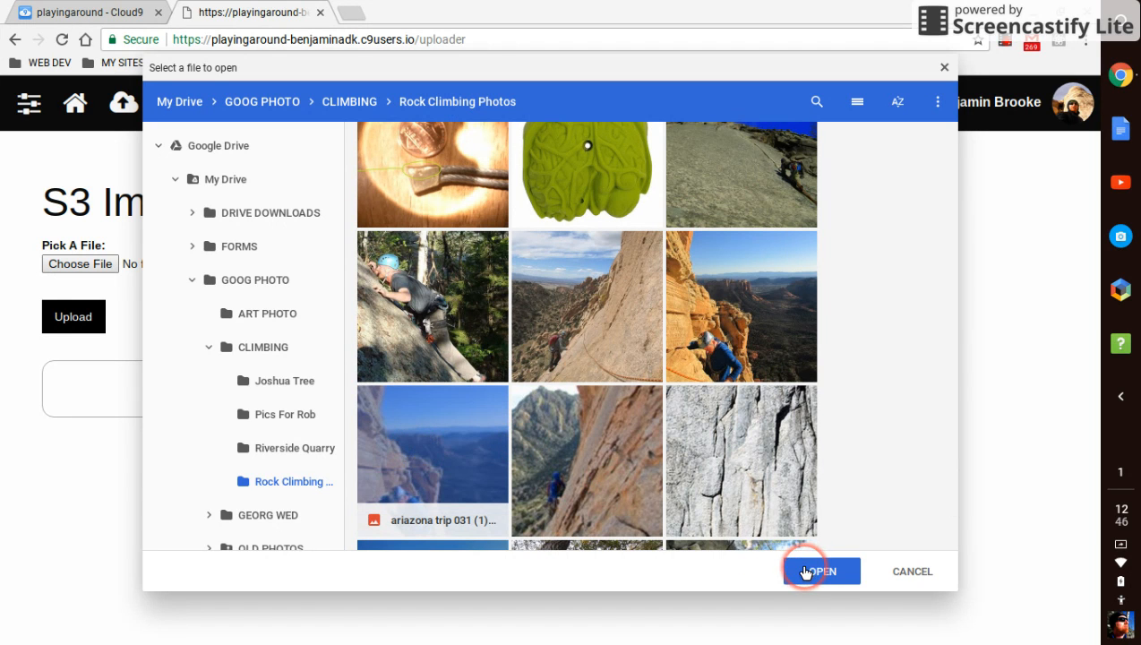
{"action": "left_click", "coordinate": [820, 569]}
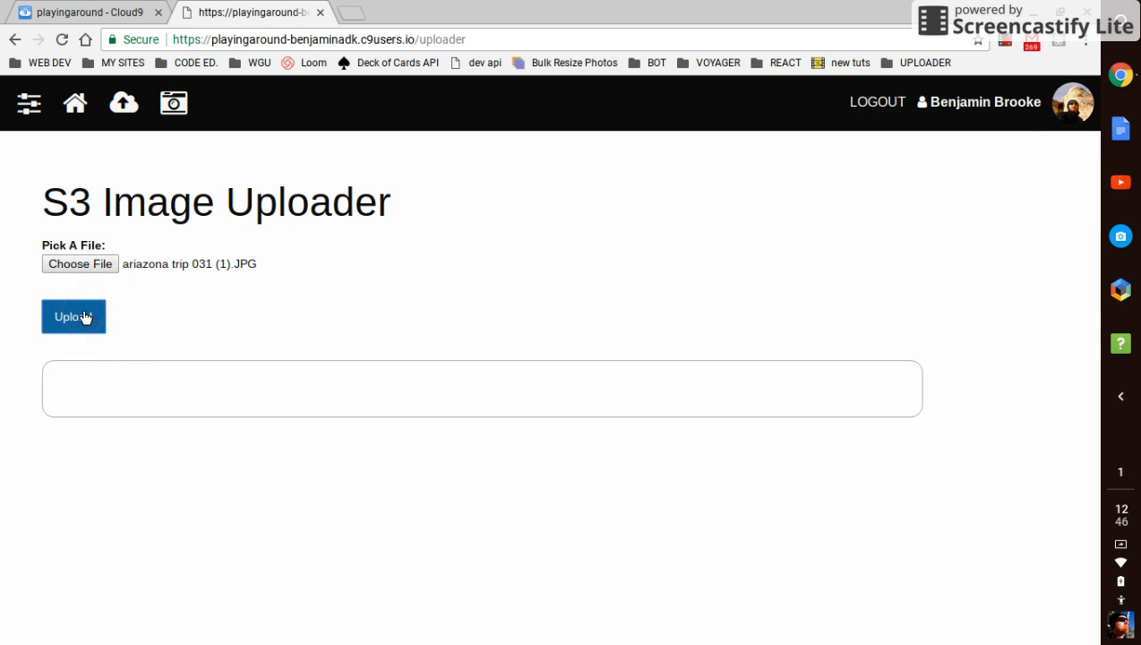
Upload the Arizona trip photo until DONE, then view the five-image thumbnail gallery
{"action": "left_click", "coordinate": [72, 316]}
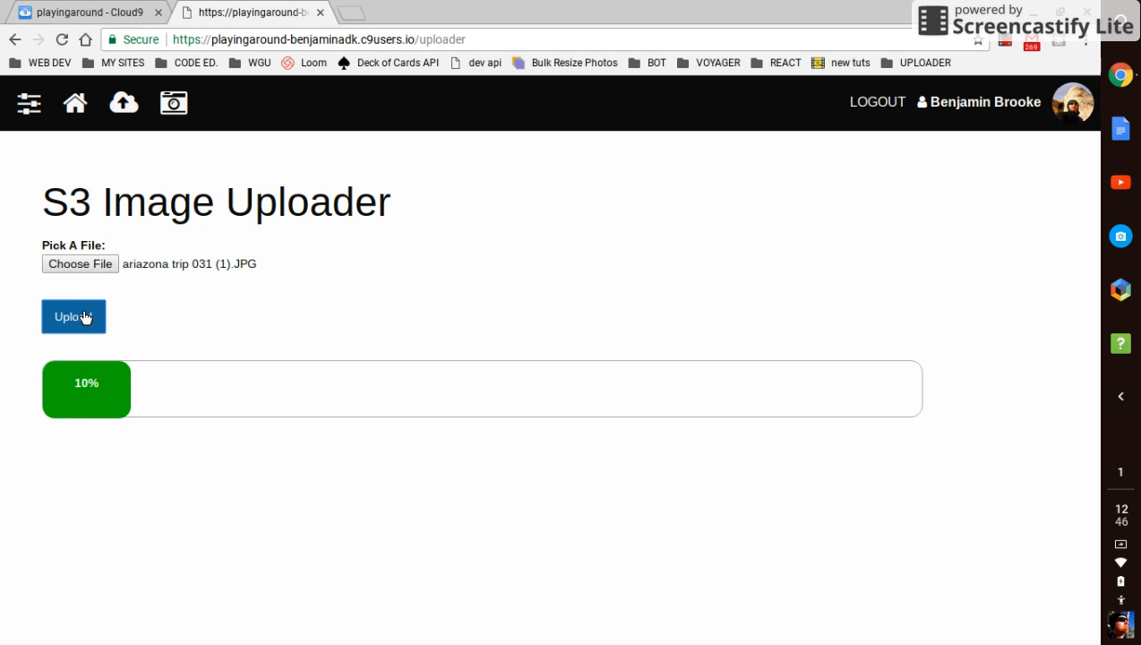
{"action": "left_click", "coordinate": [73, 315]}
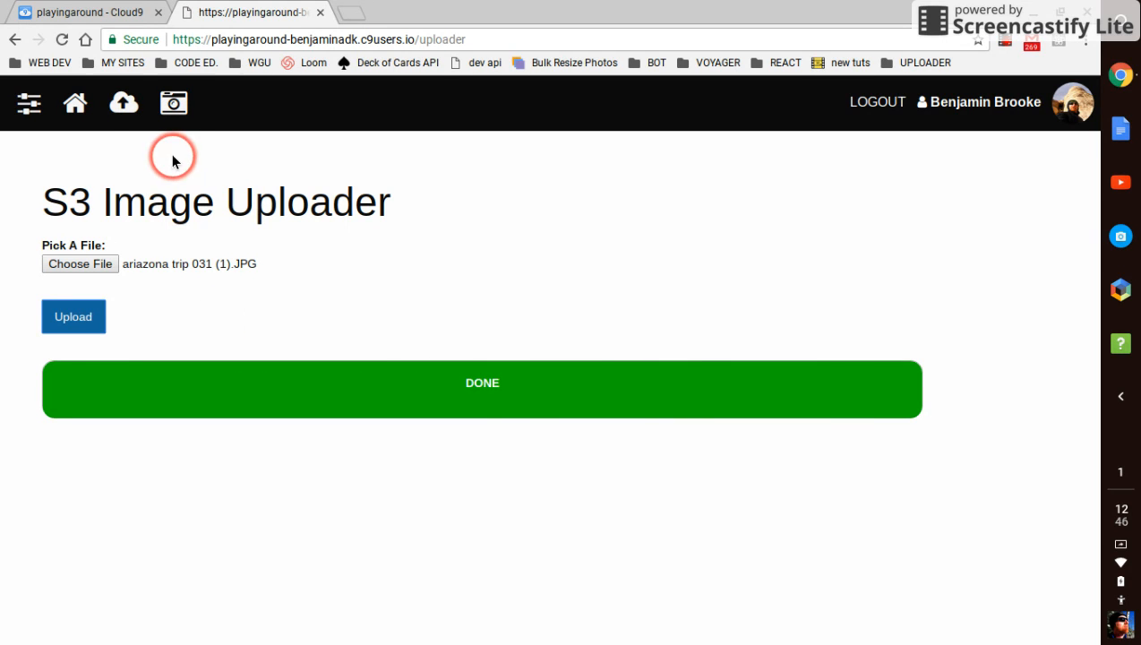
{"action": "left_click", "coordinate": [74, 315]}
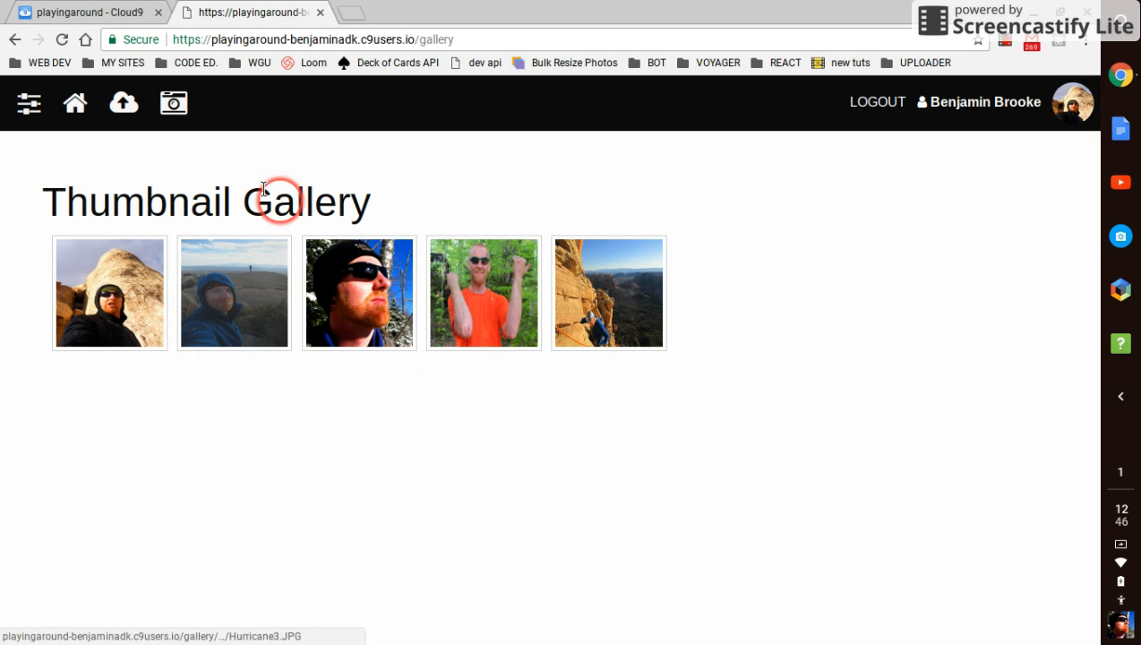
From Settings, choose Hurricane3.JPG in the profile-pic dropdown and set it
{"action": "left_click", "coordinate": [29, 102]}
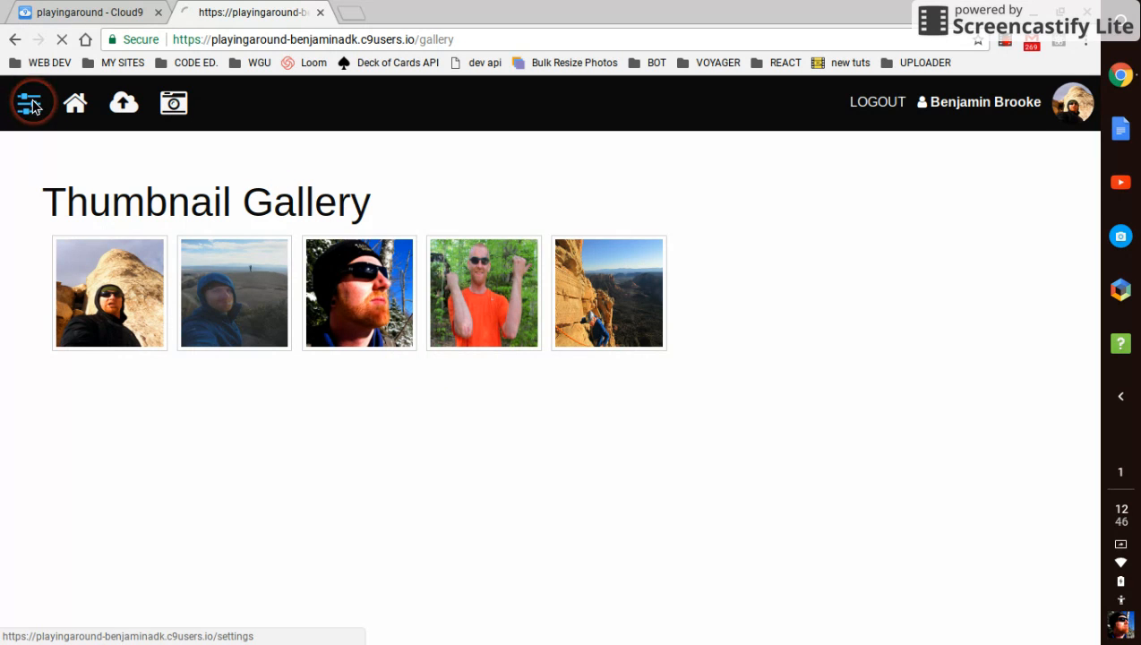
{"action": "left_click", "coordinate": [32, 102]}
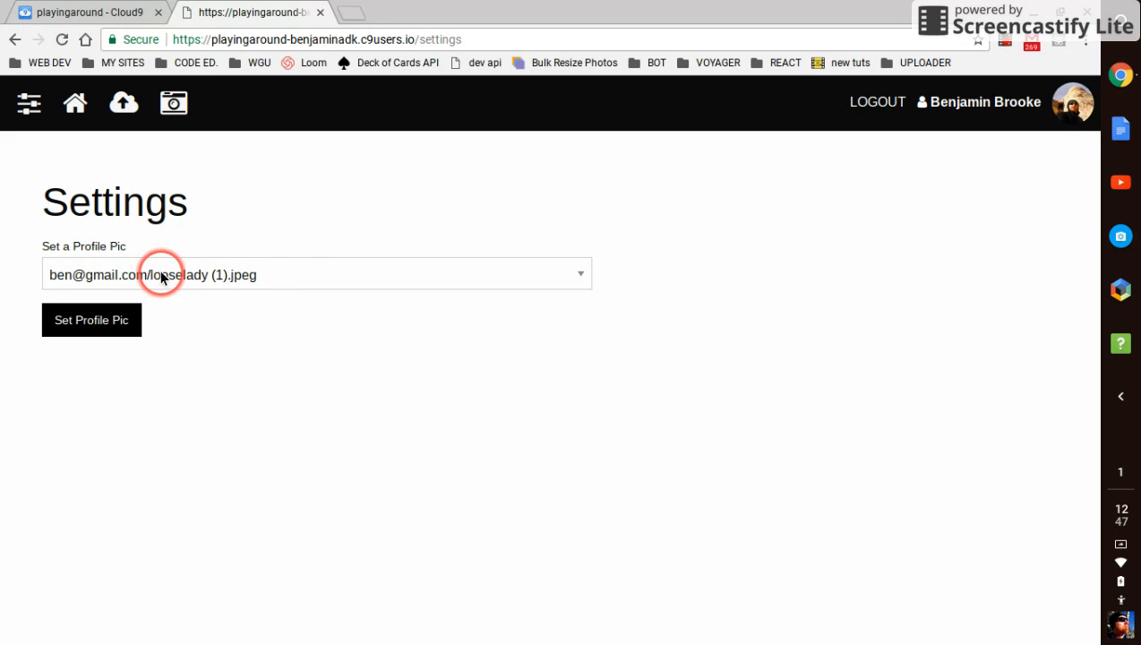
{"action": "left_click", "coordinate": [580, 274]}
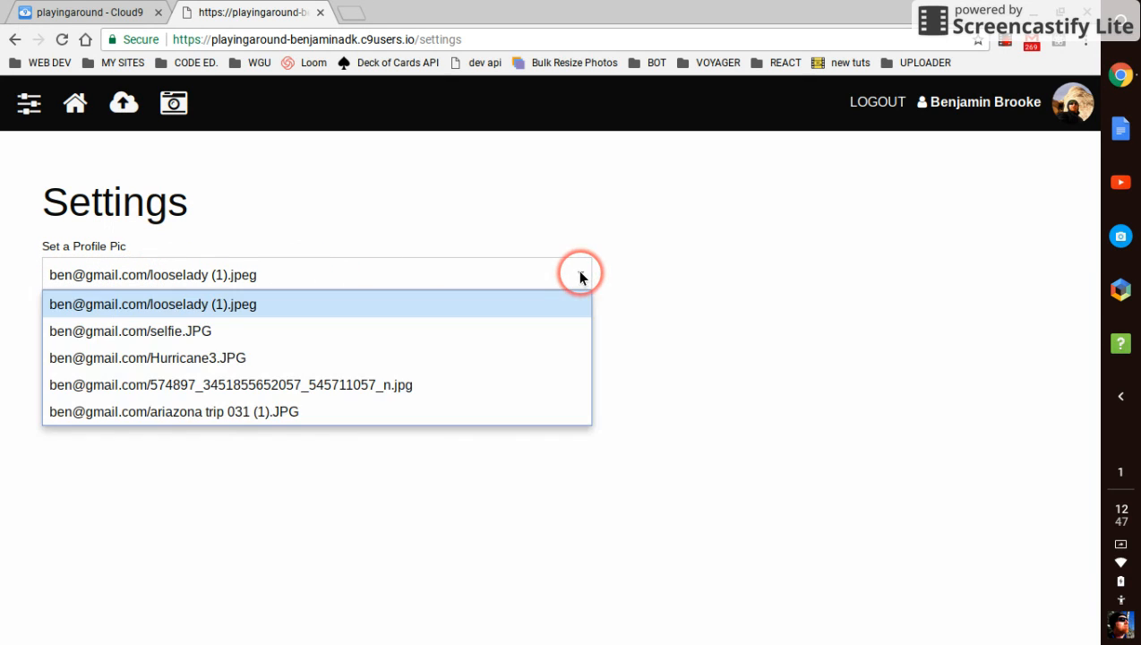
{"action": "mouse_move", "coordinate": [448, 384]}
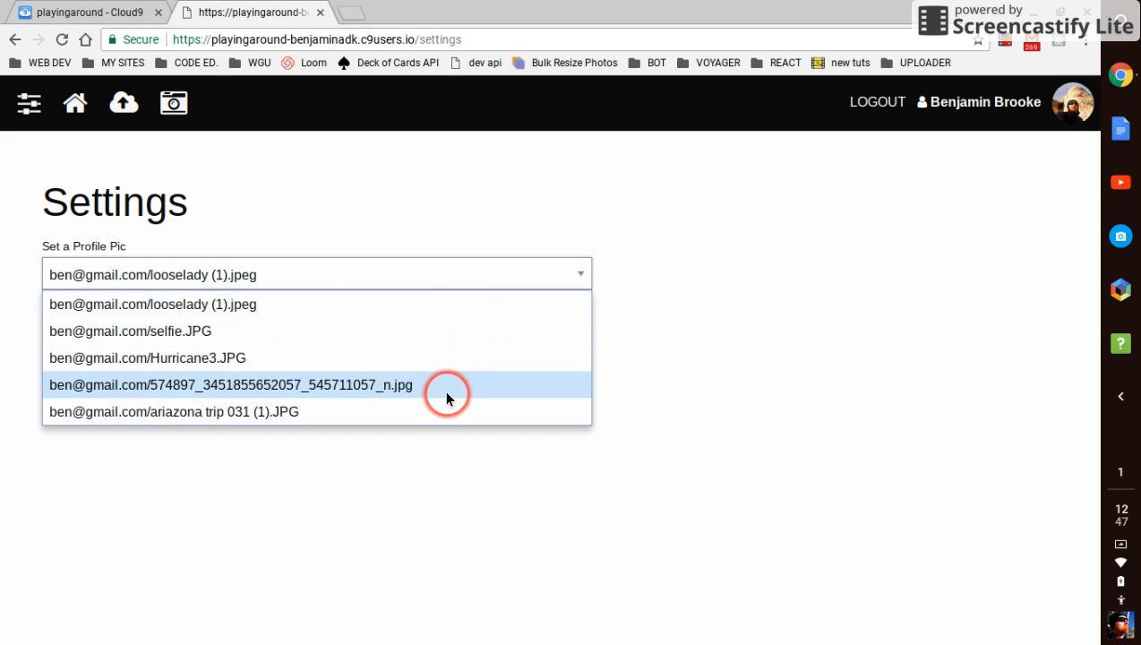
{"action": "mouse_move", "coordinate": [193, 358]}
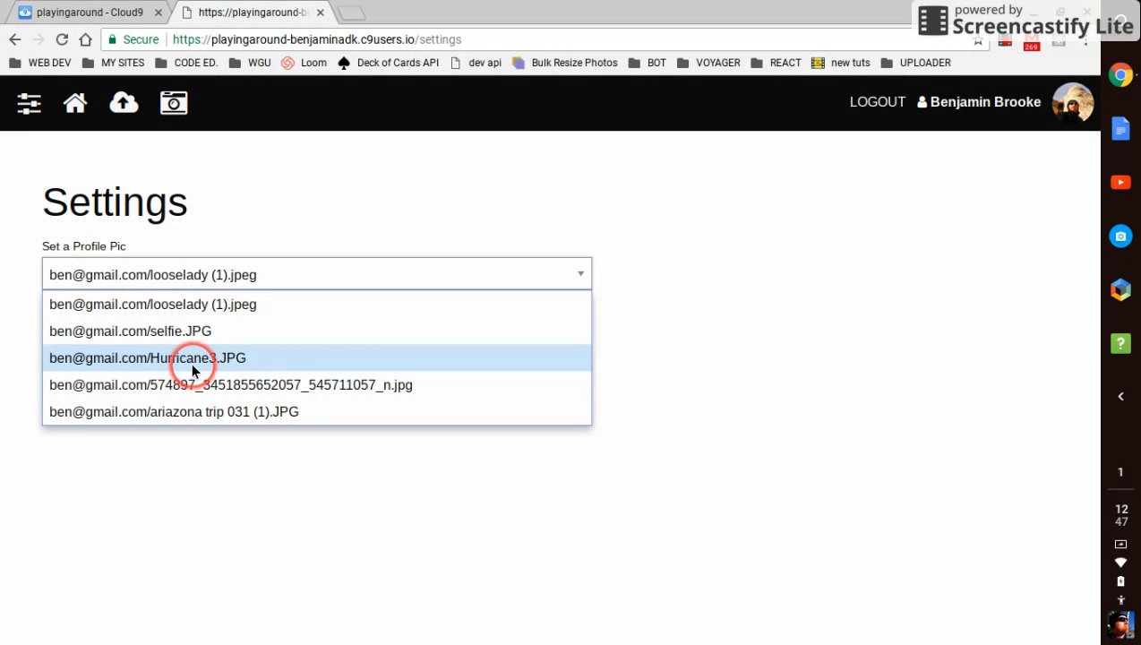
{"action": "left_click", "coordinate": [147, 358]}
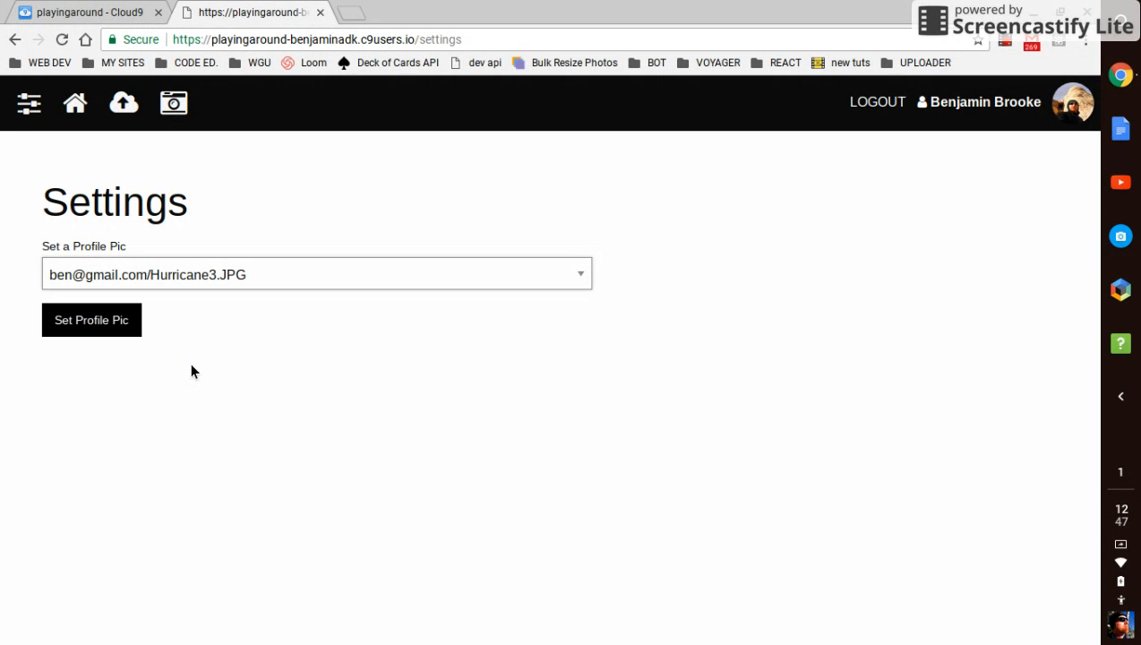
{"action": "left_click", "coordinate": [91, 319]}
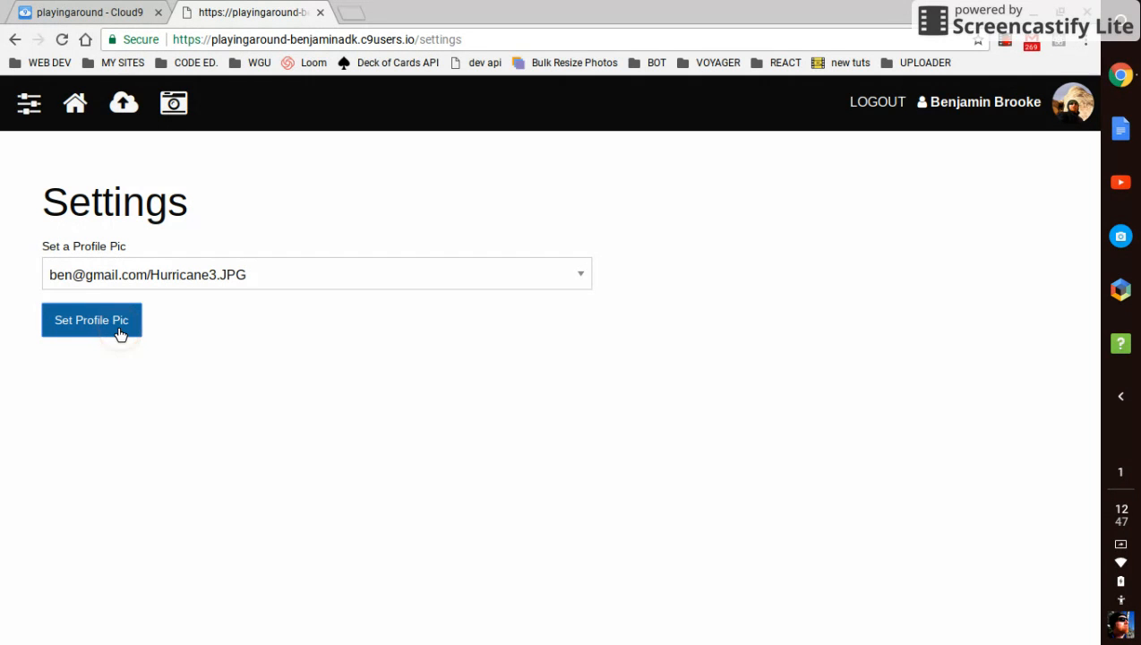
{"action": "left_click", "coordinate": [91, 319]}
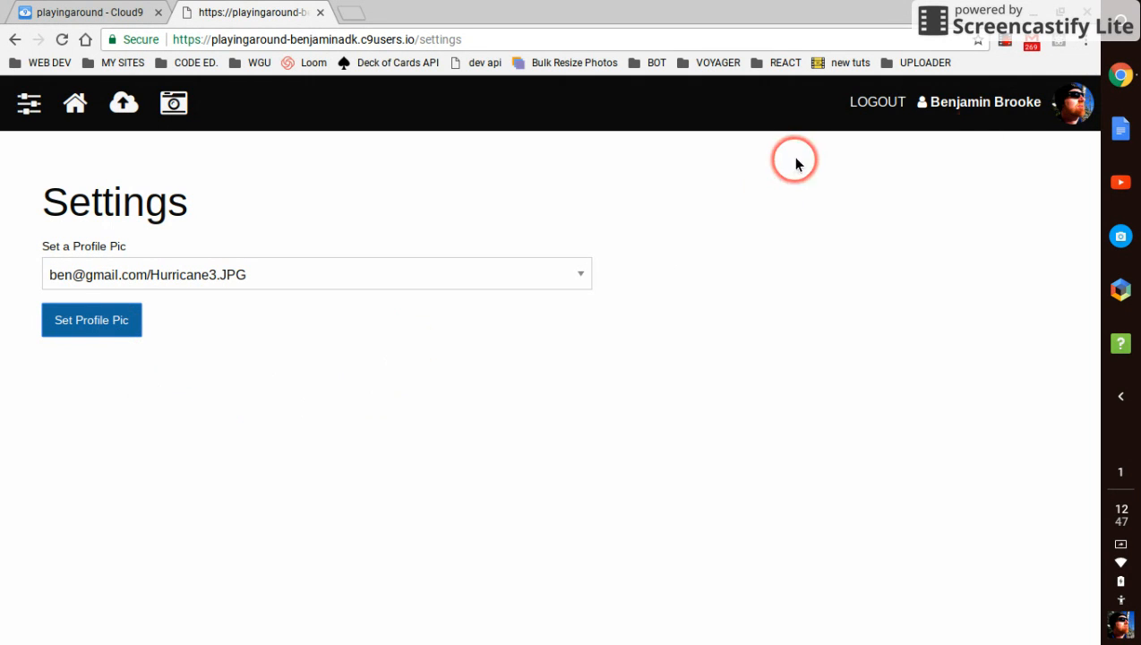
{"action": "mouse_move", "coordinate": [399, 274]}
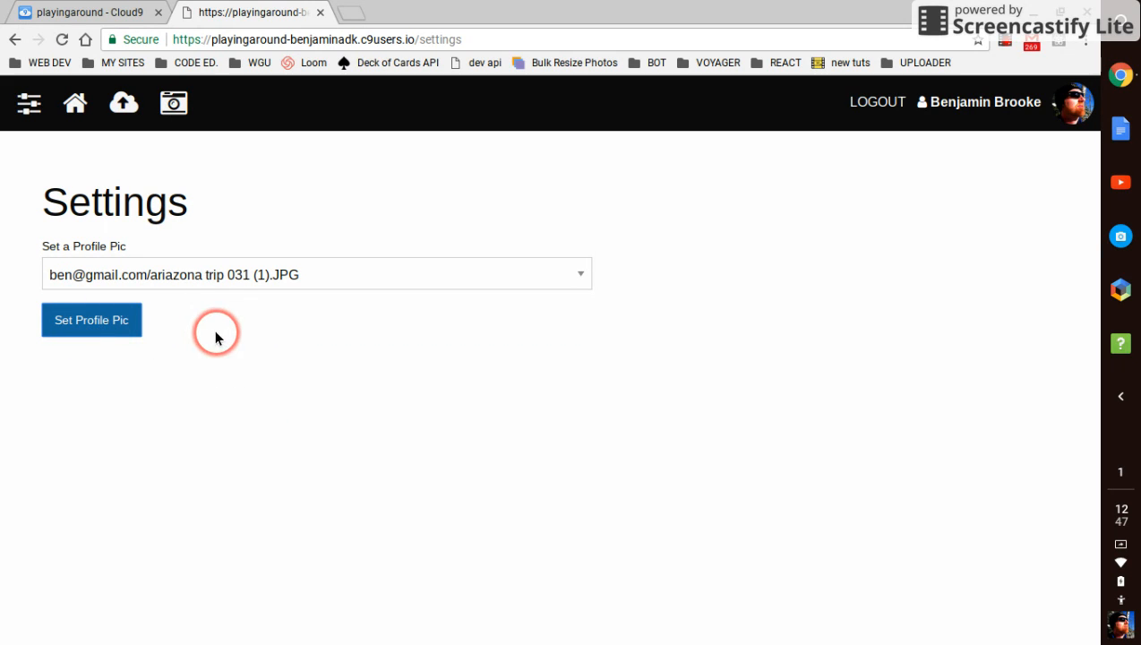
{"action": "mouse_move", "coordinate": [165, 362]}
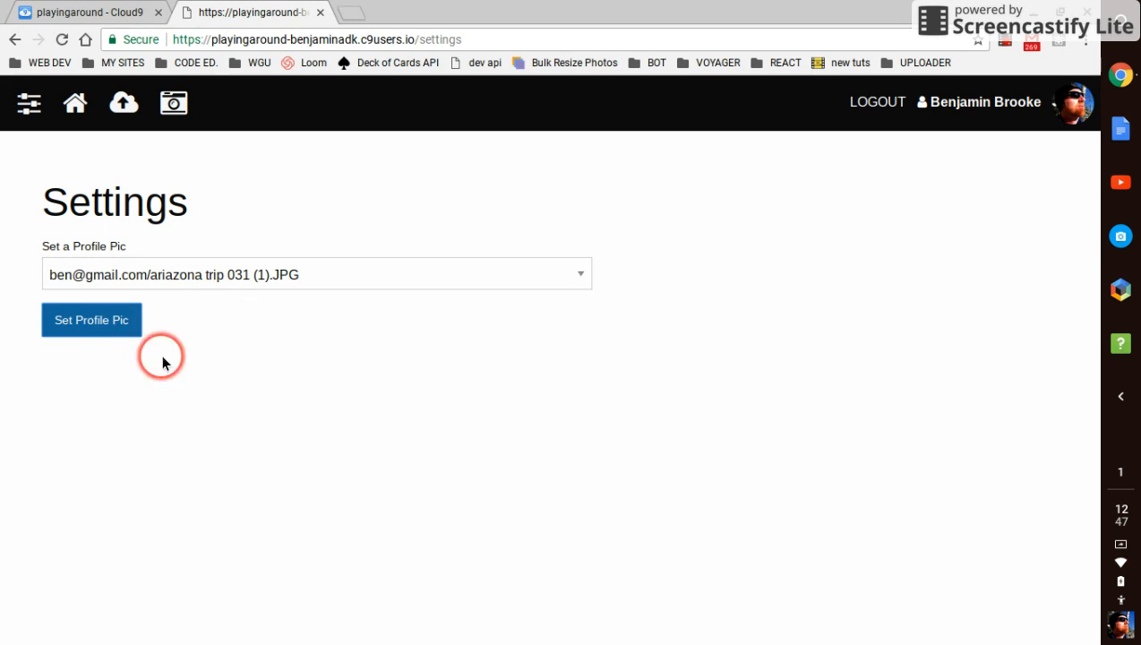
{"action": "mouse_move", "coordinate": [190, 383]}
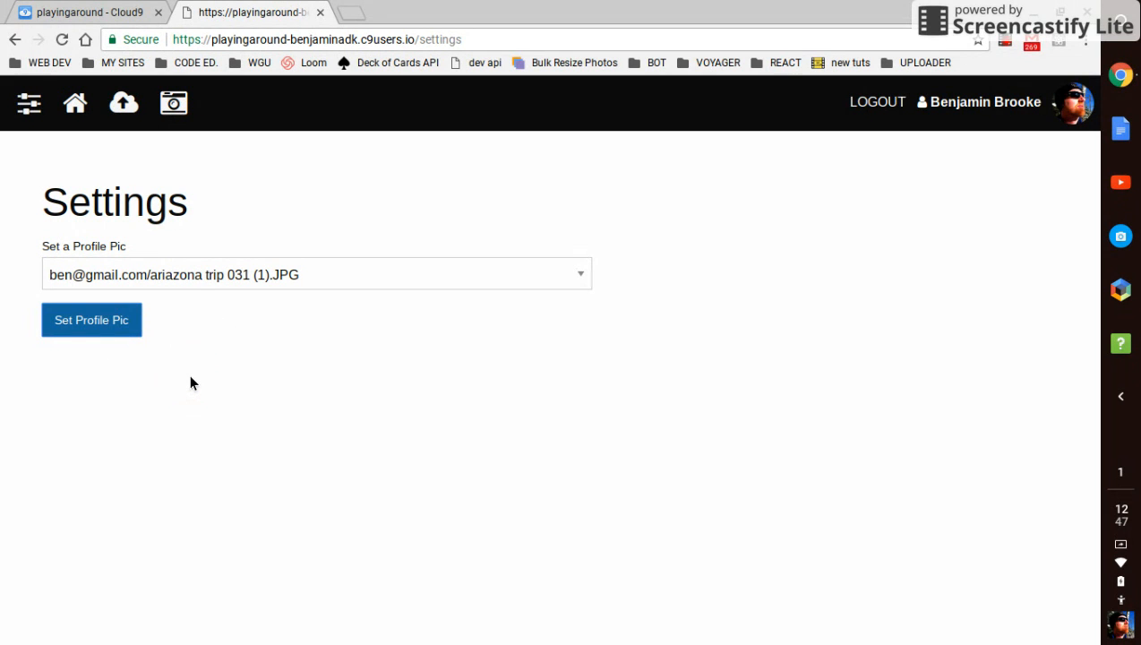
{"action": "left_click", "coordinate": [91, 318]}
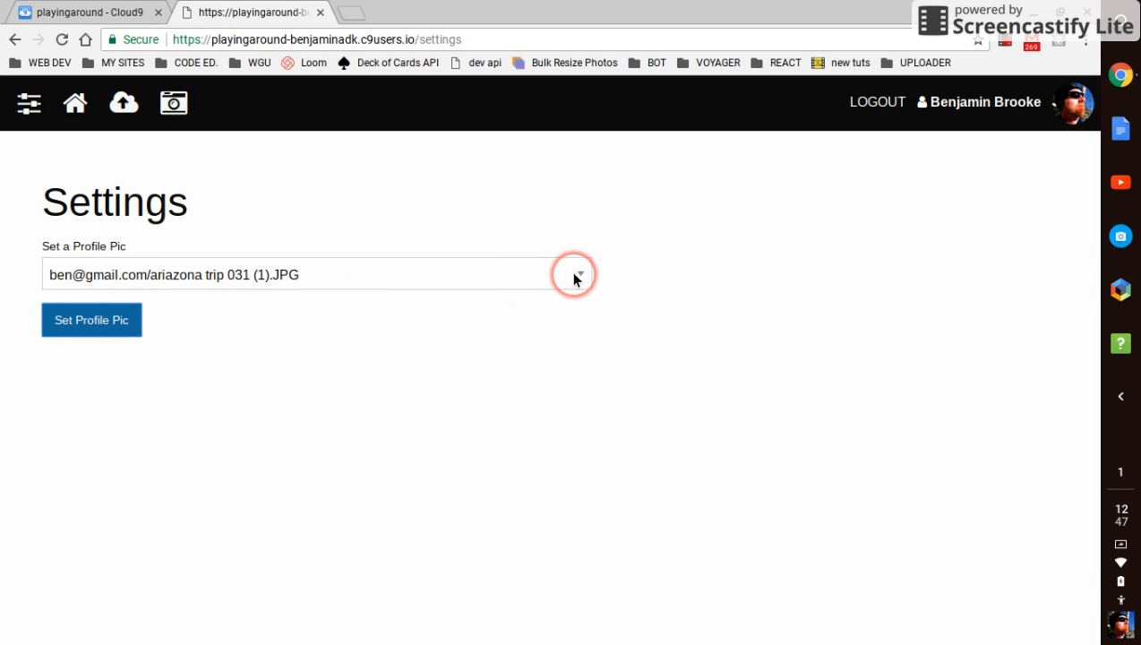
Set the 574897 image, then looselady (1).jpeg, as the profile picture
{"action": "left_click", "coordinate": [577, 274]}
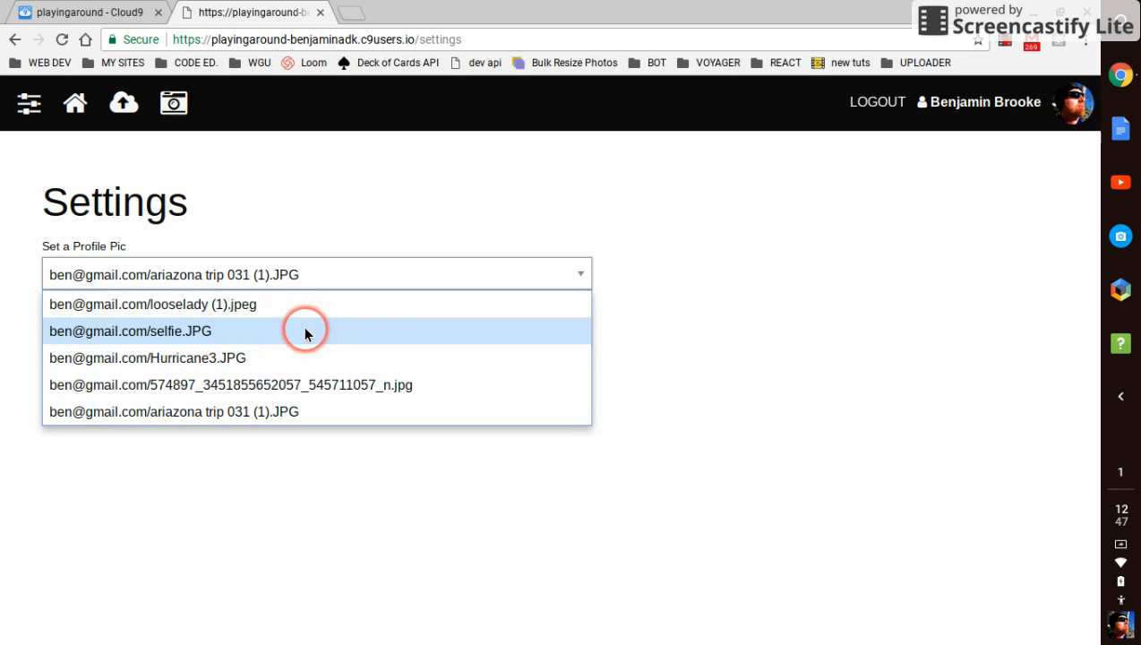
{"action": "mouse_move", "coordinate": [294, 383]}
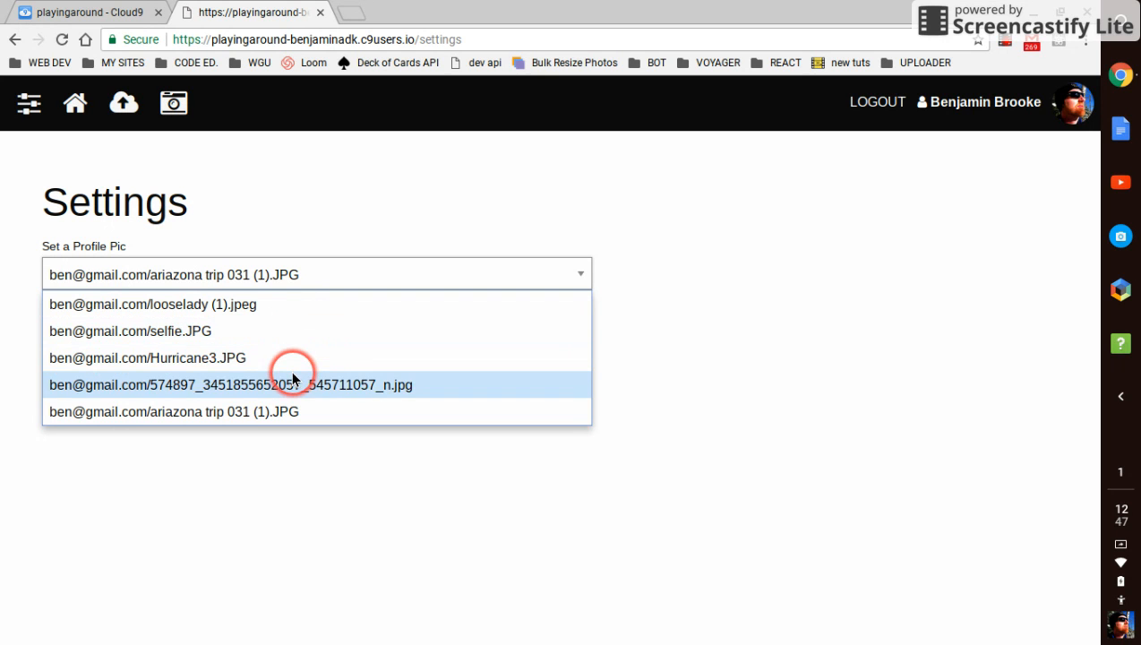
{"action": "left_click", "coordinate": [231, 383]}
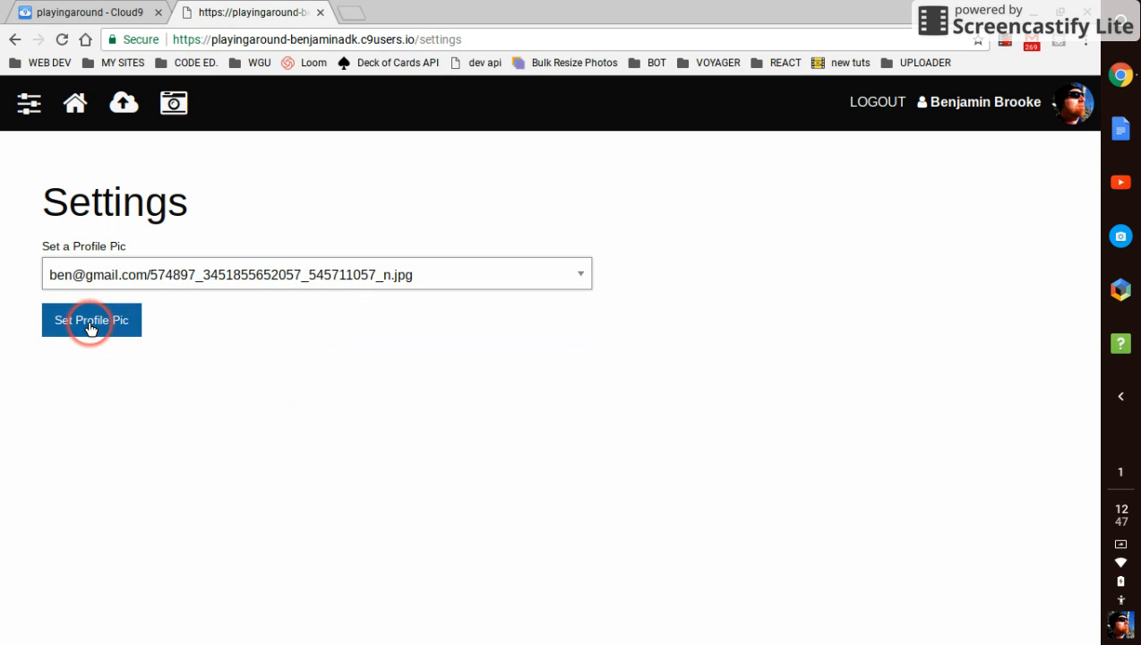
{"action": "left_click", "coordinate": [91, 319]}
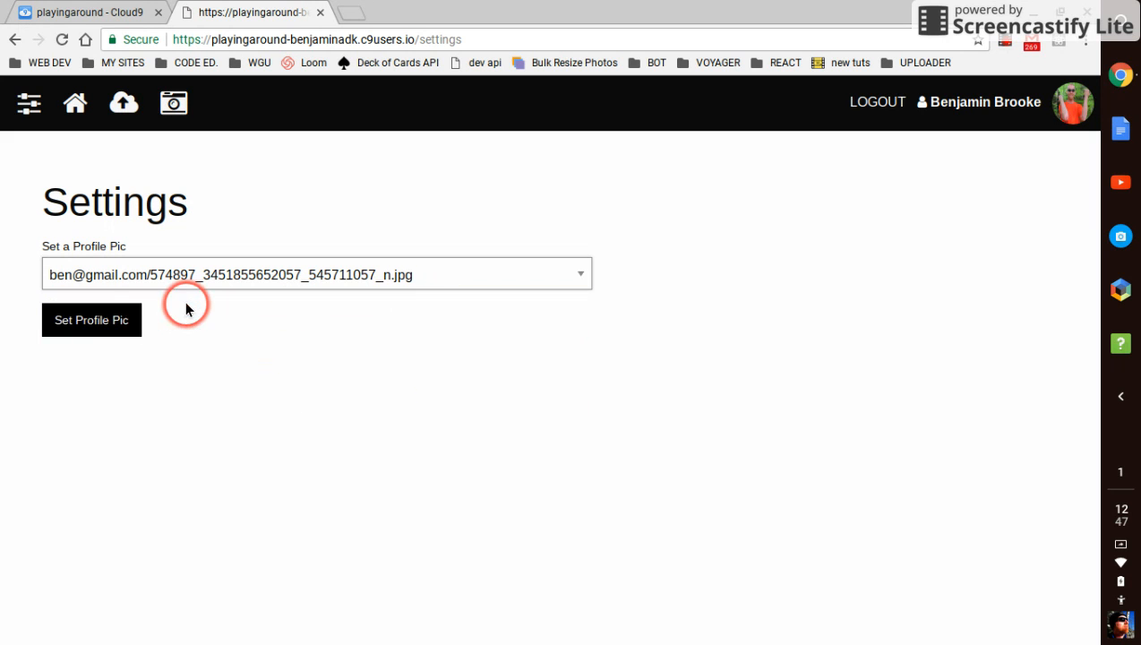
{"action": "left_click", "coordinate": [91, 319]}
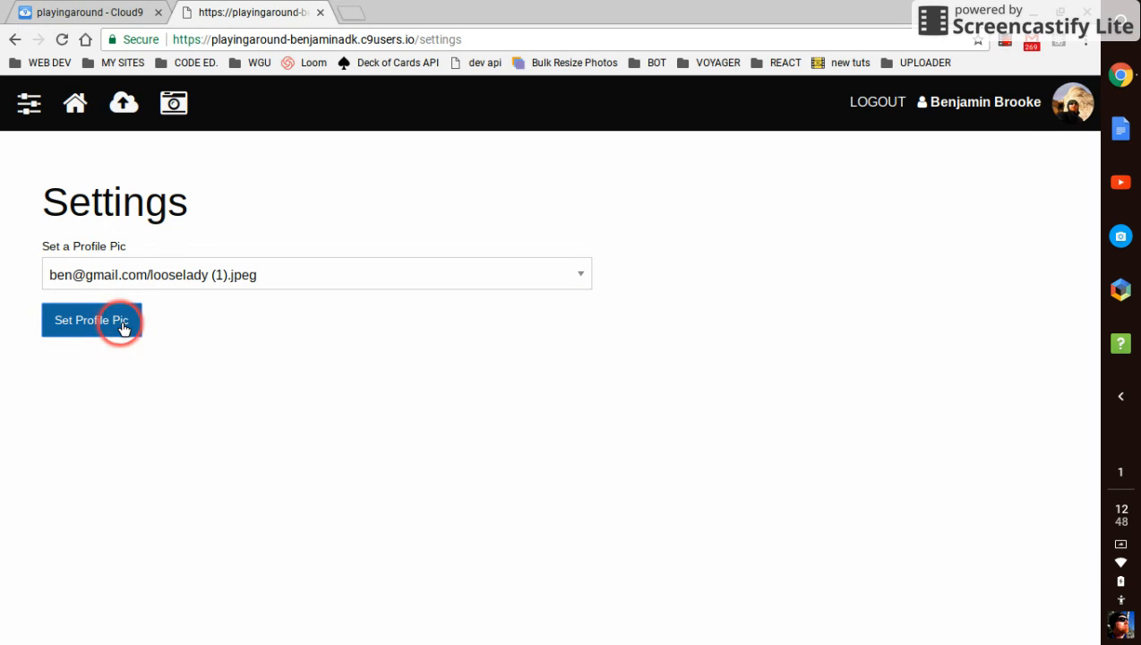
Try ariazona trip 031 (1).JPG, then make selfie.JPG the profile picture
{"action": "left_click", "coordinate": [315, 274]}
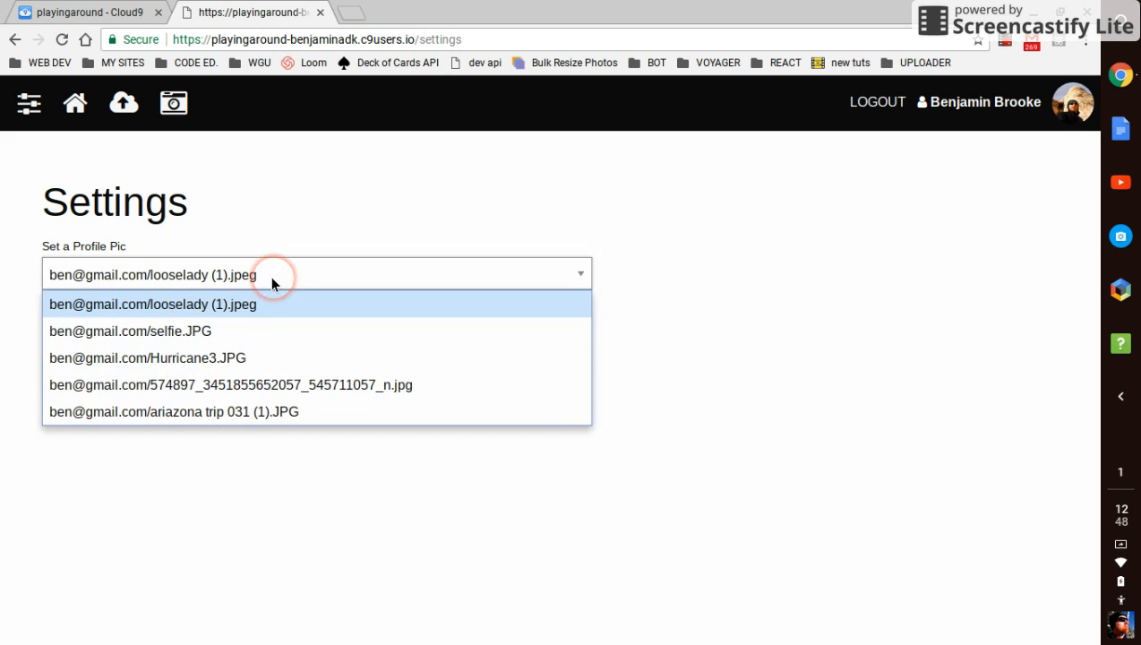
{"action": "mouse_move", "coordinate": [251, 410]}
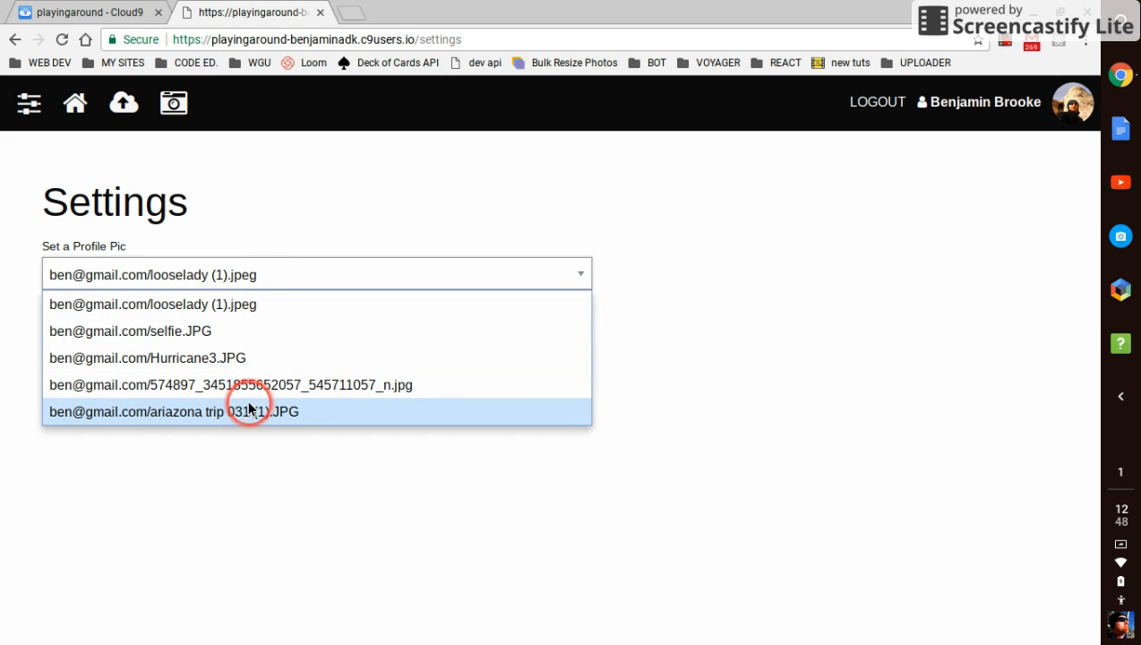
{"action": "left_click", "coordinate": [175, 411]}
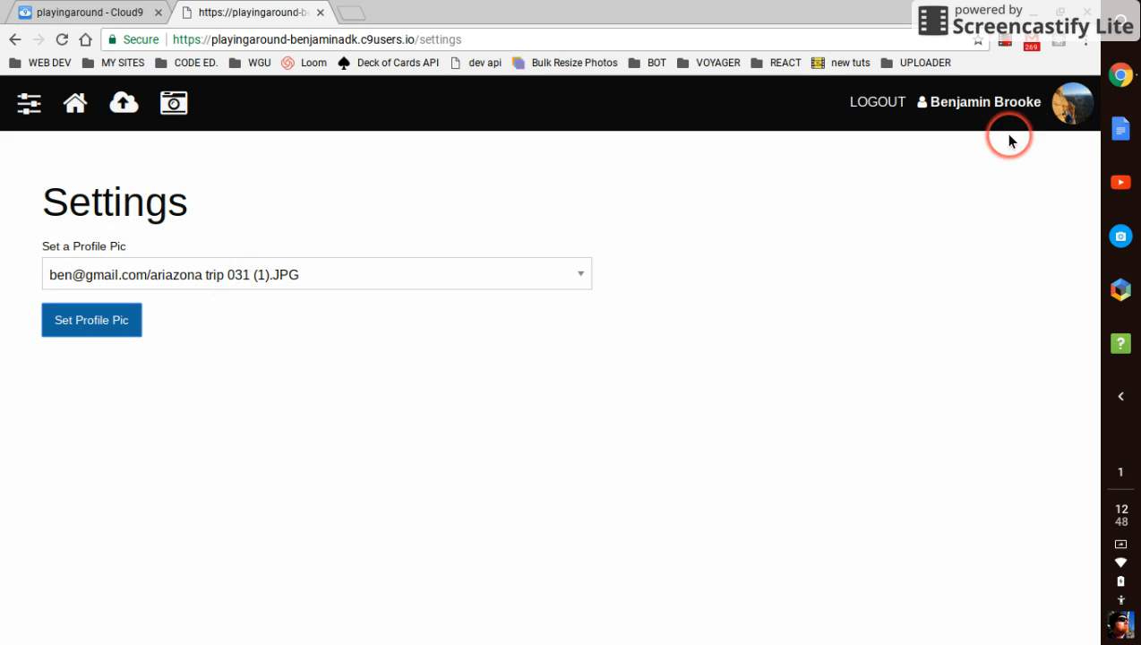
{"action": "mouse_move", "coordinate": [754, 200]}
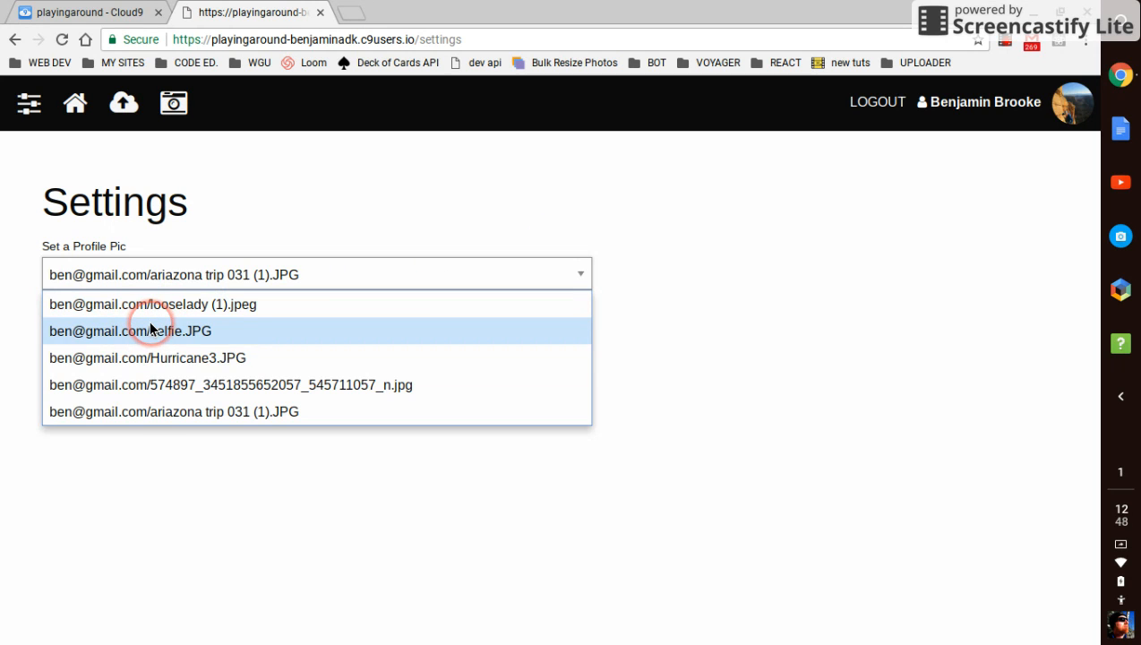
{"action": "left_click", "coordinate": [128, 330]}
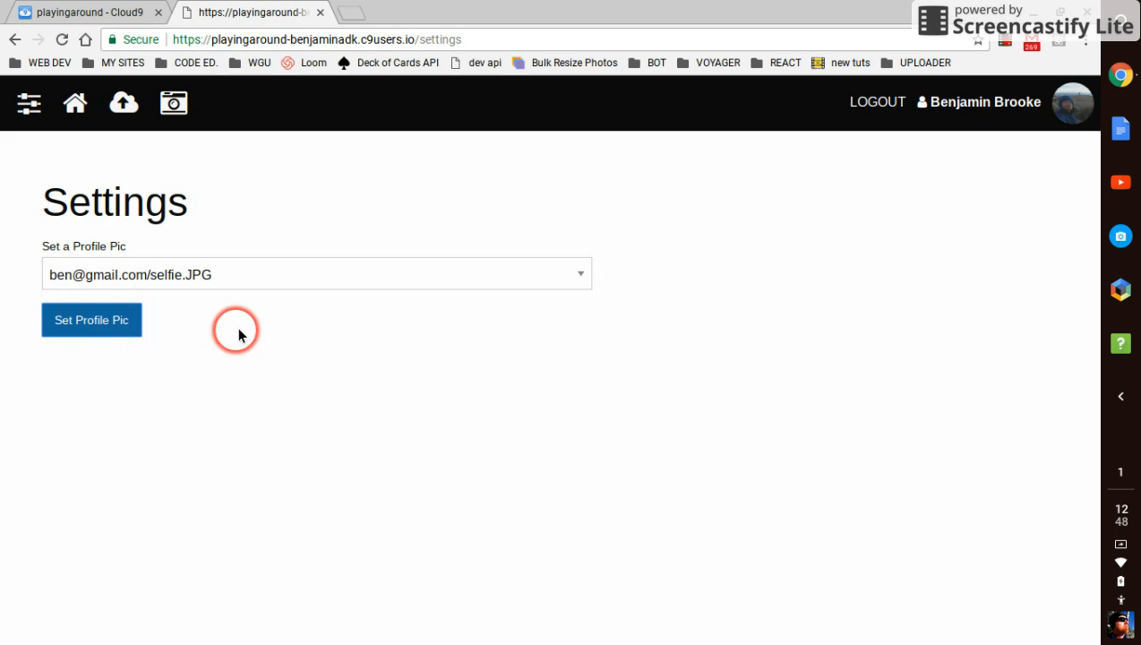
{"action": "mouse_move", "coordinate": [380, 285]}
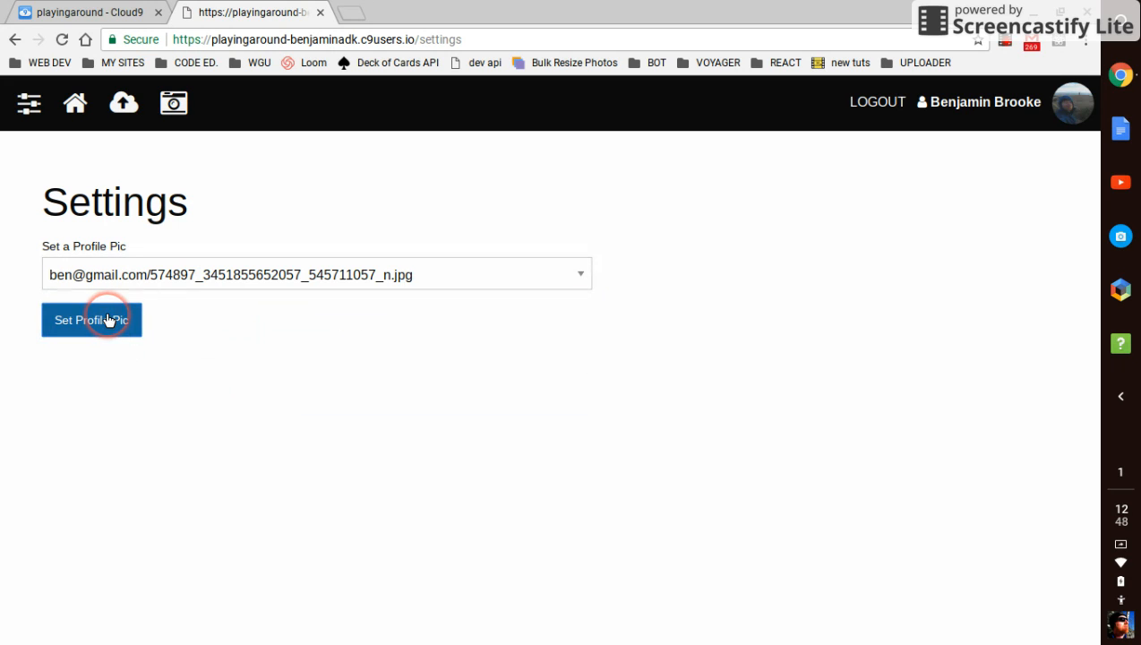
{"action": "left_click", "coordinate": [92, 318]}
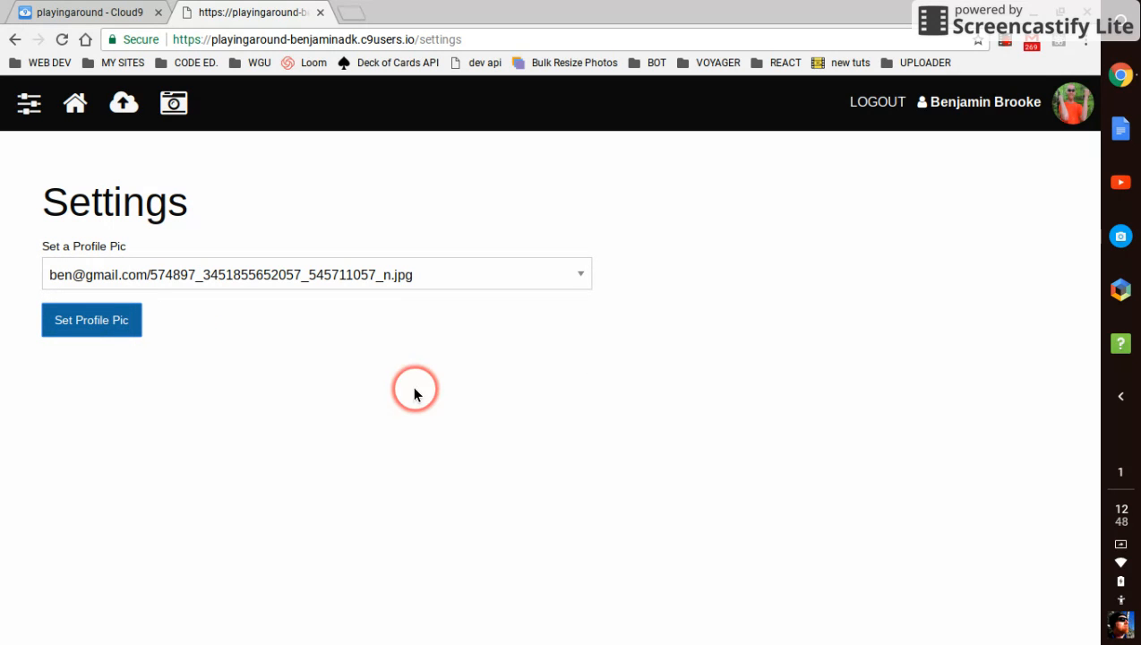
{"action": "mouse_move", "coordinate": [903, 172]}
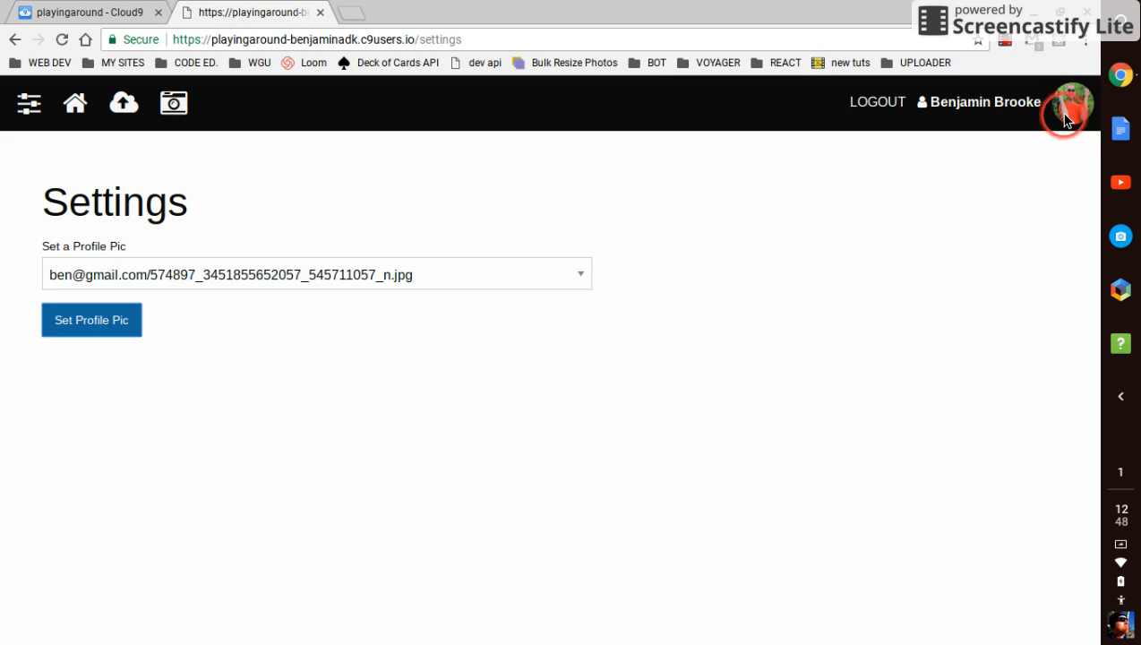
{"action": "mouse_move", "coordinate": [648, 284]}
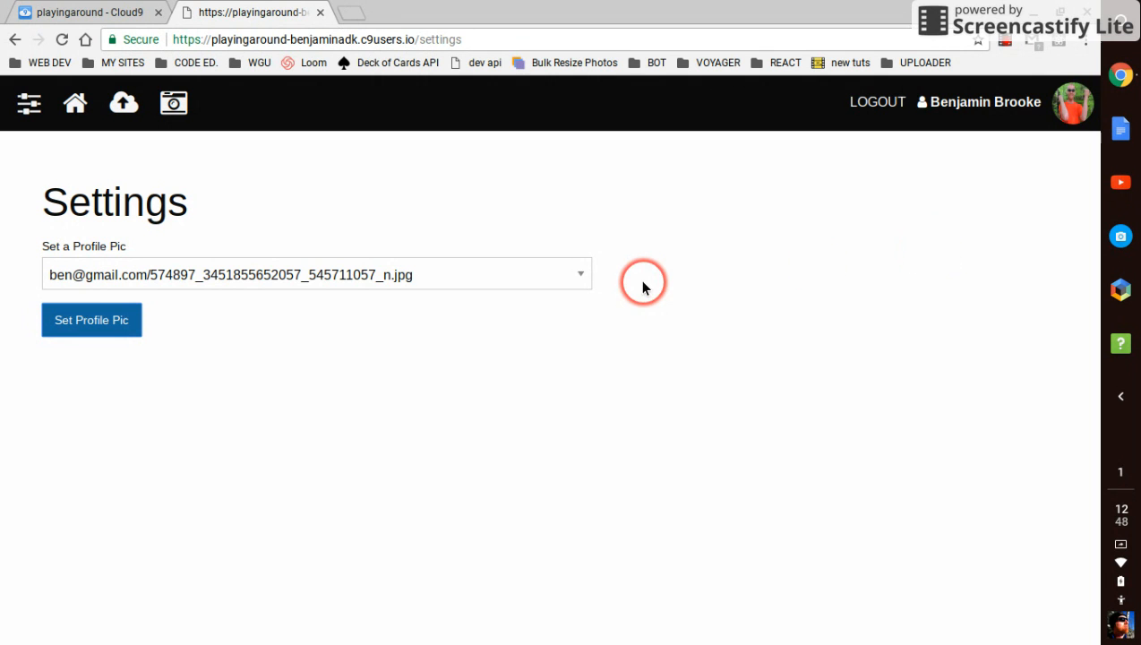
{"action": "mouse_move", "coordinate": [892, 181]}
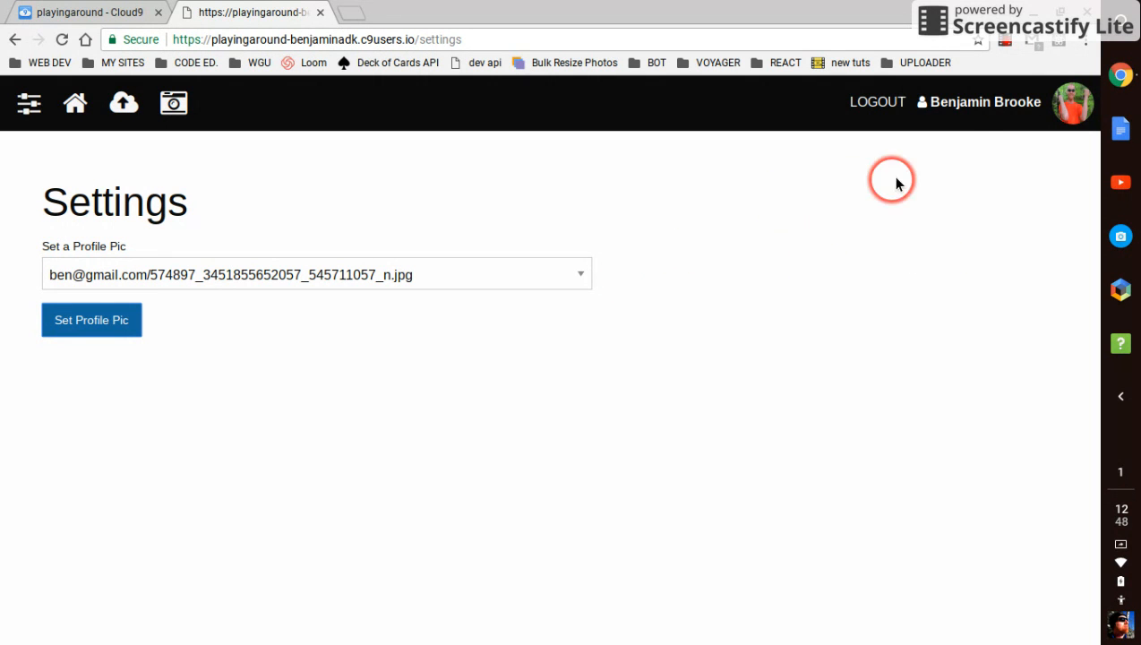
{"action": "mouse_move", "coordinate": [838, 148]}
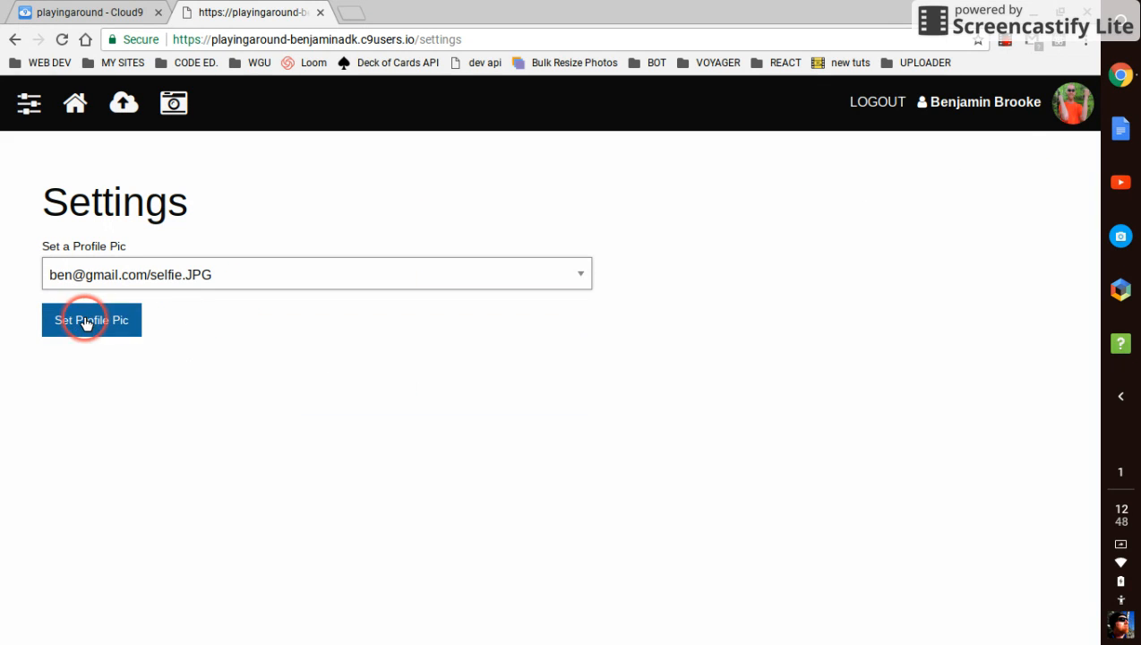
Make looselady (1).jpeg the profile picture and head to the thumbnail gallery
{"action": "left_click", "coordinate": [315, 274]}
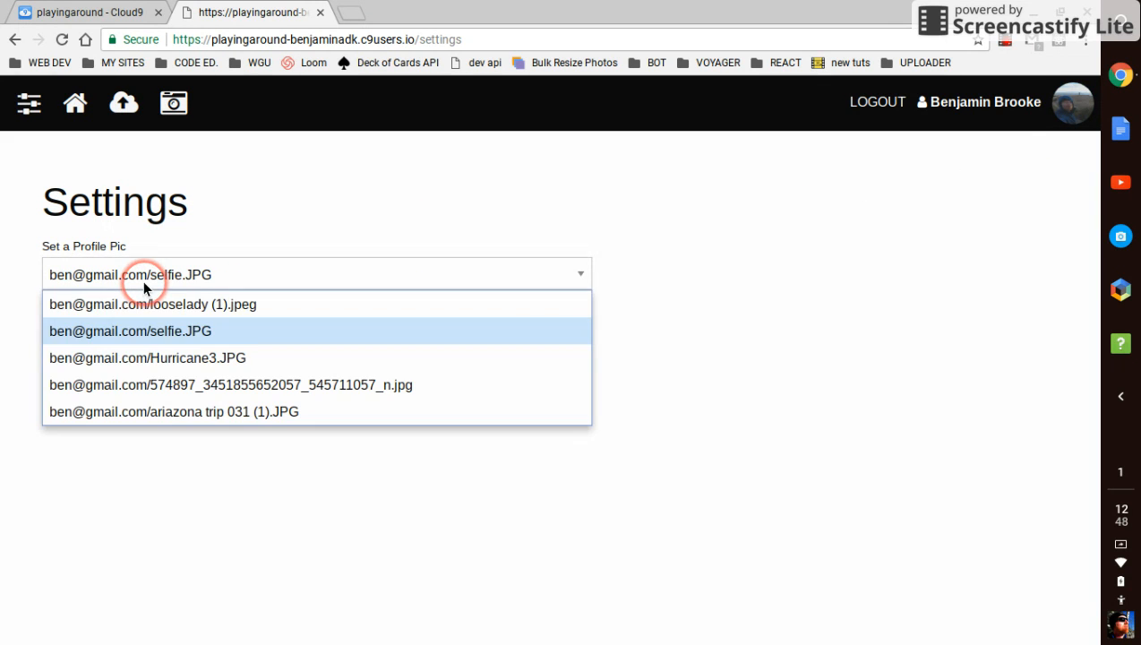
{"action": "left_click", "coordinate": [152, 304]}
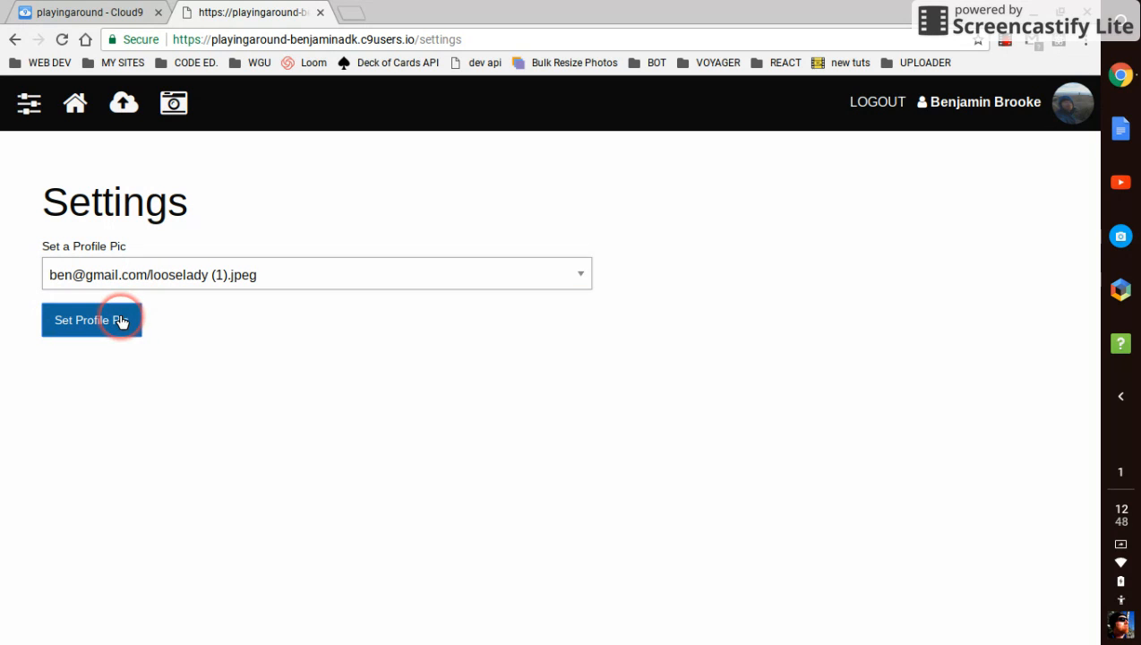
{"action": "left_click", "coordinate": [92, 319]}
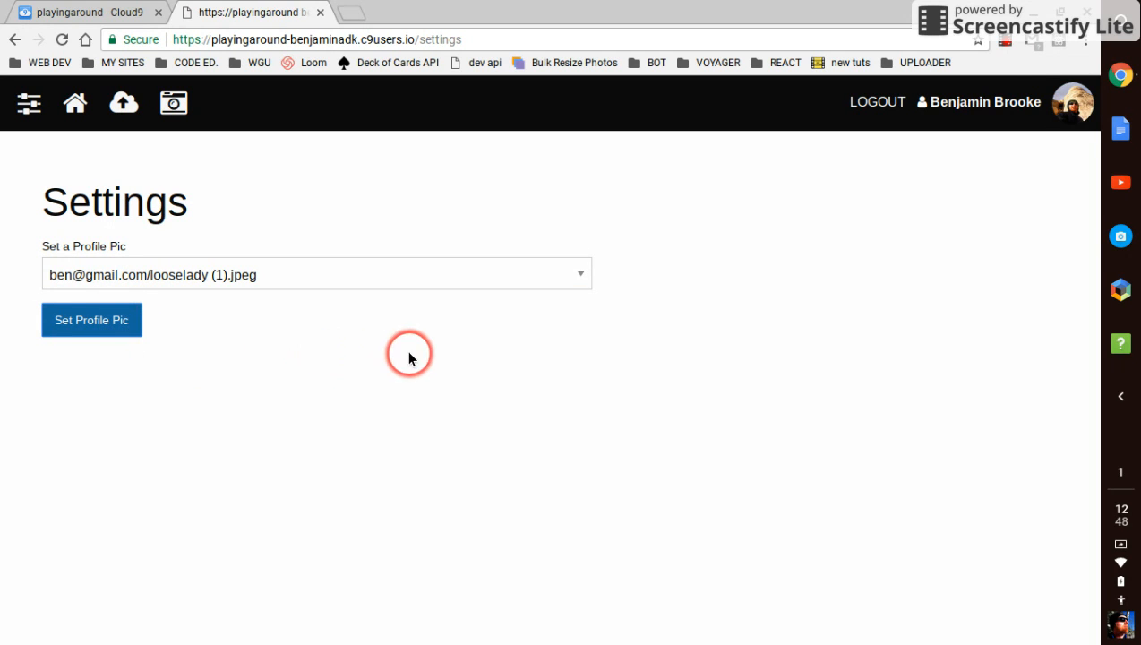
{"action": "mouse_move", "coordinate": [369, 348]}
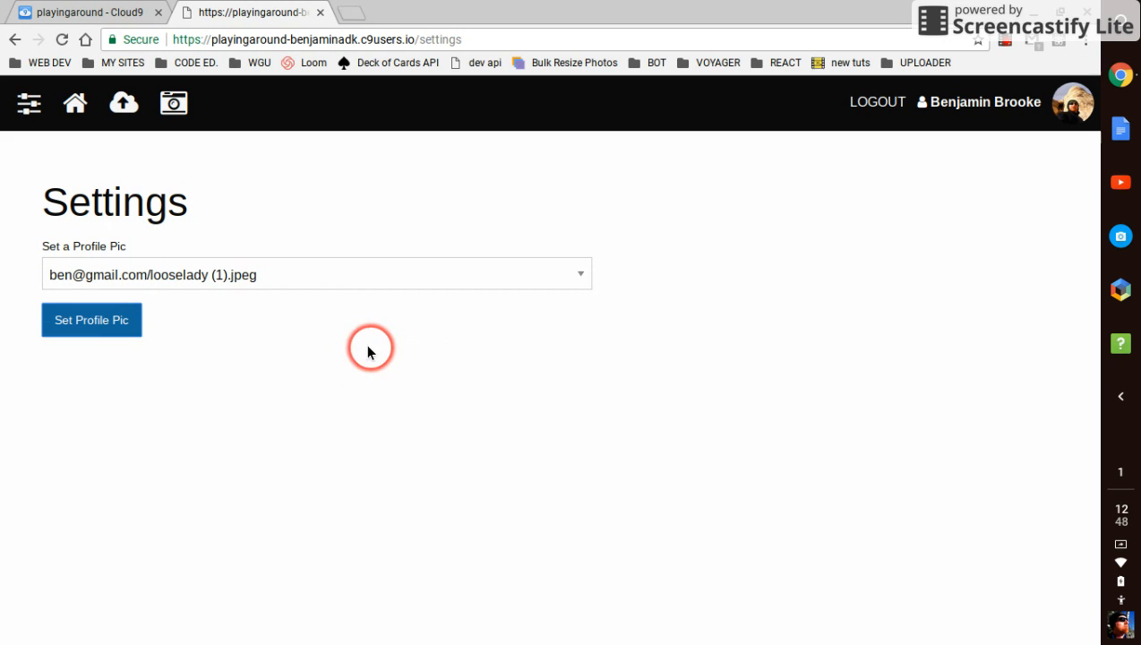
{"action": "mouse_move", "coordinate": [170, 140]}
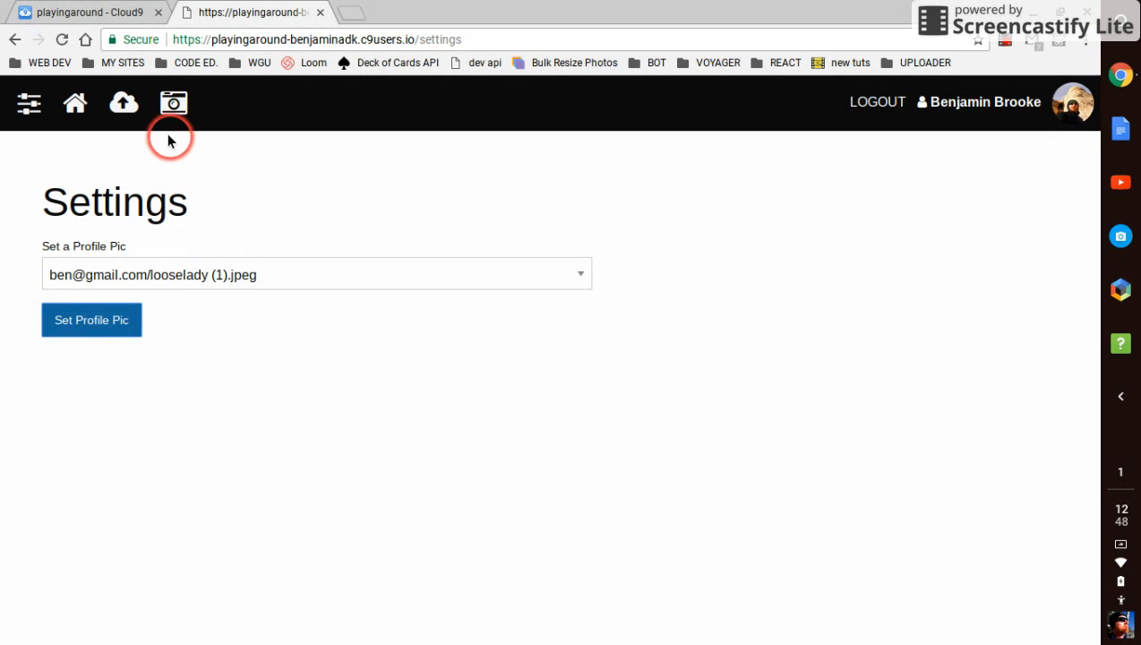
{"action": "left_click", "coordinate": [91, 319]}
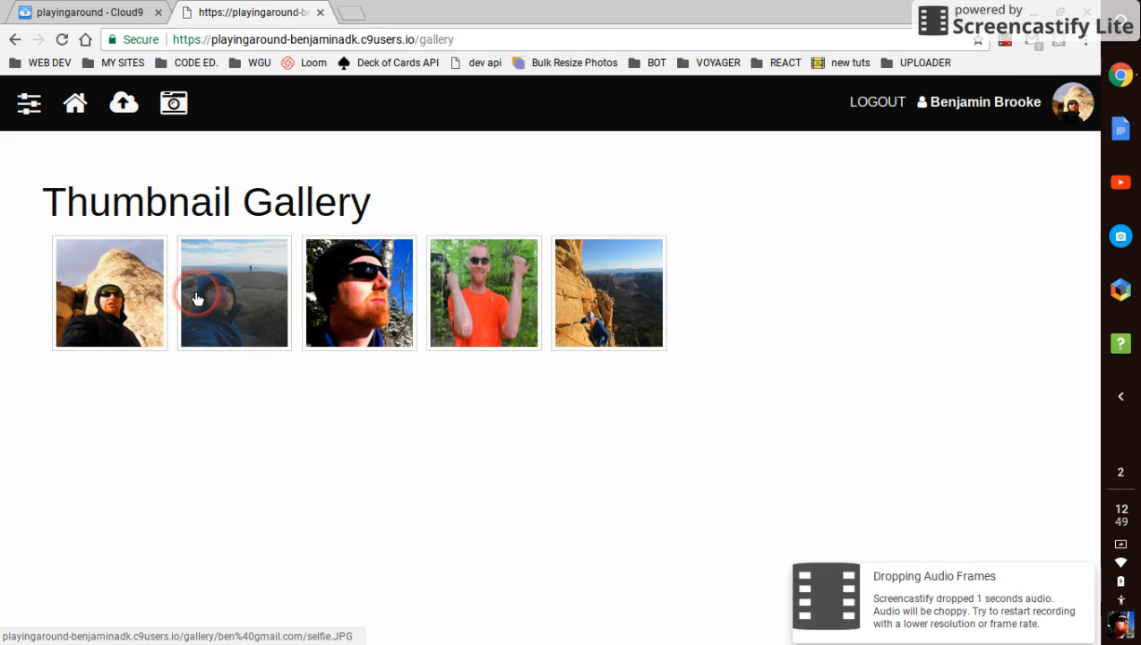
{"action": "mouse_move", "coordinate": [305, 295]}
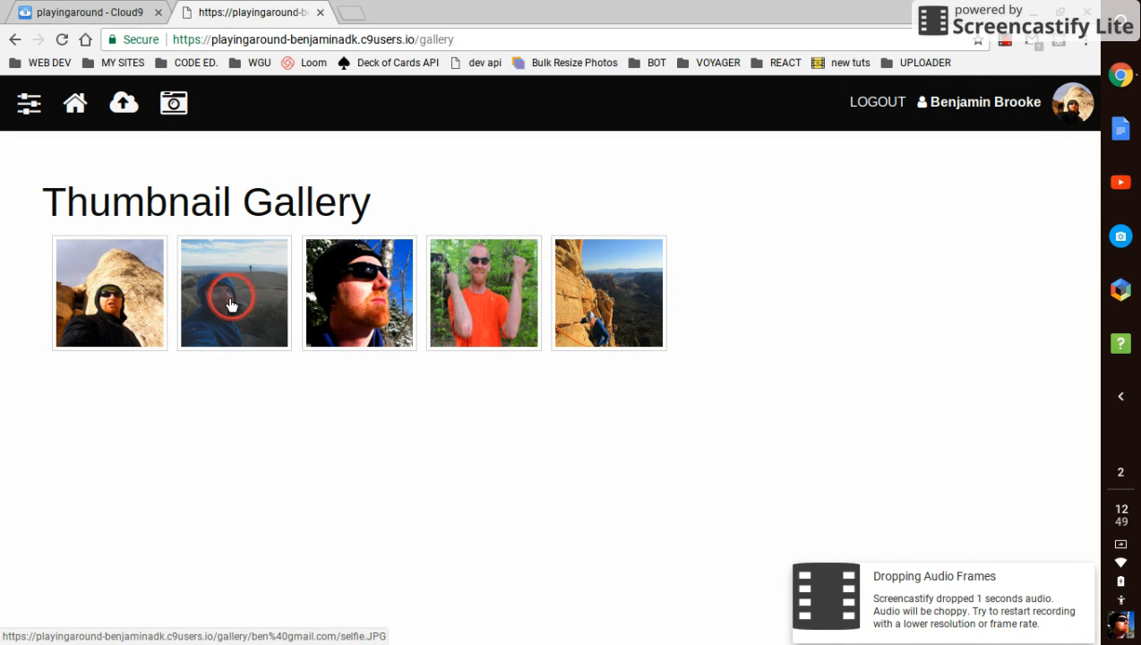
{"action": "mouse_move", "coordinate": [75, 102]}
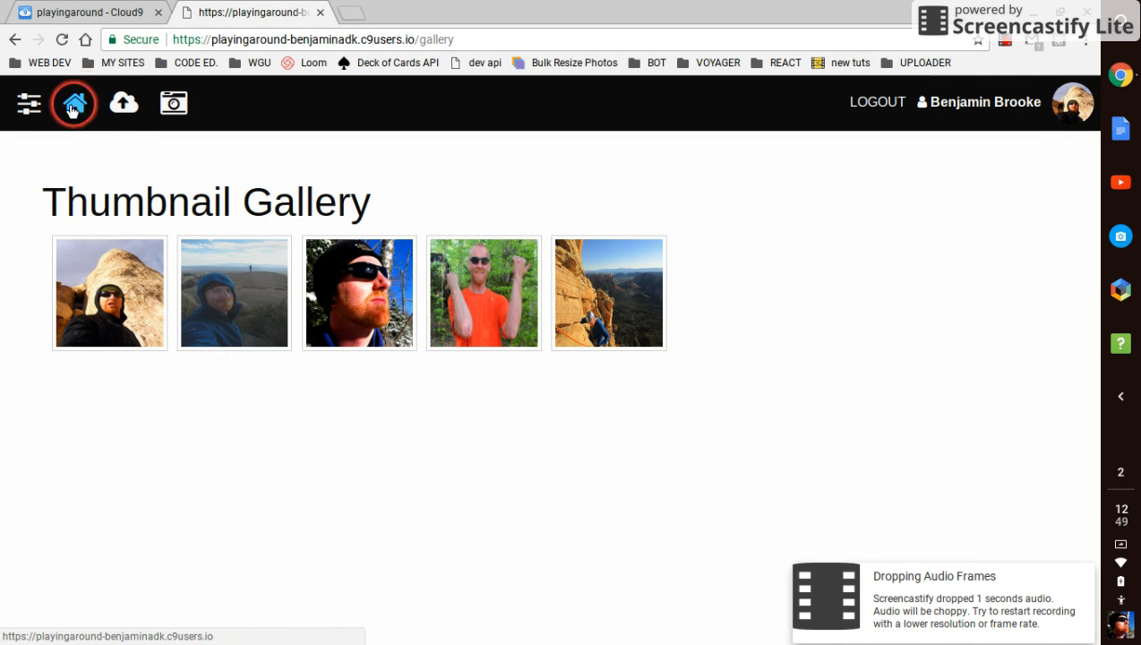
Return via the nav bar to Settings and choose Hurricane3.JPG as the profile picture
{"action": "left_click", "coordinate": [29, 102]}
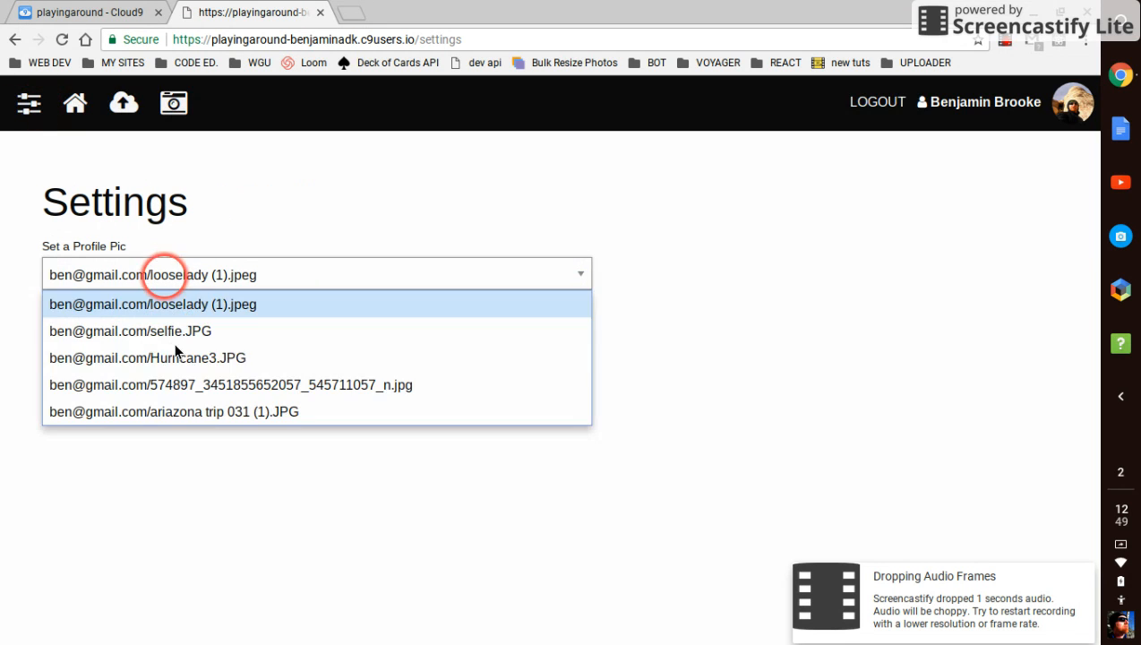
{"action": "left_click", "coordinate": [147, 359]}
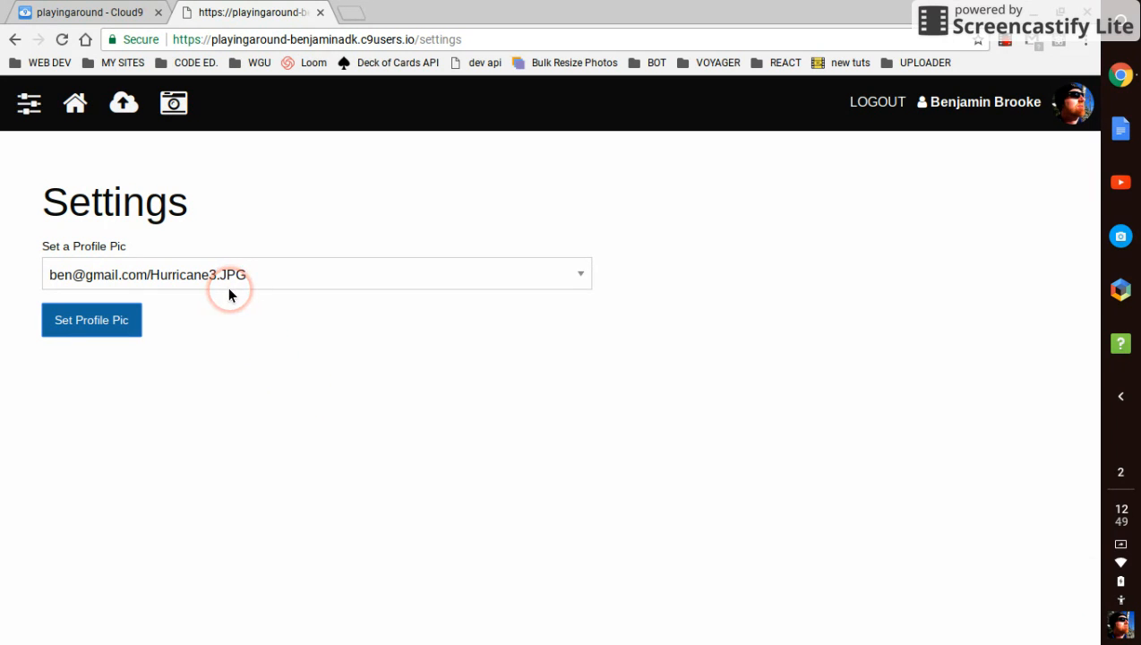
{"action": "mouse_move", "coordinate": [301, 340]}
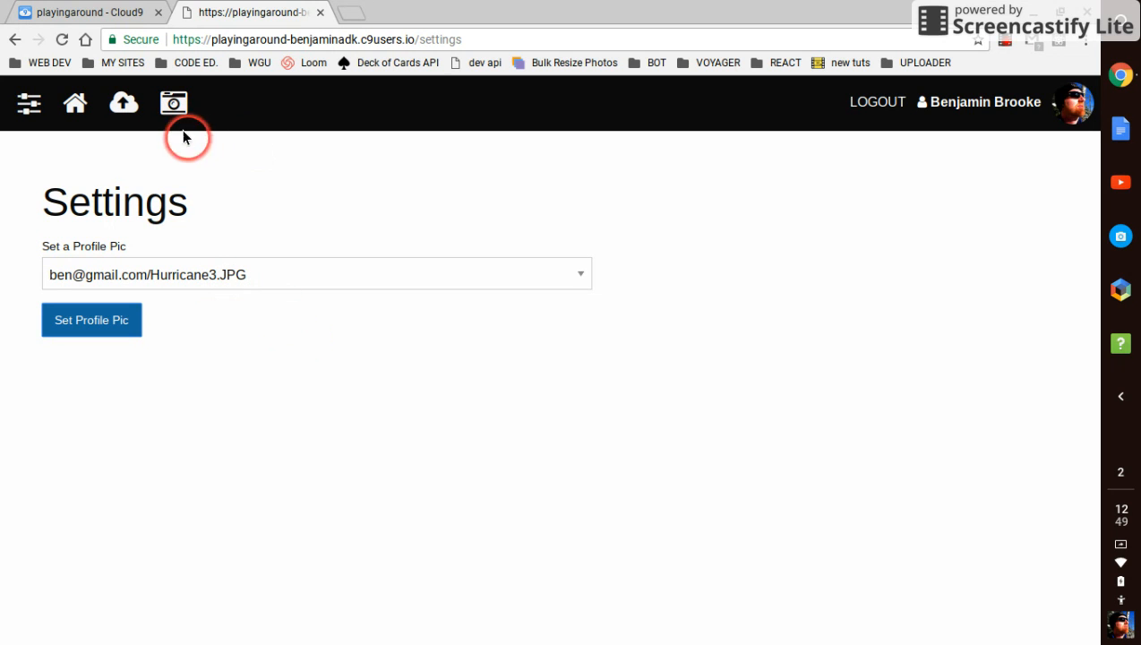
{"action": "mouse_move", "coordinate": [68, 11]}
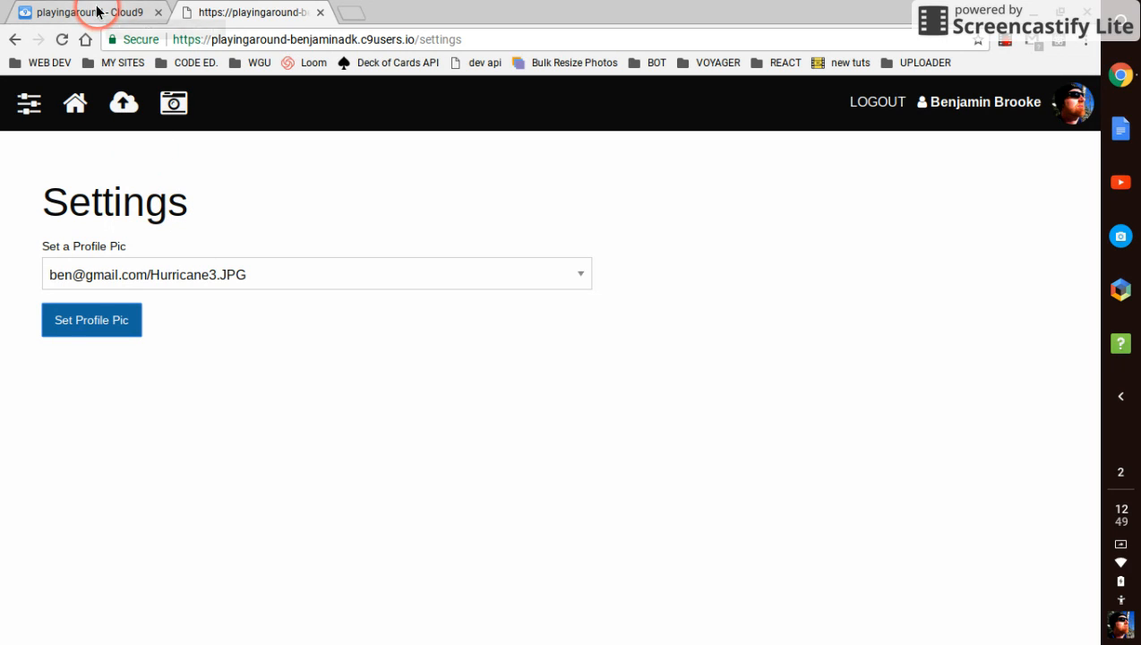
In Cloud9, review the settings.jade setProfilePic script, then return to the app tab
{"action": "left_click", "coordinate": [86, 11]}
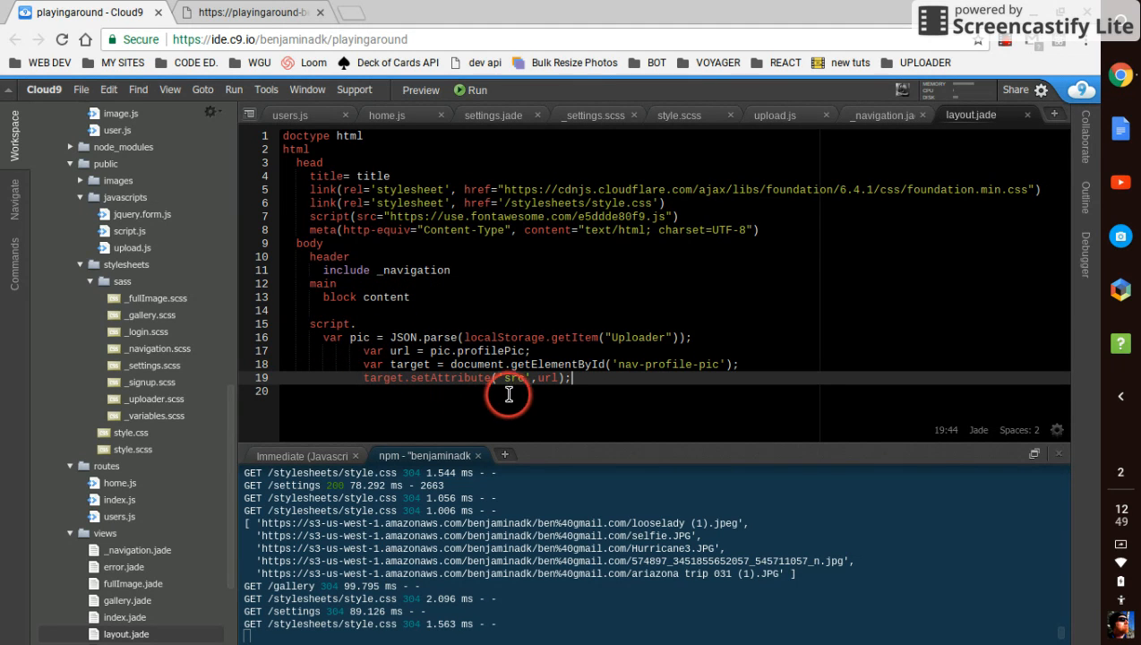
{"action": "mouse_move", "coordinate": [396, 263]}
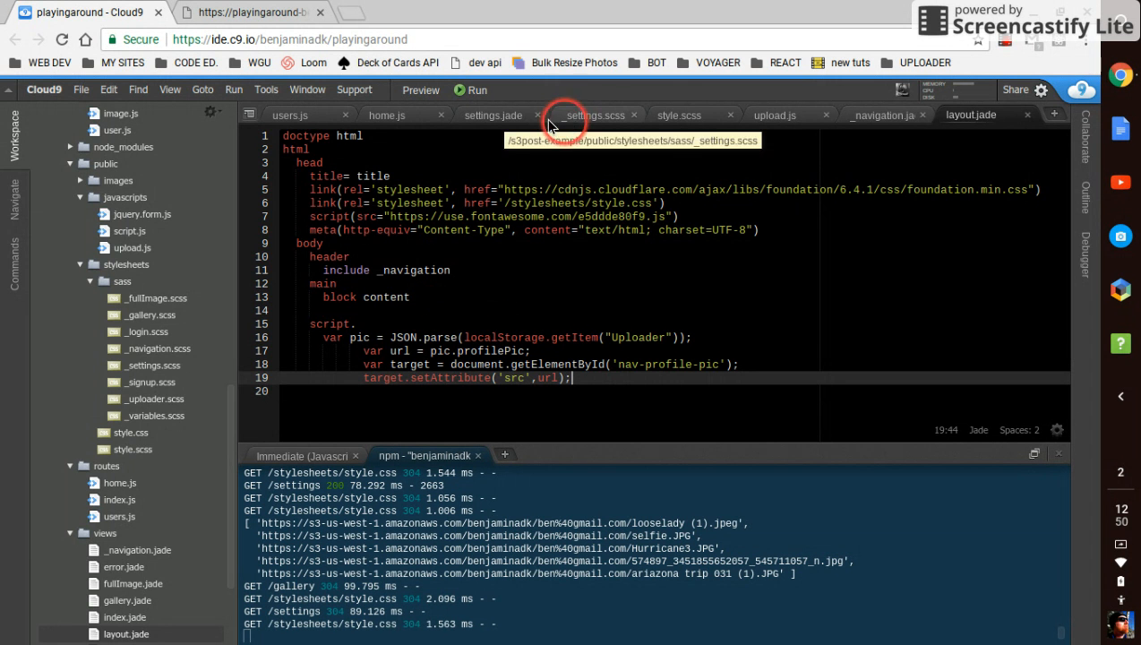
{"action": "left_click", "coordinate": [493, 114]}
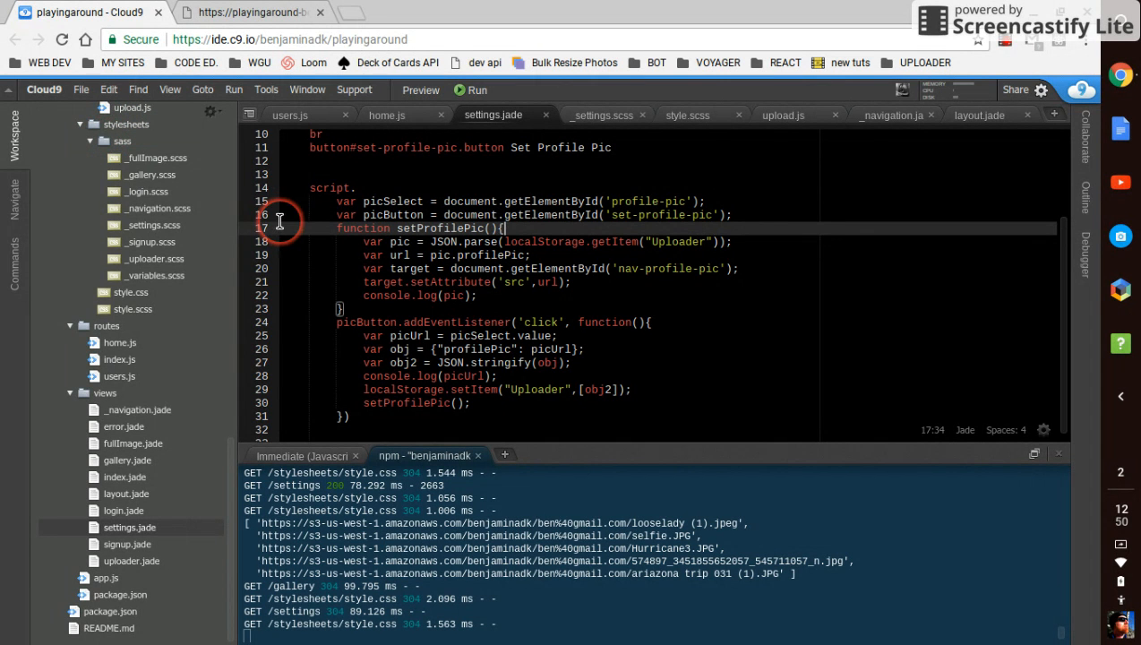
{"action": "mouse_move", "coordinate": [133, 177]}
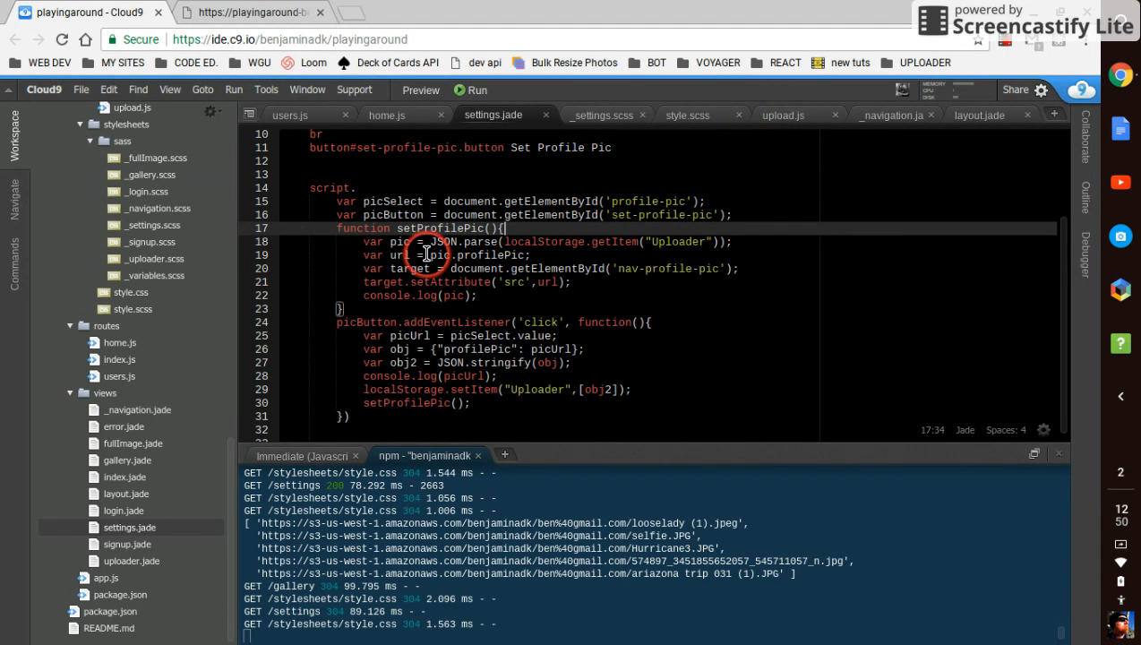
{"action": "left_click", "coordinate": [132, 560]}
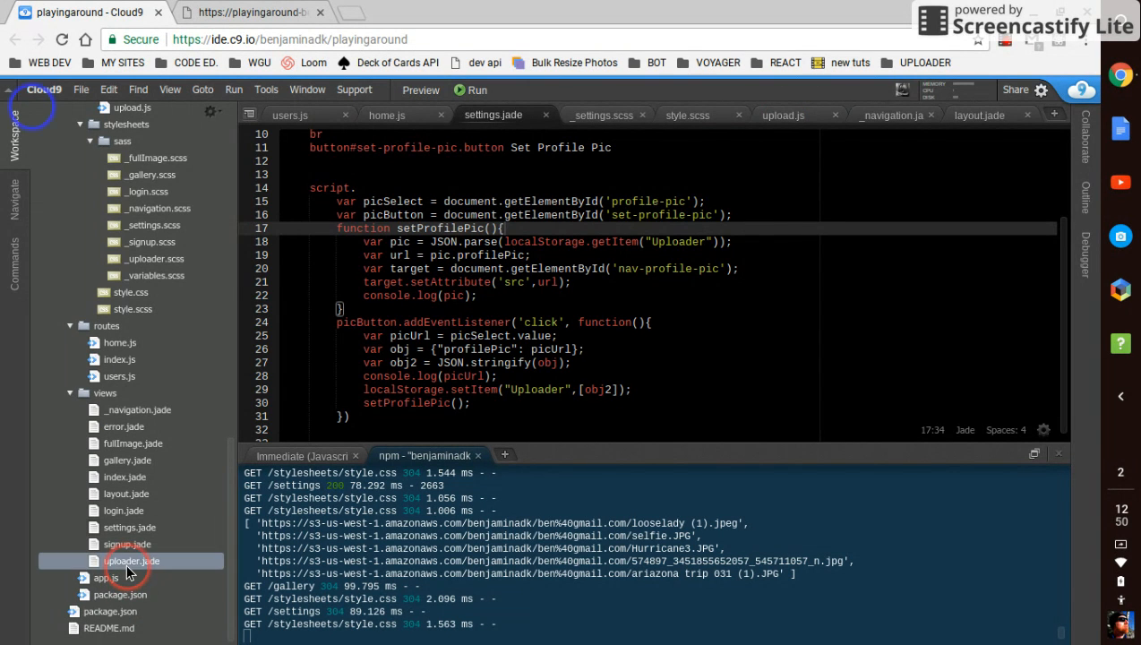
{"action": "left_click", "coordinate": [133, 561]}
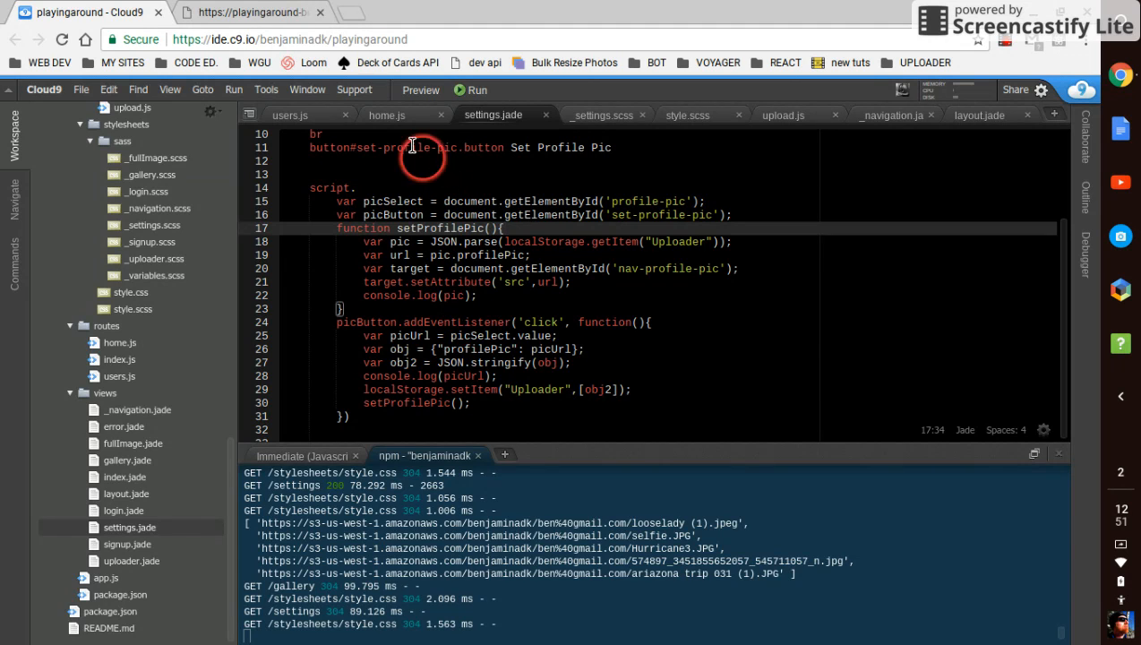
{"action": "left_click", "coordinate": [251, 10]}
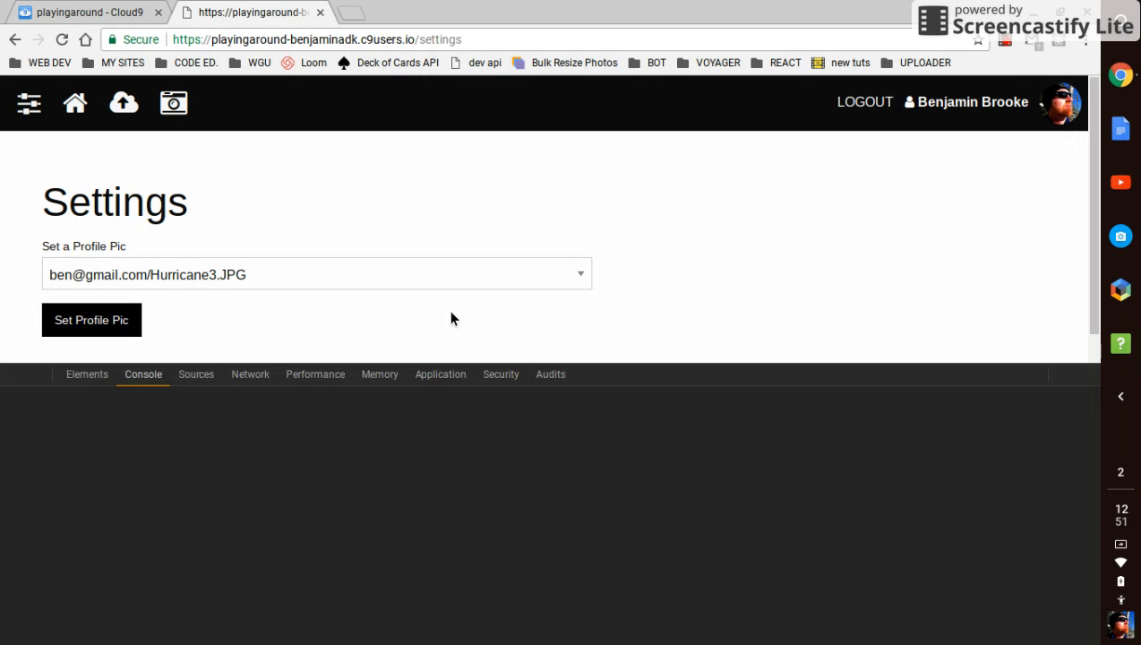
In DevTools Application, show the site's Local Storage profile-picture entries
{"action": "left_click", "coordinate": [440, 374]}
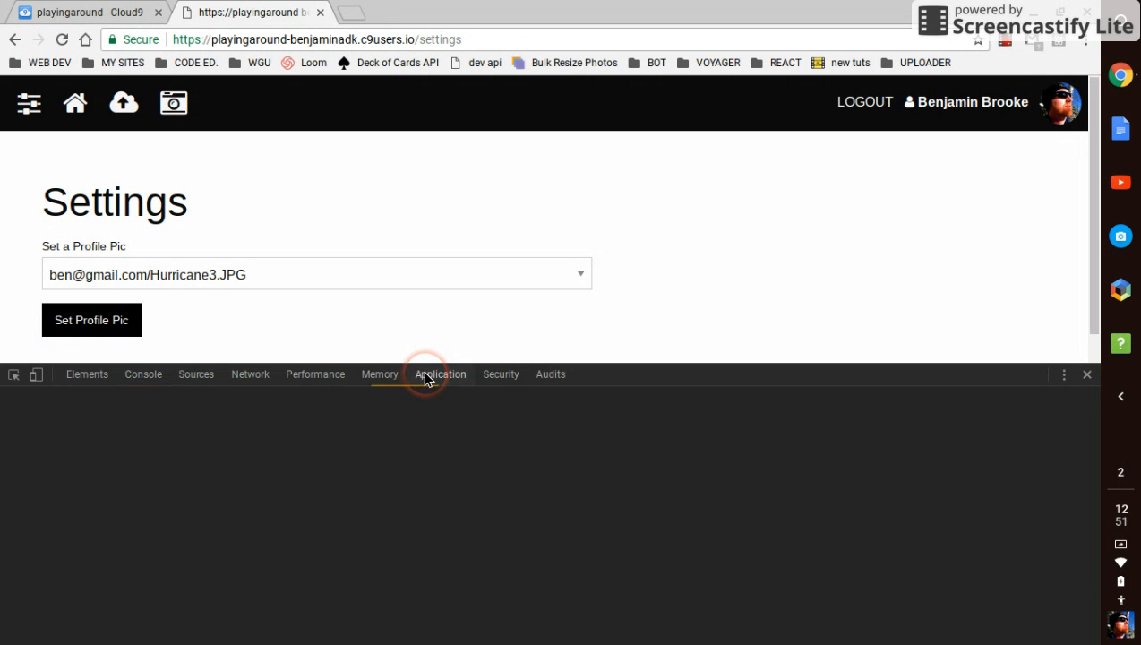
{"action": "left_click", "coordinate": [440, 374]}
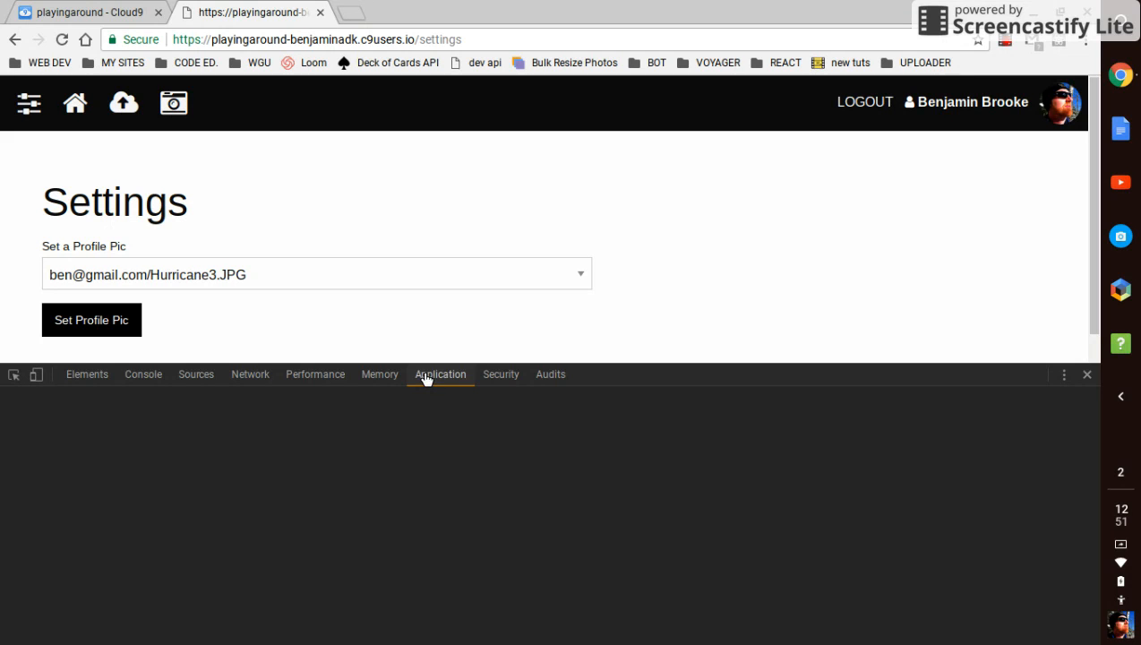
{"action": "left_click", "coordinate": [441, 375]}
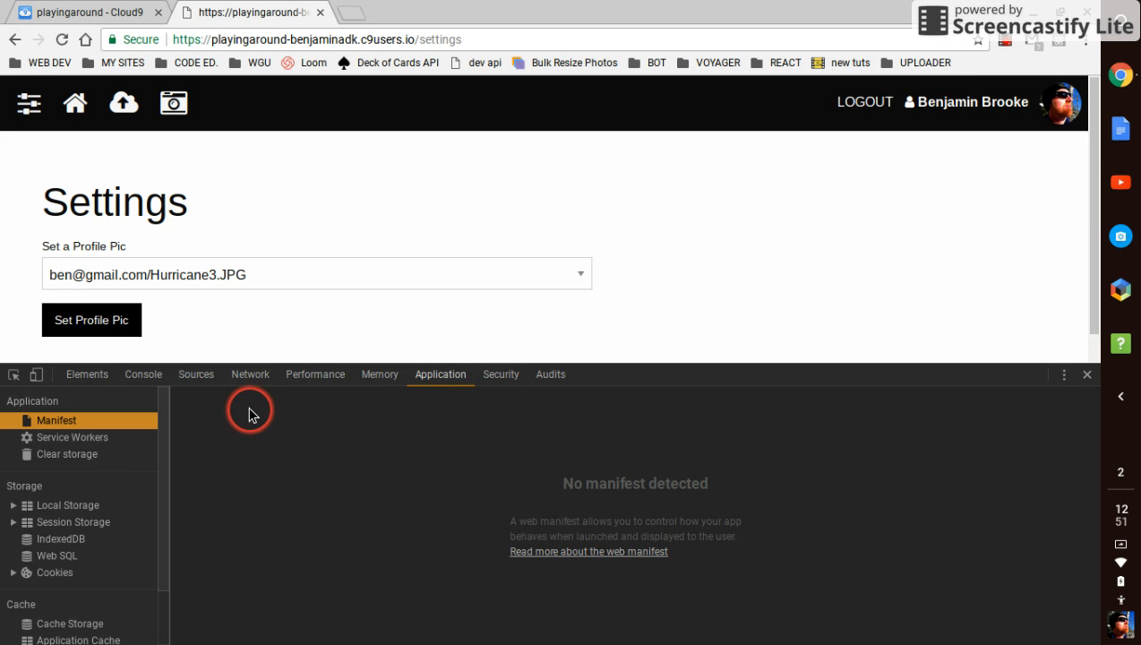
{"action": "mouse_move", "coordinate": [39, 506]}
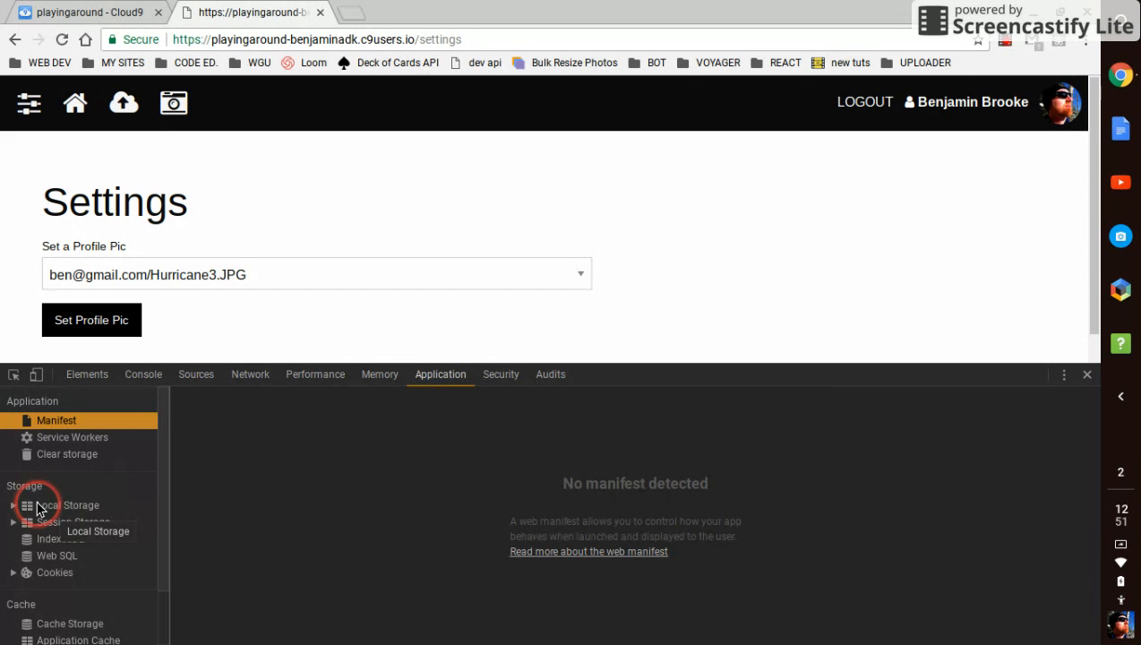
{"action": "left_click", "coordinate": [15, 505]}
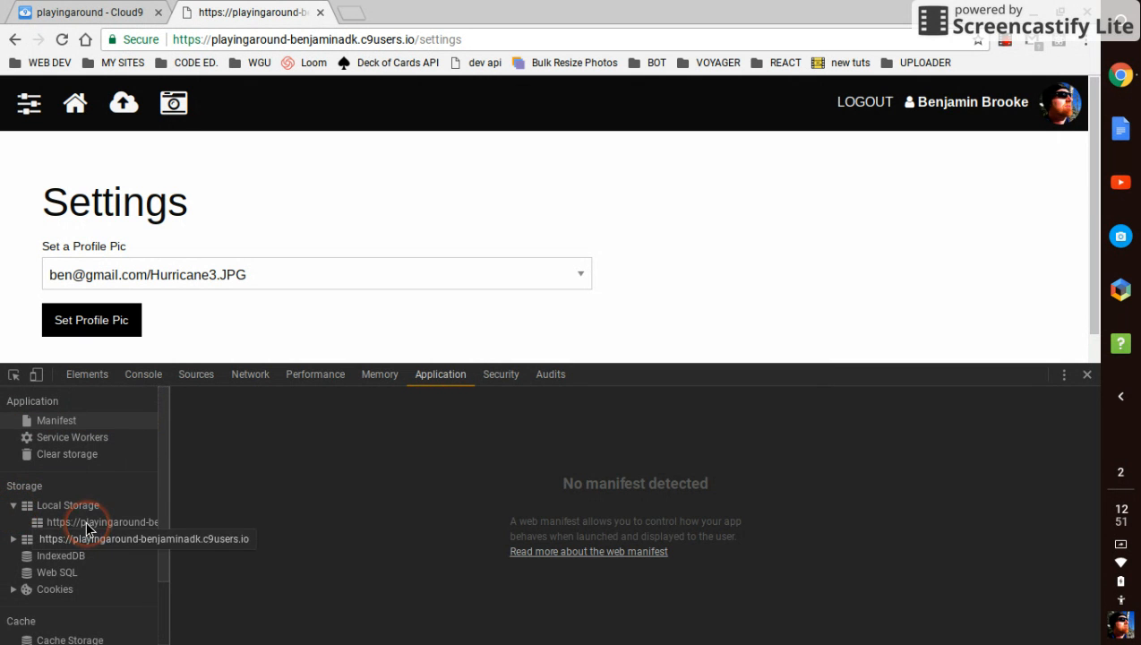
{"action": "left_click", "coordinate": [104, 523]}
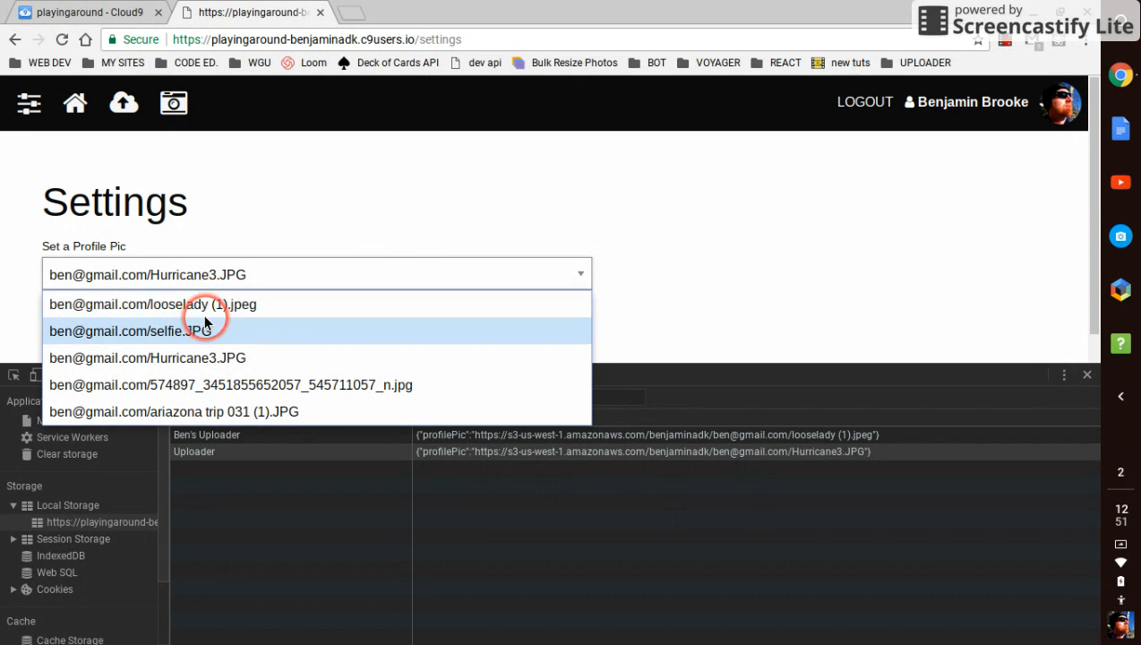
Set selfie.JPG as the profile picture so localStorage and the header avatar update
{"action": "left_click", "coordinate": [131, 329]}
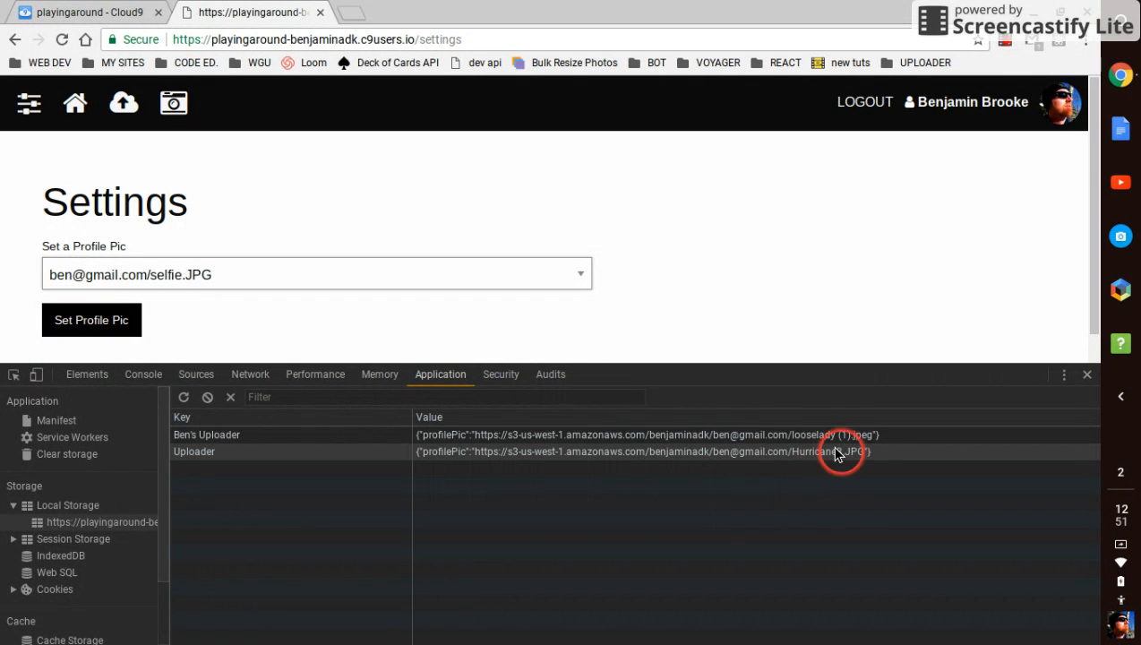
{"action": "left_click", "coordinate": [91, 319]}
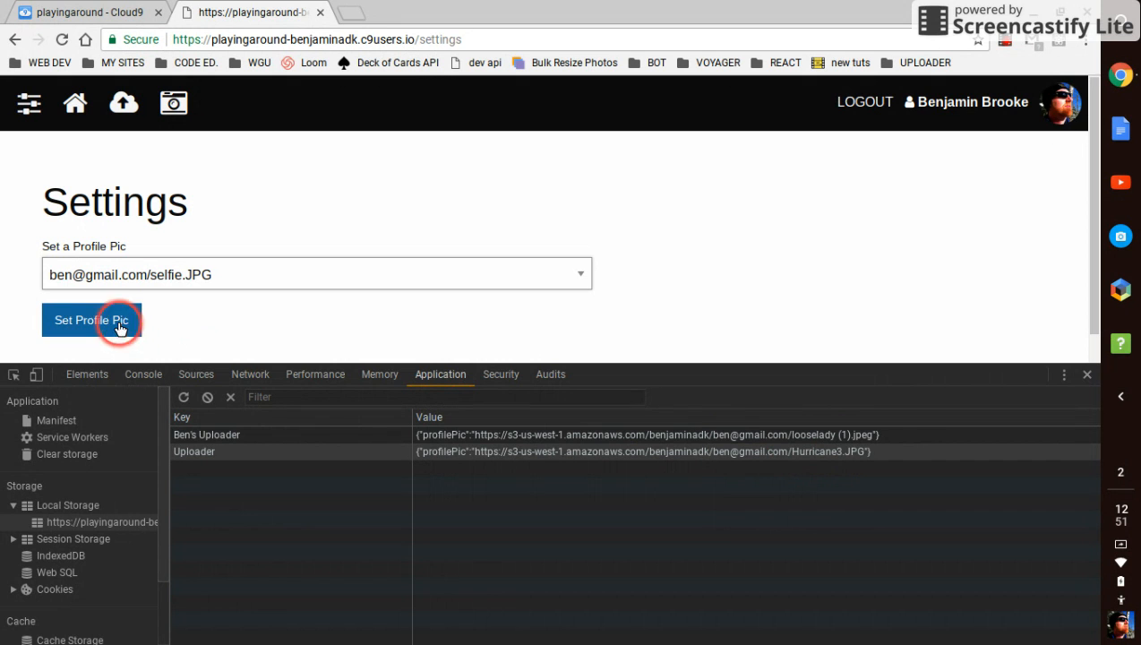
{"action": "left_click", "coordinate": [91, 319]}
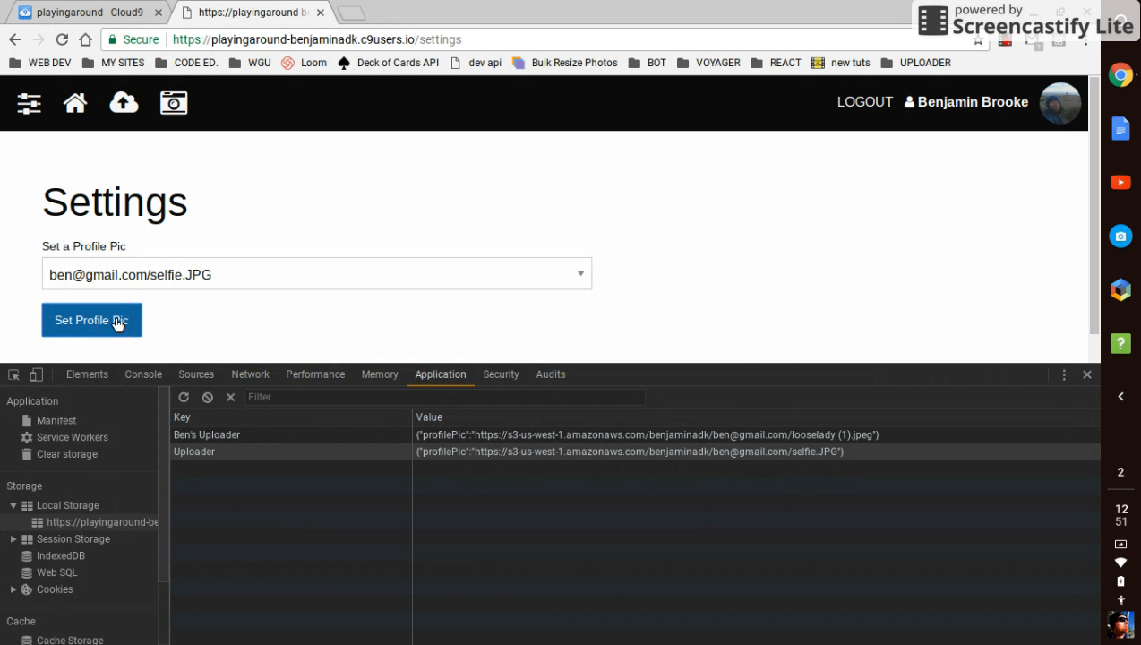
{"action": "mouse_move", "coordinate": [763, 366]}
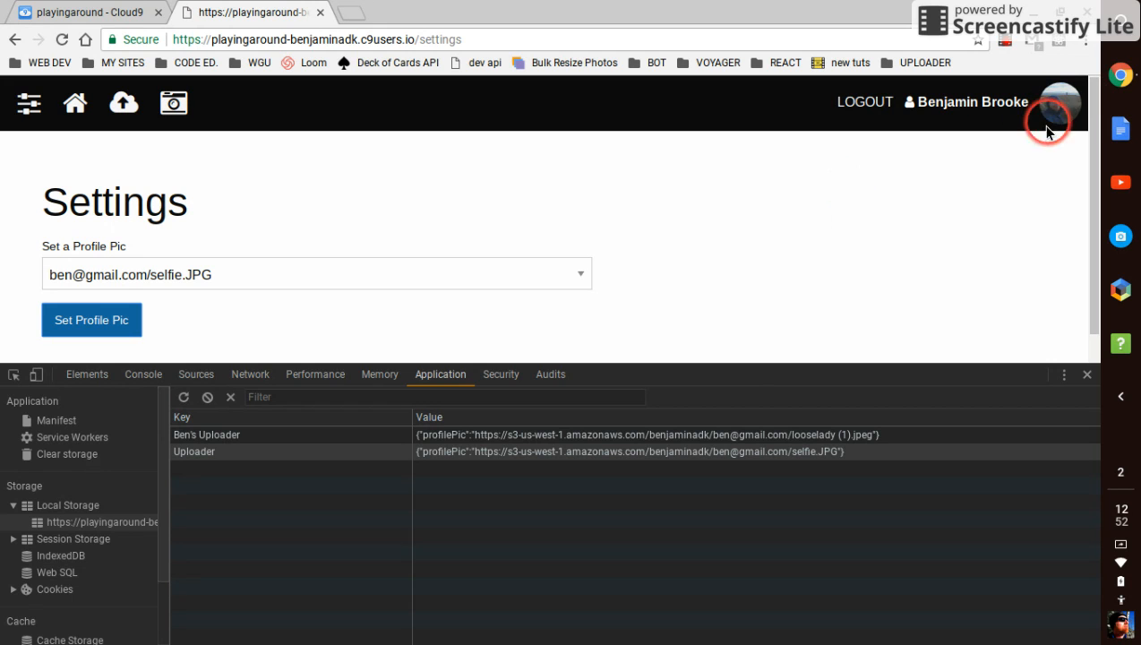
{"action": "mouse_move", "coordinate": [518, 219]}
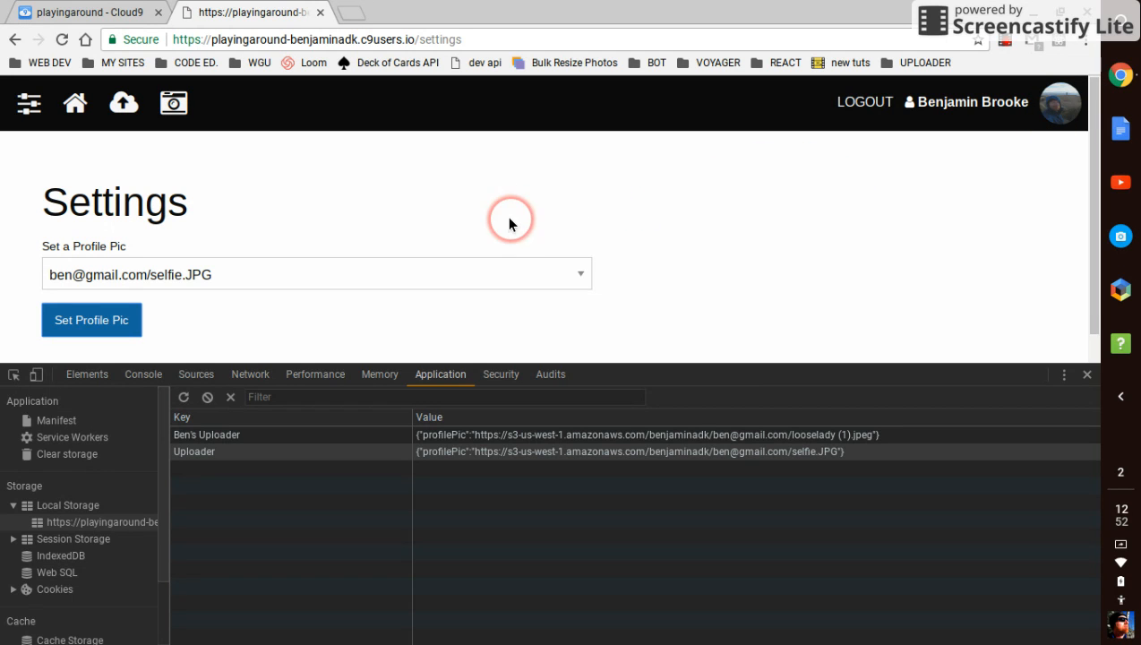
{"action": "mouse_move", "coordinate": [429, 270]}
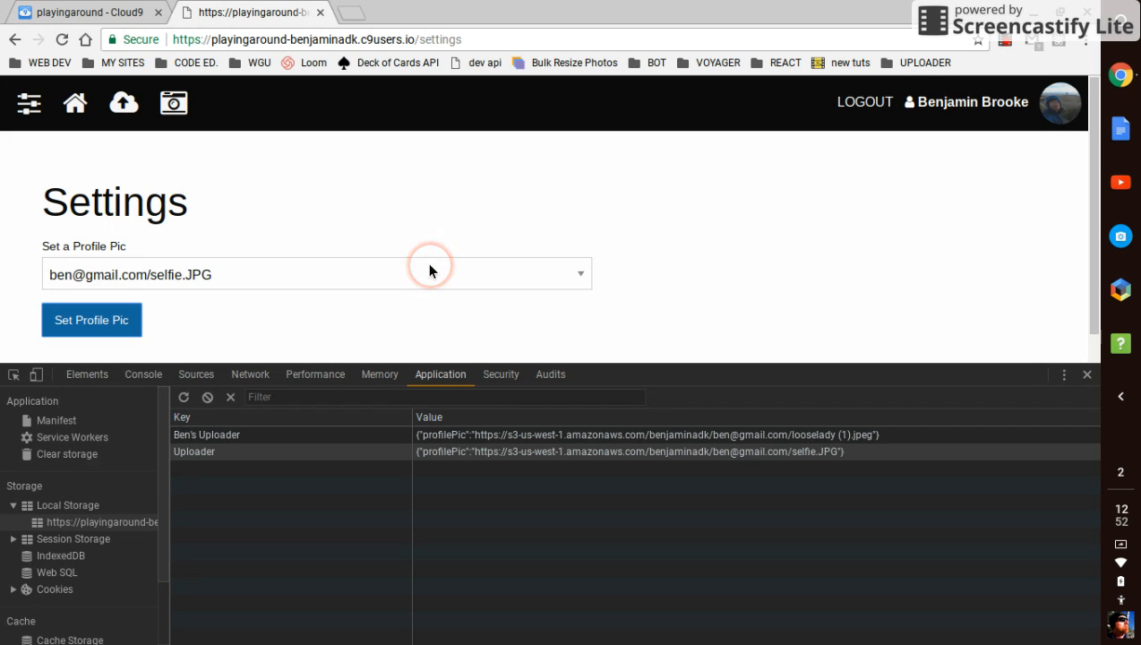
{"action": "mouse_move", "coordinate": [526, 260]}
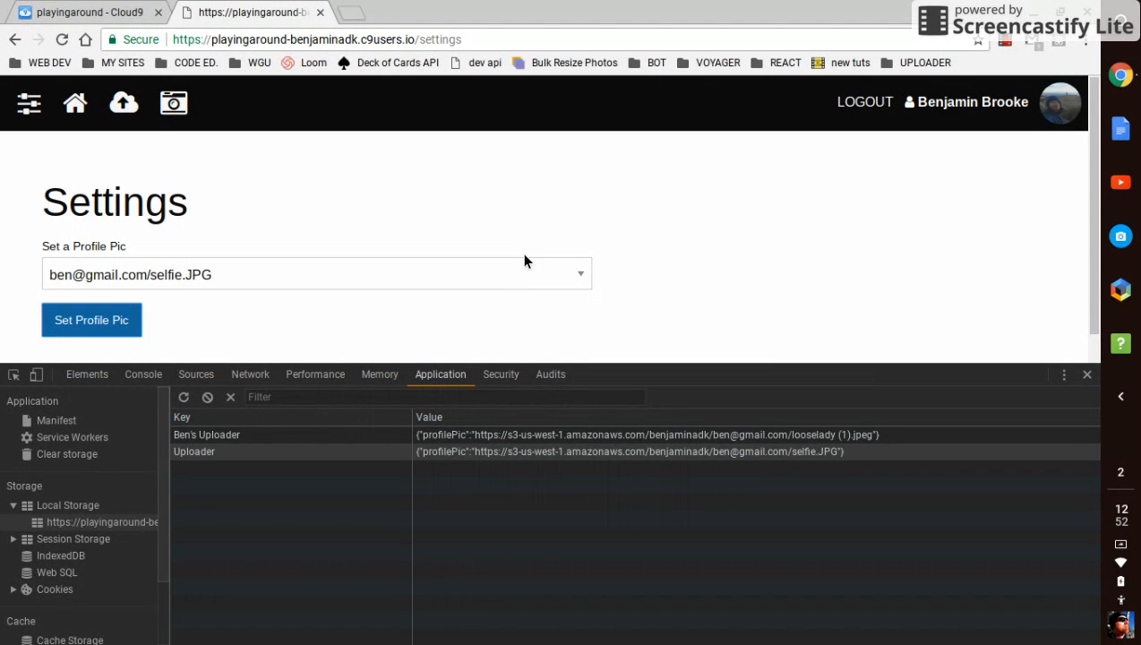
{"action": "mouse_move", "coordinate": [172, 102]}
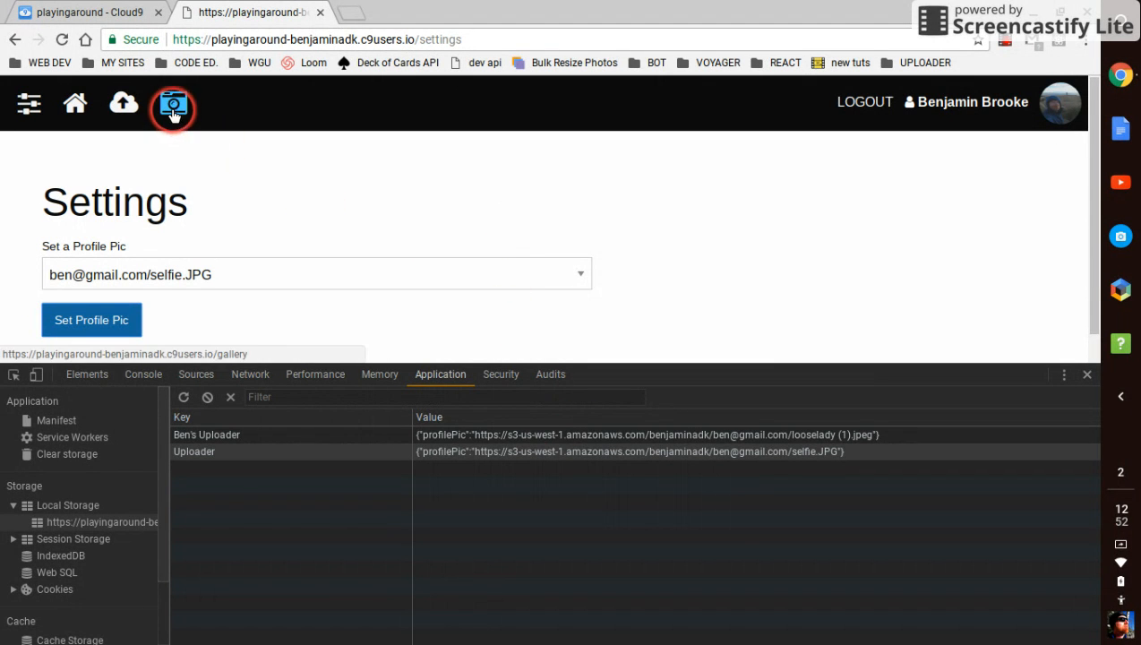
Visit the image upload page, then return home to the Landing Page, avatar still shown
{"action": "left_click", "coordinate": [123, 102]}
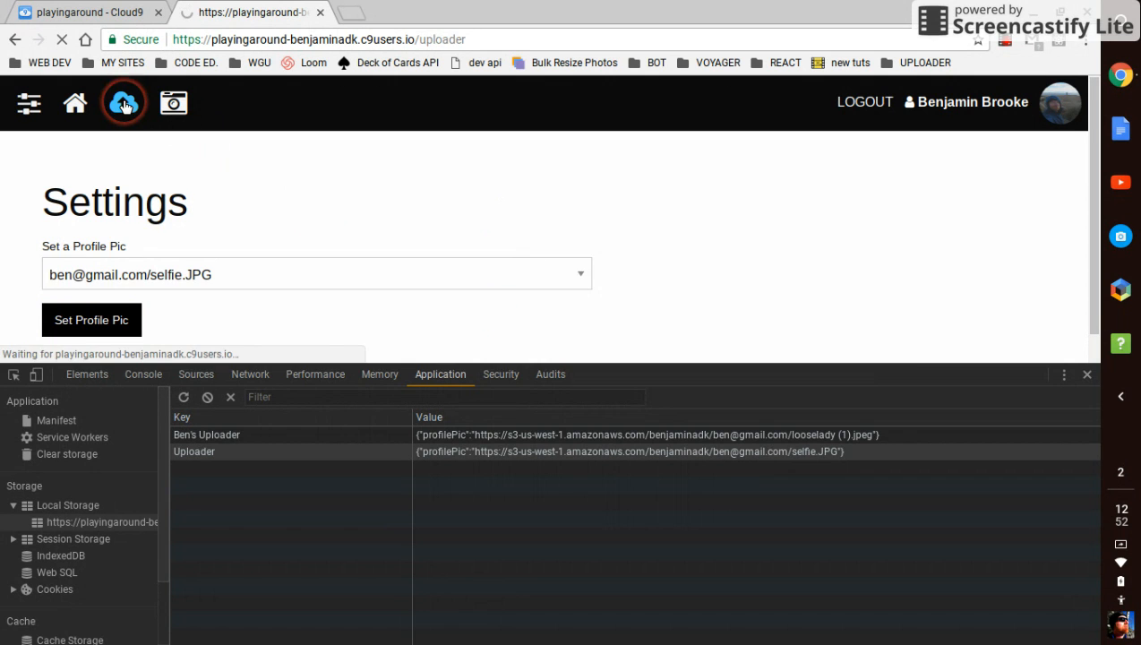
{"action": "left_click", "coordinate": [124, 102]}
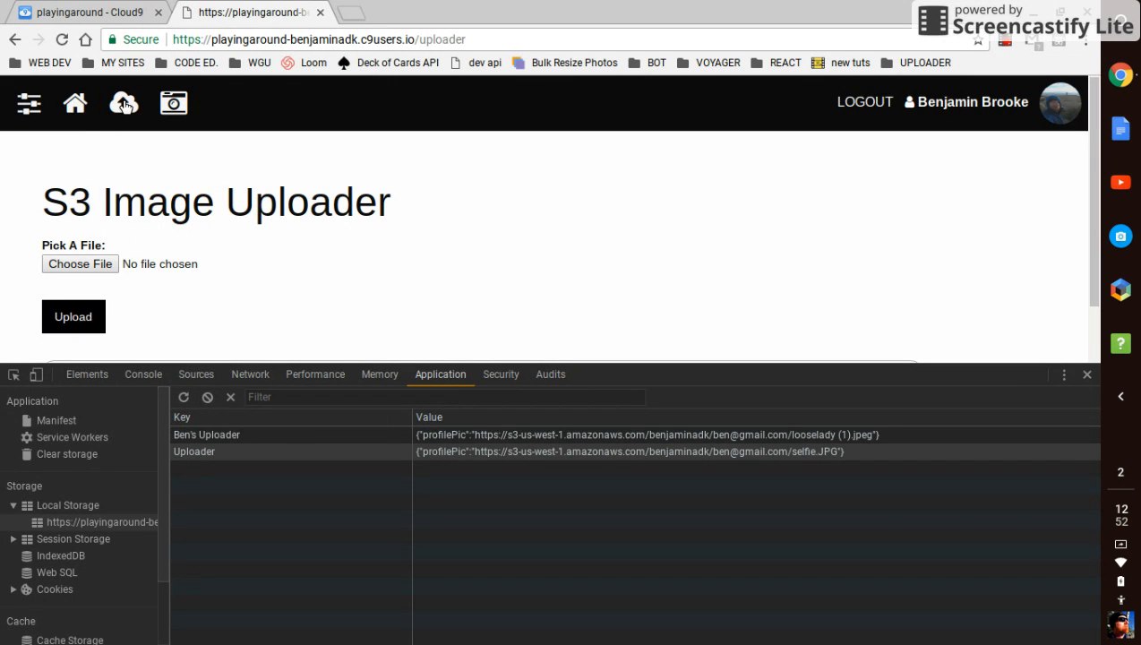
{"action": "left_click", "coordinate": [76, 102]}
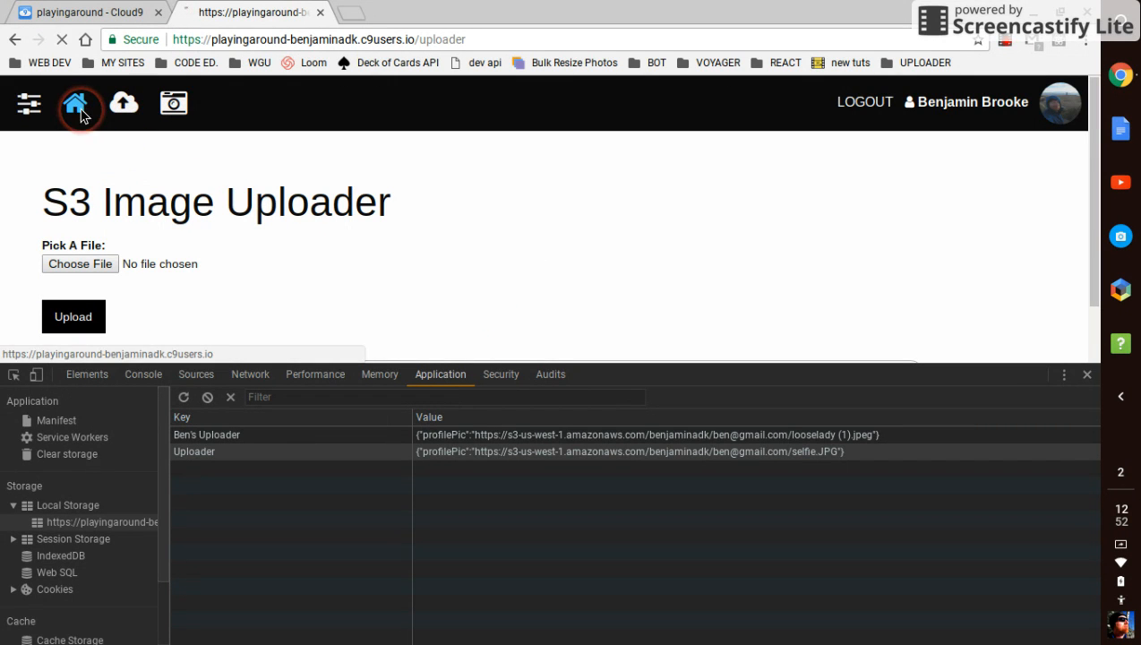
{"action": "left_click", "coordinate": [75, 102]}
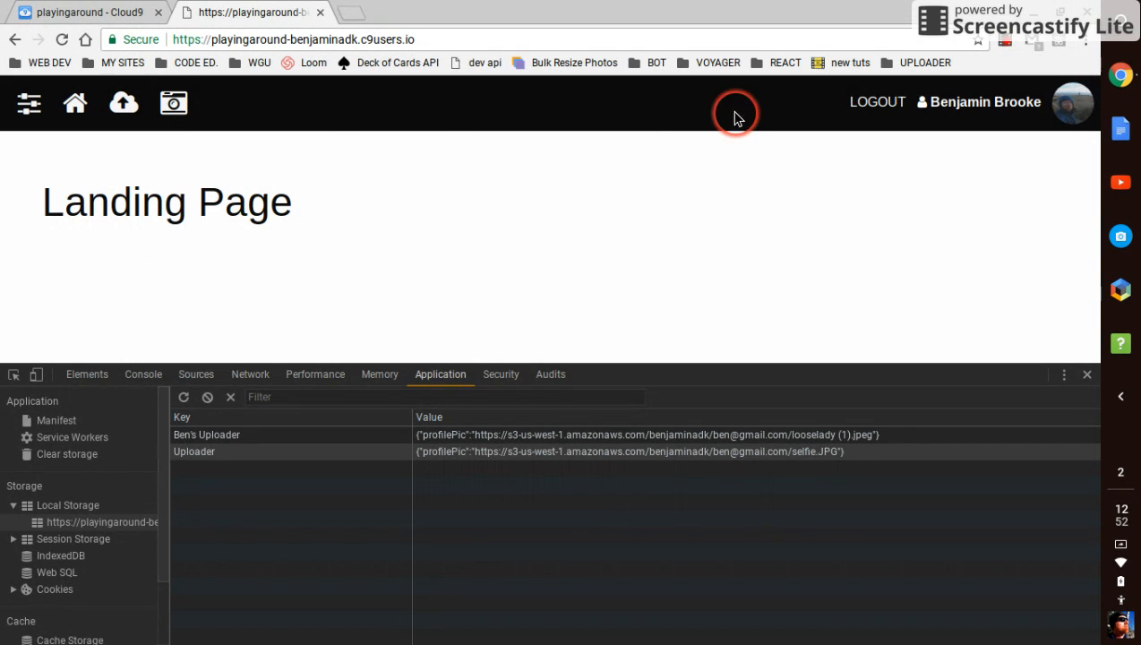
{"action": "mouse_move", "coordinate": [878, 100]}
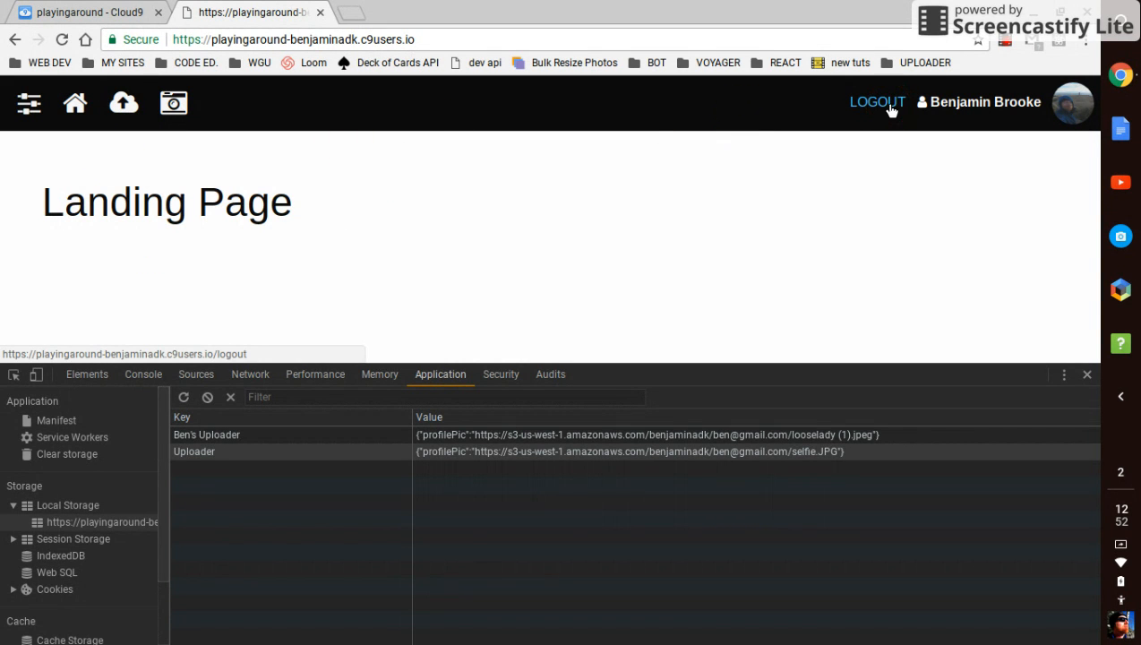
Log out, then log back in by entering the gmail account email in the login form
{"action": "left_click", "coordinate": [878, 100]}
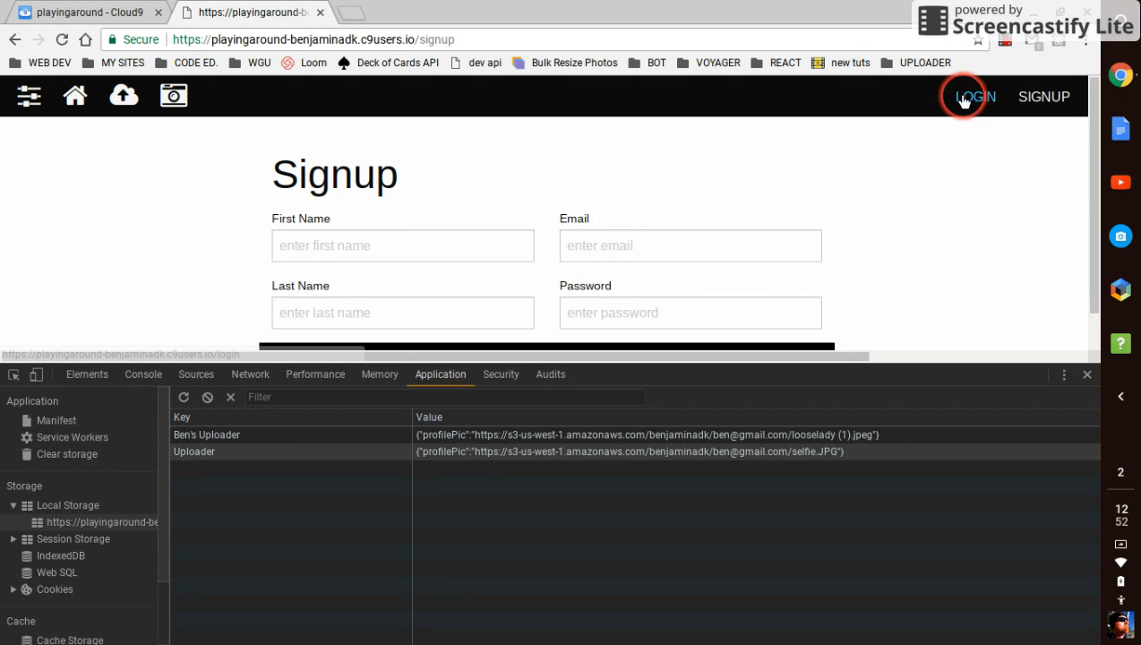
{"action": "left_click", "coordinate": [975, 97]}
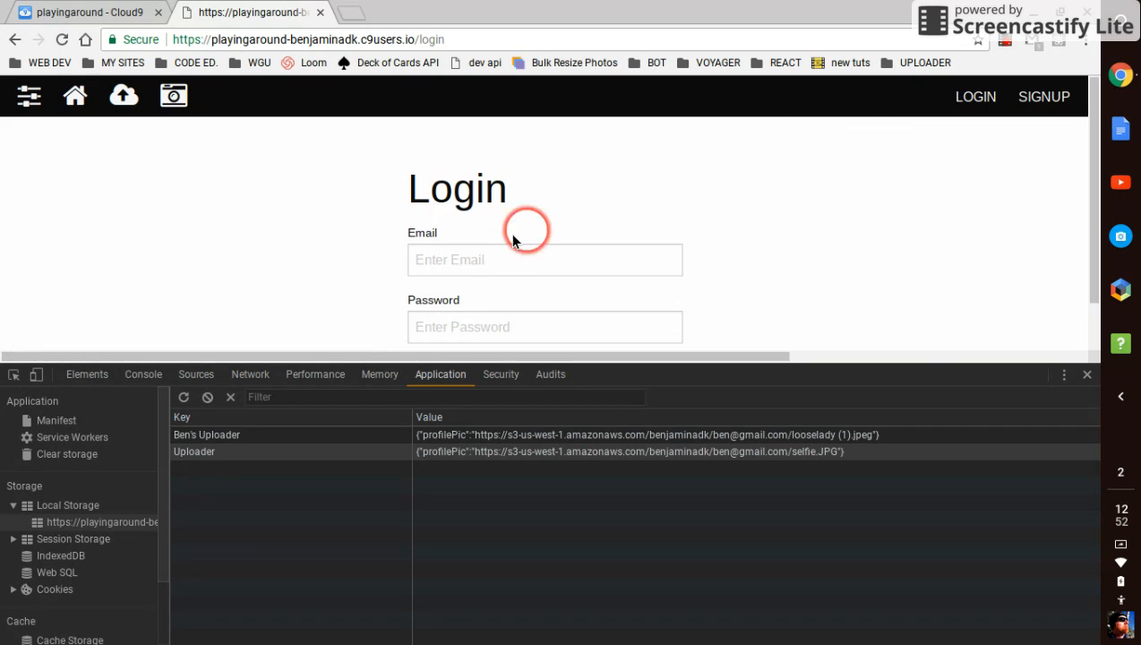
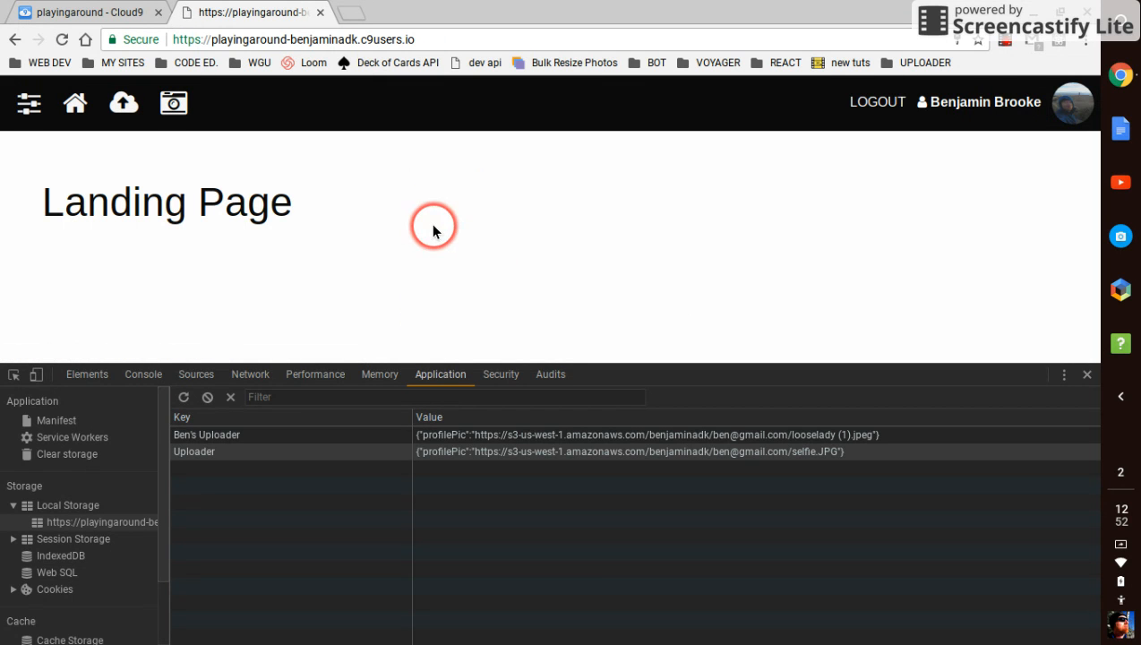
{"action": "mouse_move", "coordinate": [417, 206]}
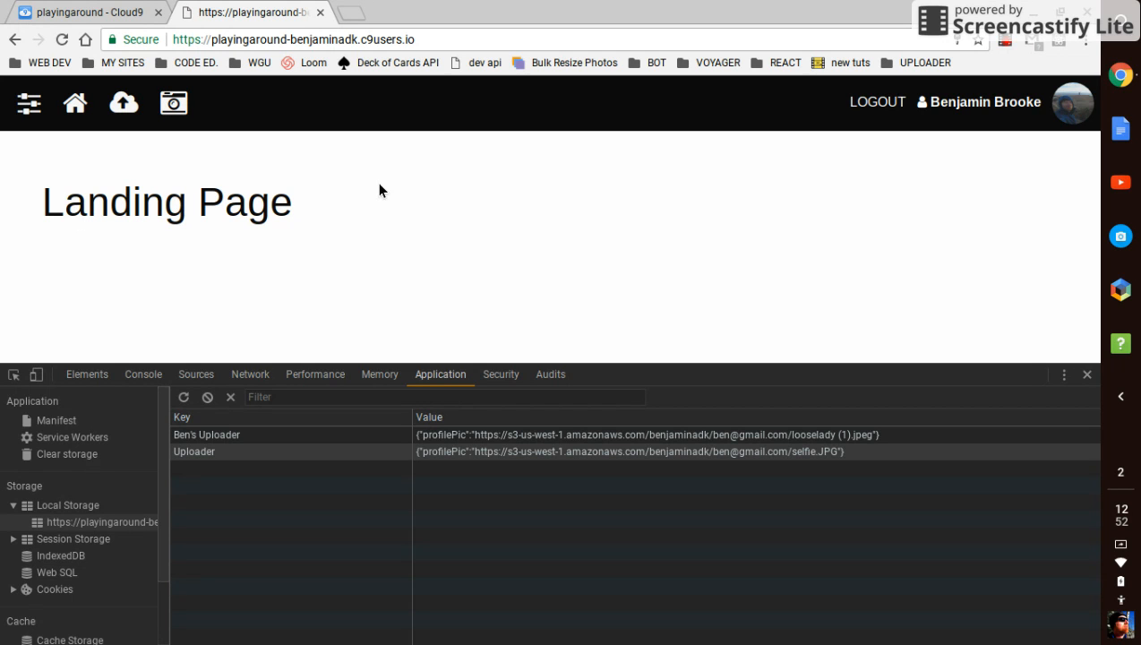
Close the DevTools panel so the Landing Page with the selfie avatar fills the window
{"action": "left_click", "coordinate": [541, 279]}
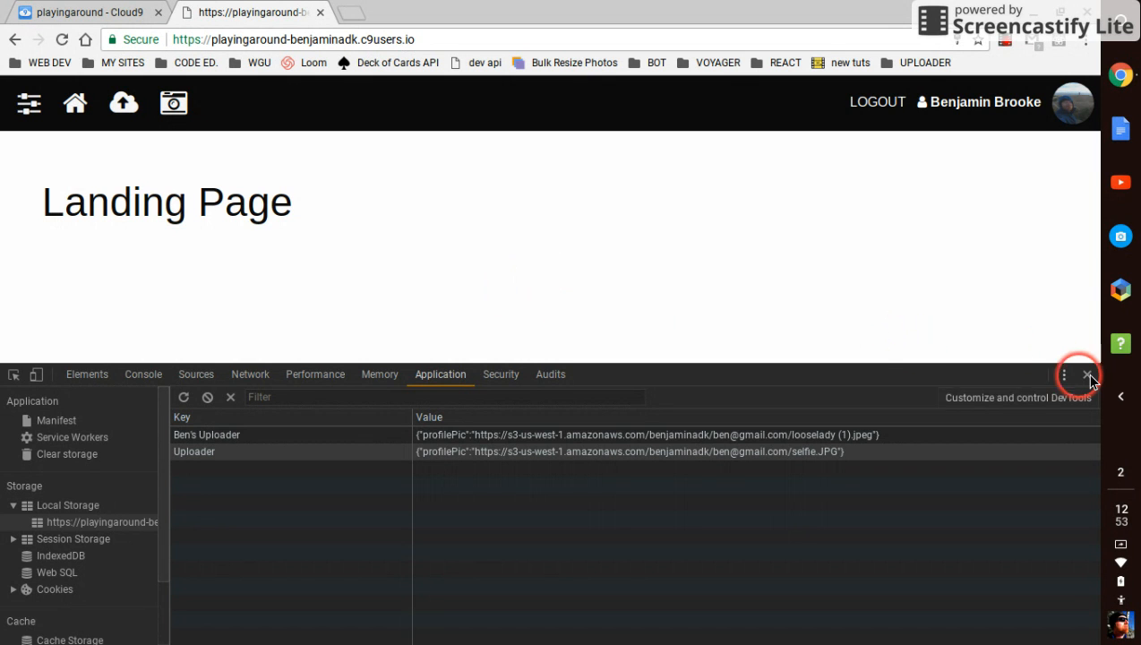
{"action": "left_click", "coordinate": [1089, 375]}
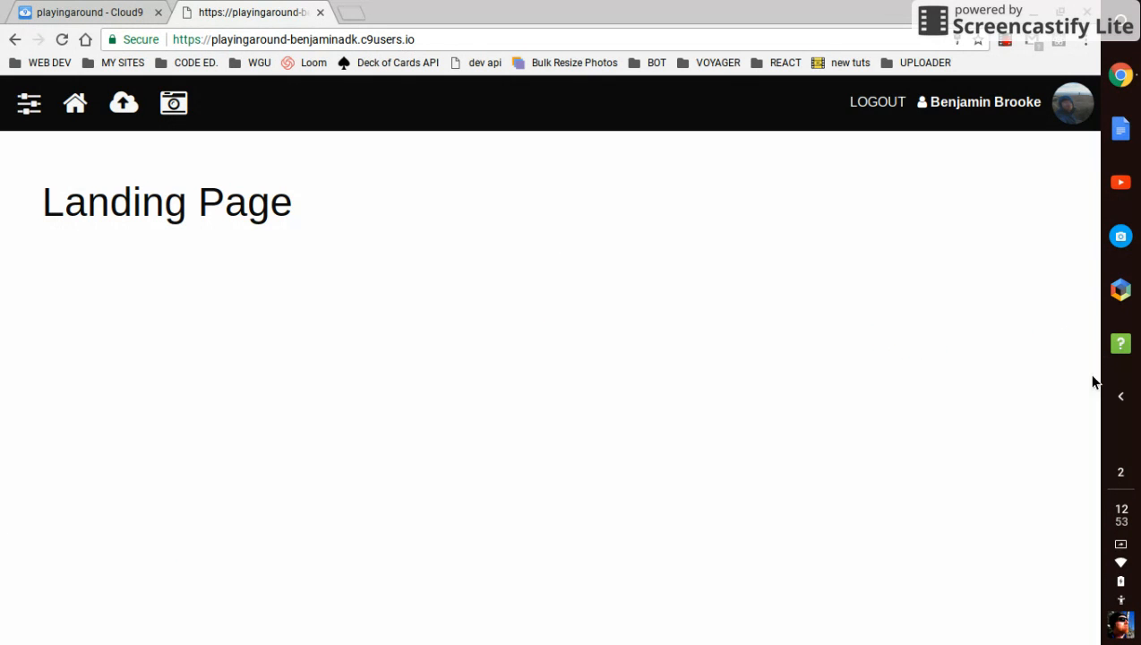
{"action": "mouse_move", "coordinate": [760, 359]}
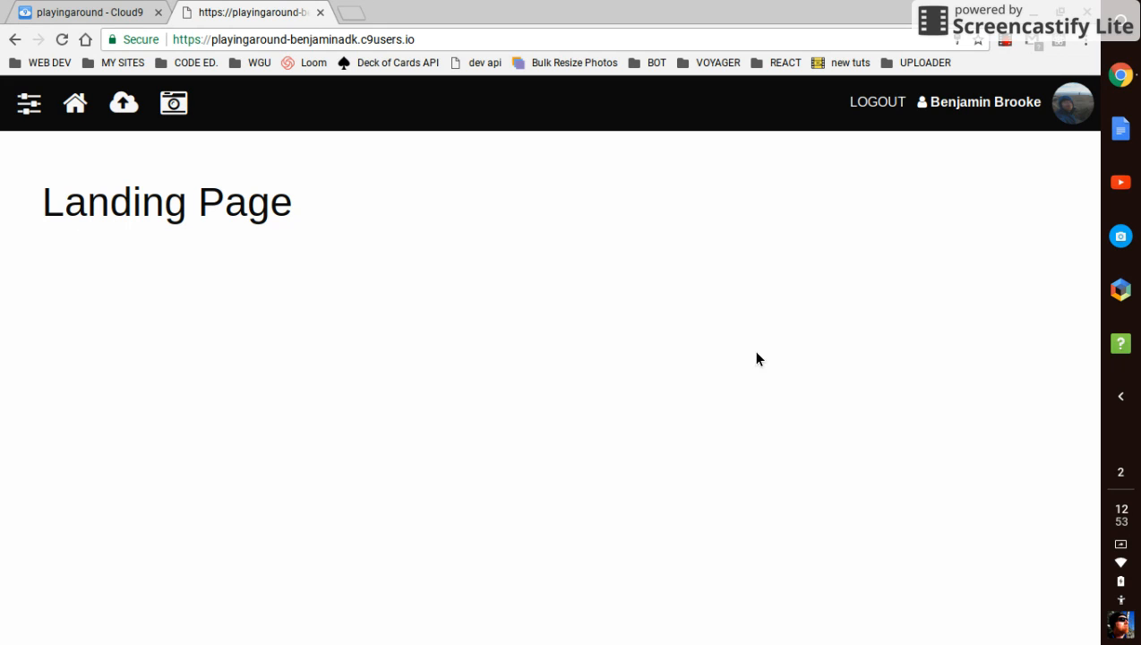
{"action": "left_click", "coordinate": [850, 170]}
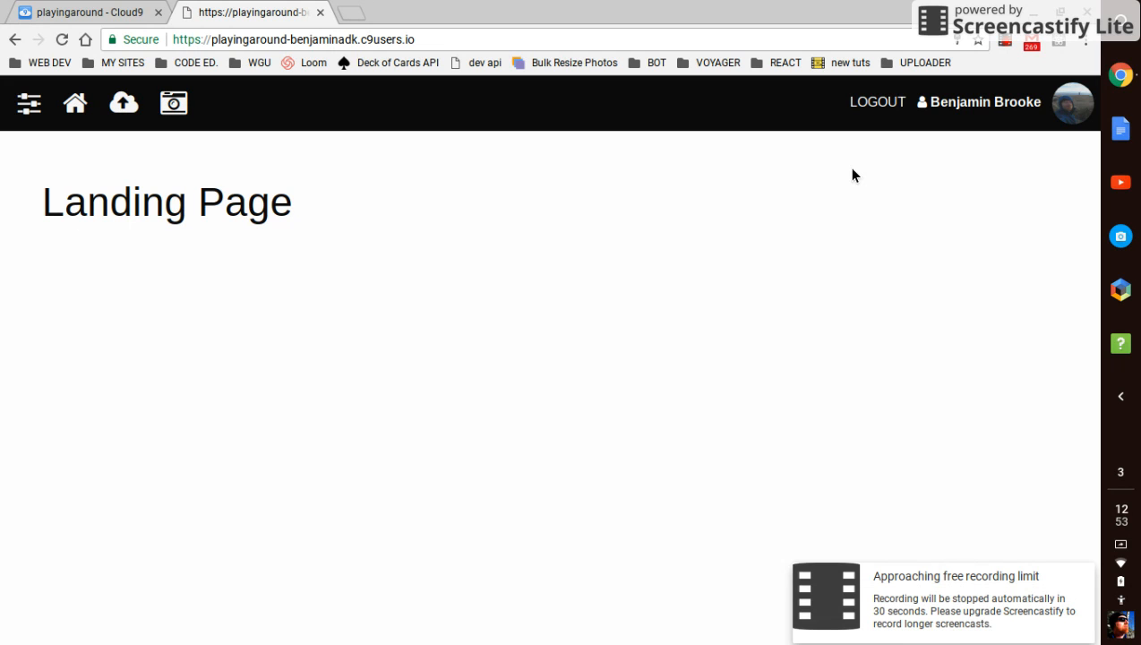
{"action": "left_click", "coordinate": [1027, 516]}
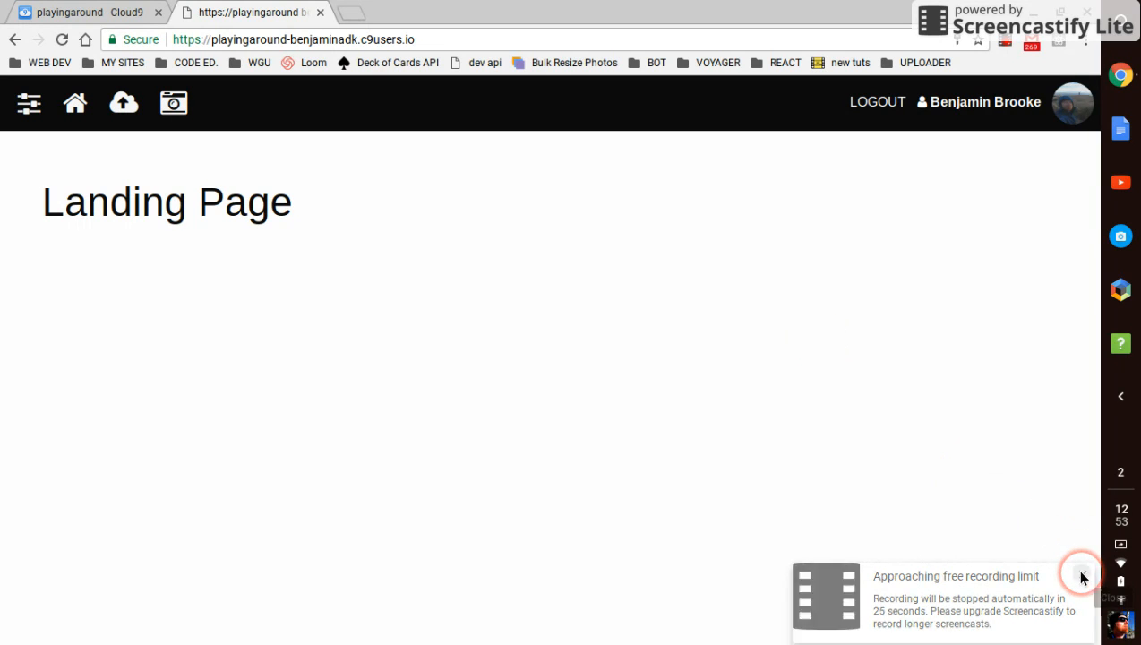
{"action": "mouse_move", "coordinate": [672, 459]}
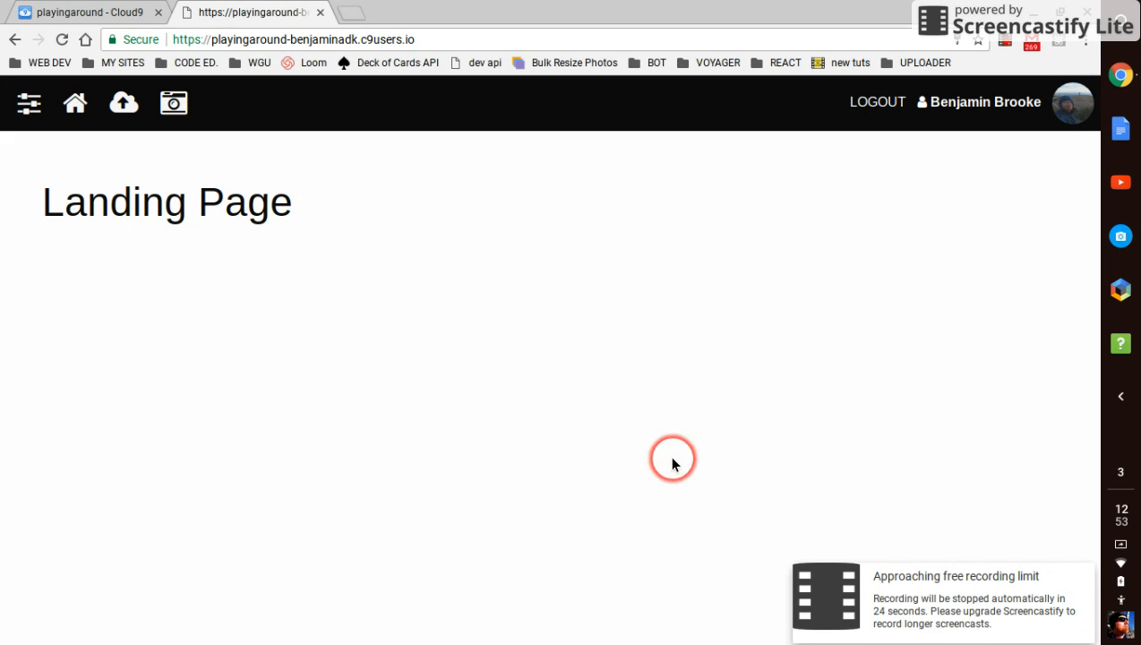
{"action": "mouse_move", "coordinate": [1072, 570]}
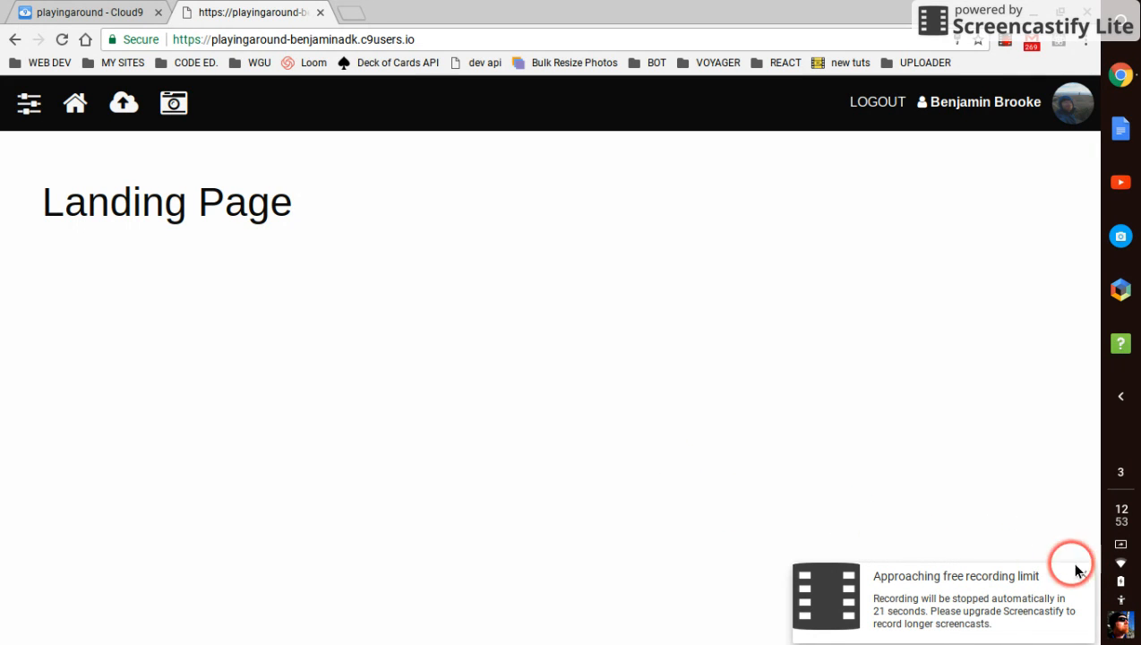
{"action": "mouse_move", "coordinate": [637, 466]}
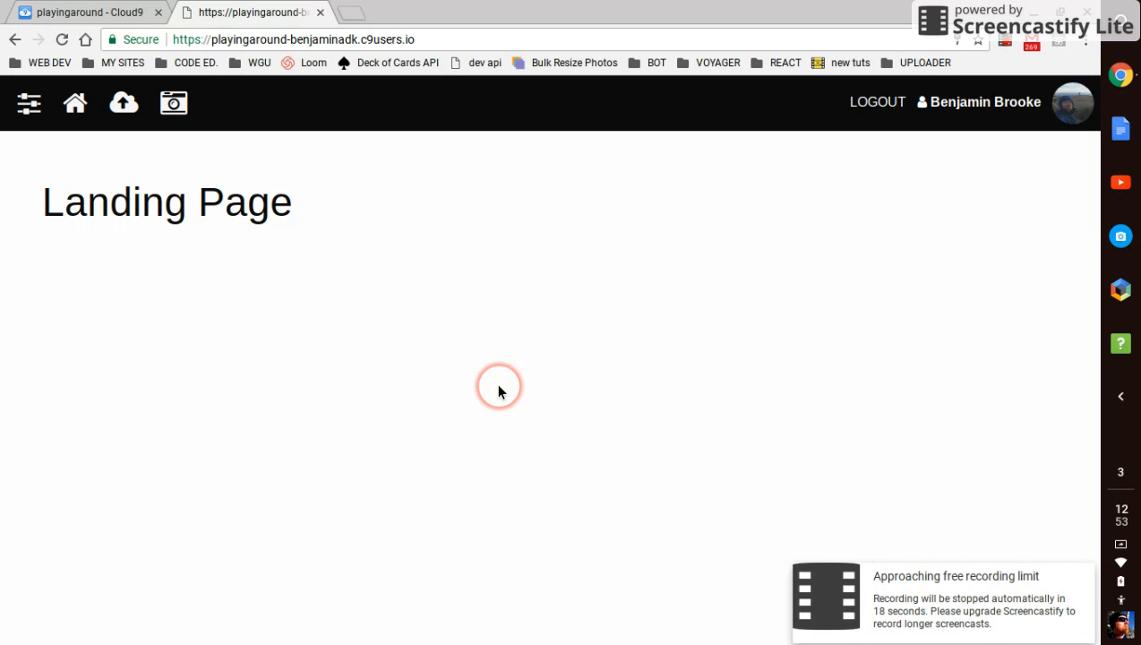
{"action": "mouse_move", "coordinate": [967, 55]}
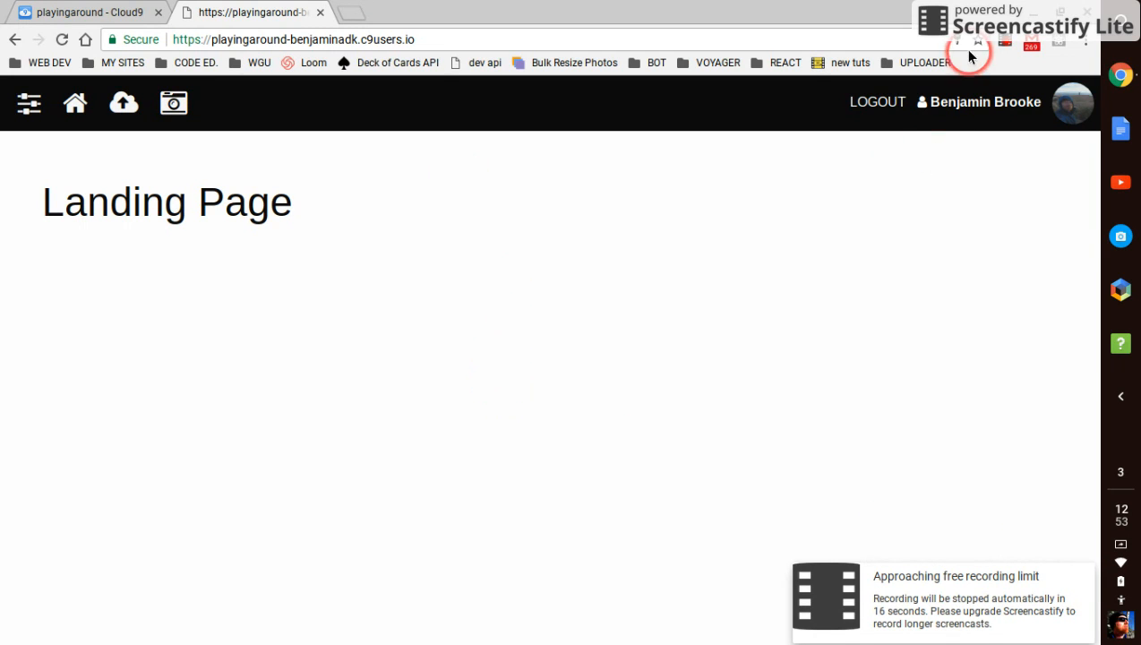